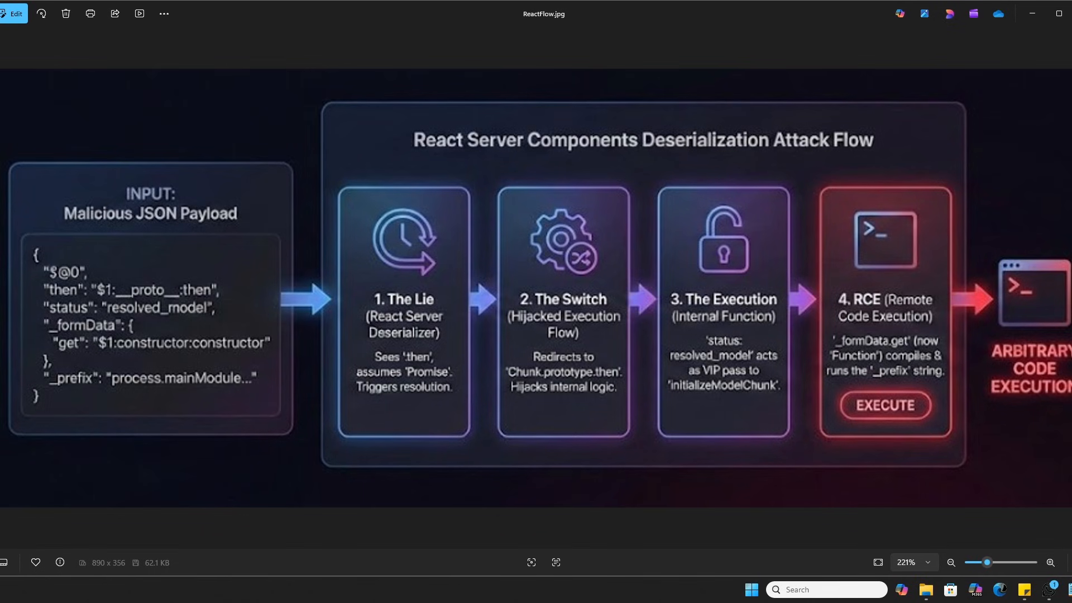
{"action": "mouse_move", "coordinate": [560, 389]}
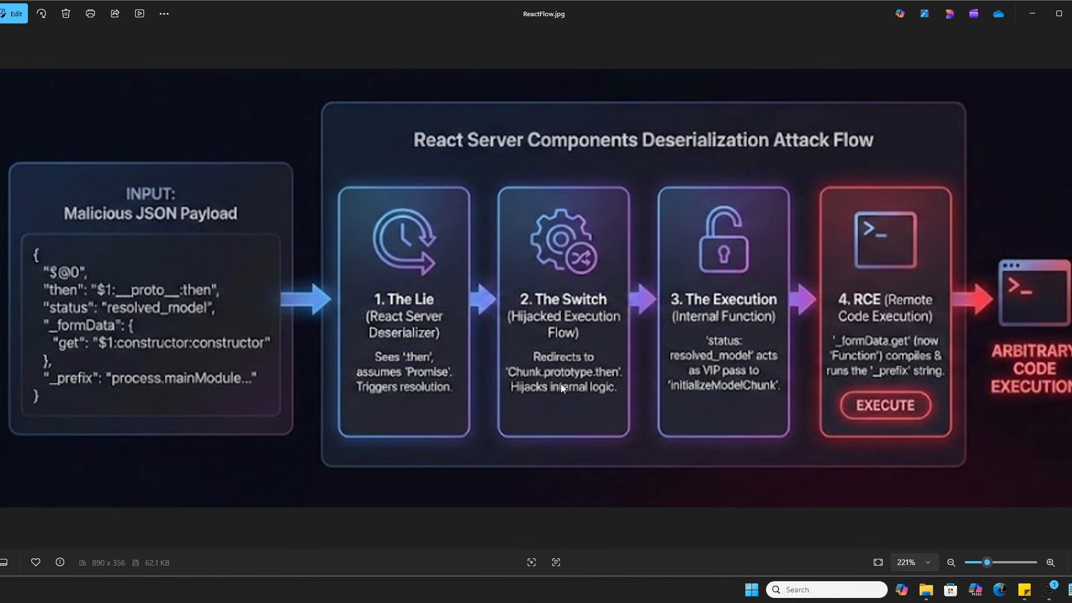
{"action": "mouse_move", "coordinate": [68, 392]}
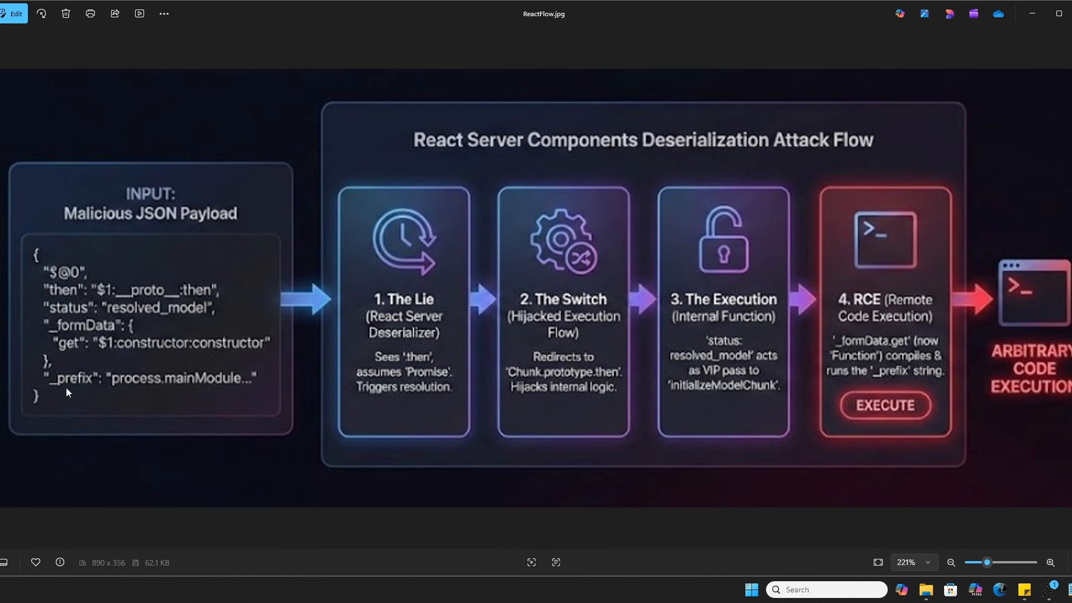
{"action": "mouse_move", "coordinate": [239, 203]}
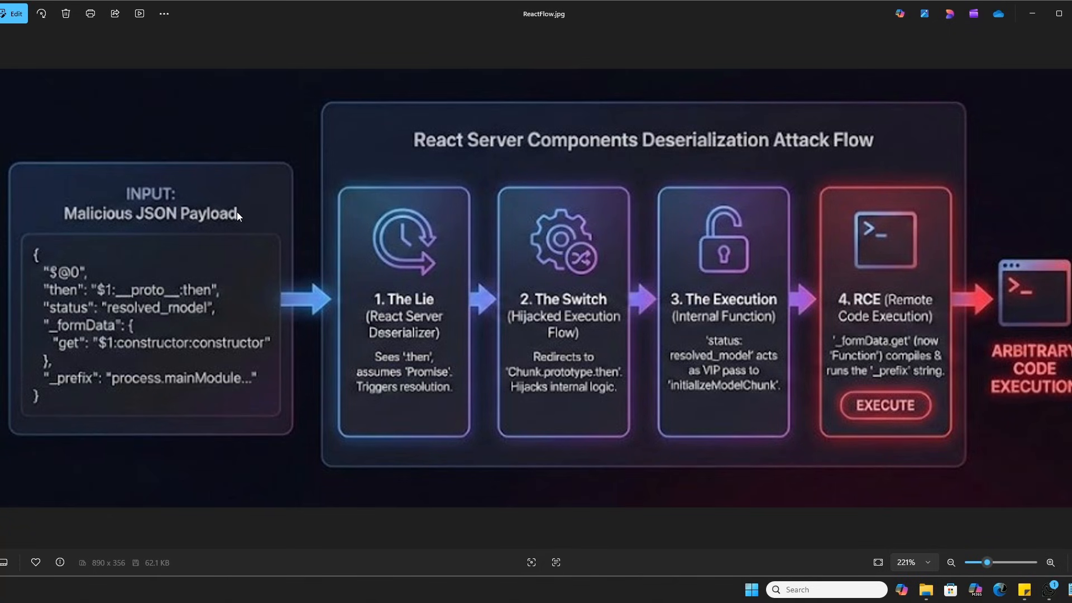
{"action": "mouse_move", "coordinate": [171, 268]}
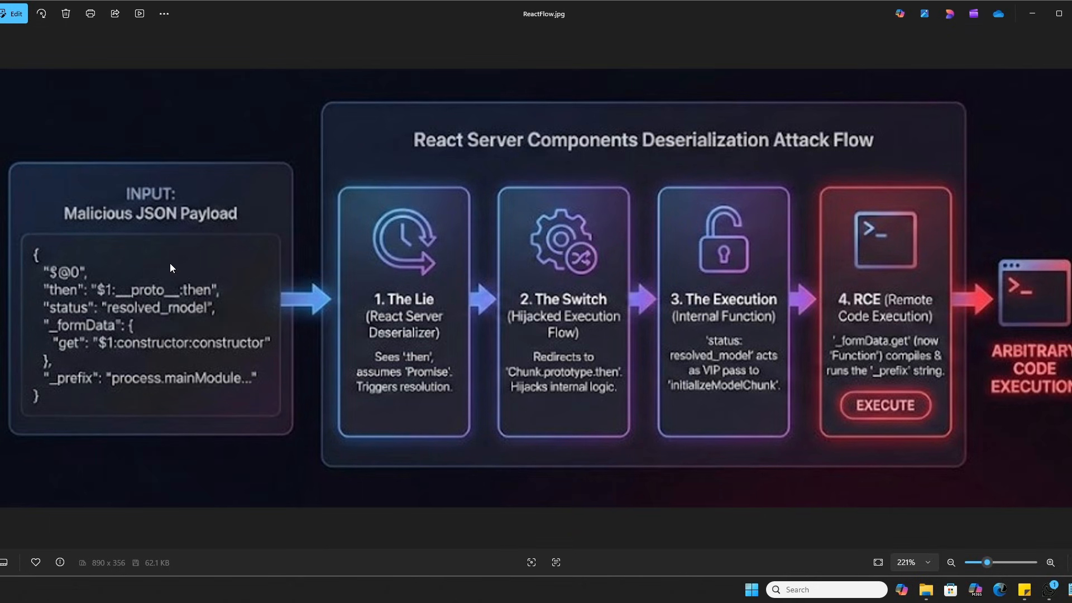
{"action": "mouse_move", "coordinate": [176, 301]}
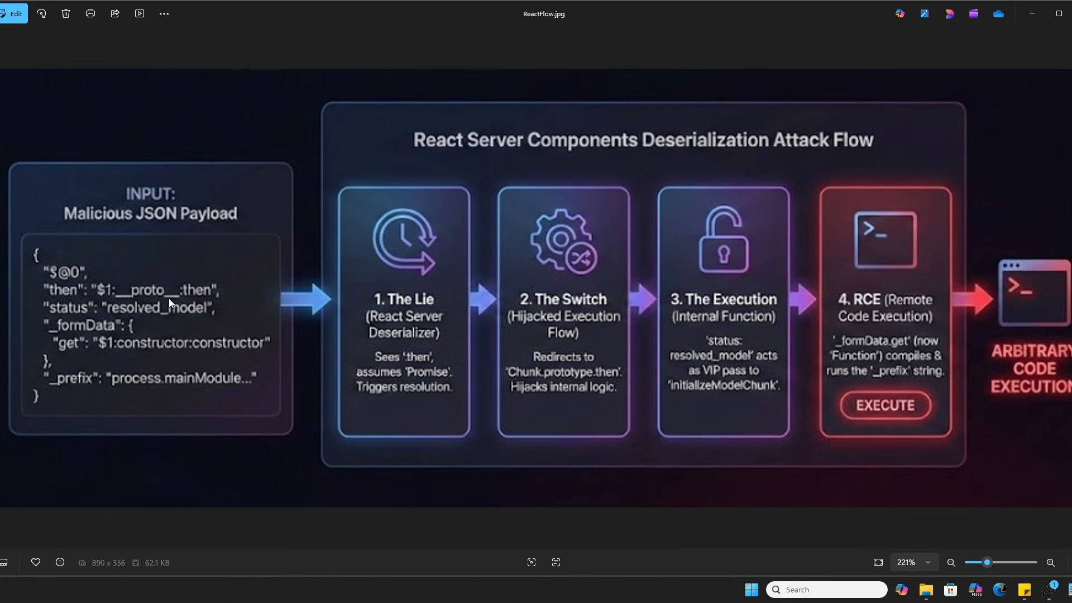
{"action": "mouse_move", "coordinate": [174, 310]}
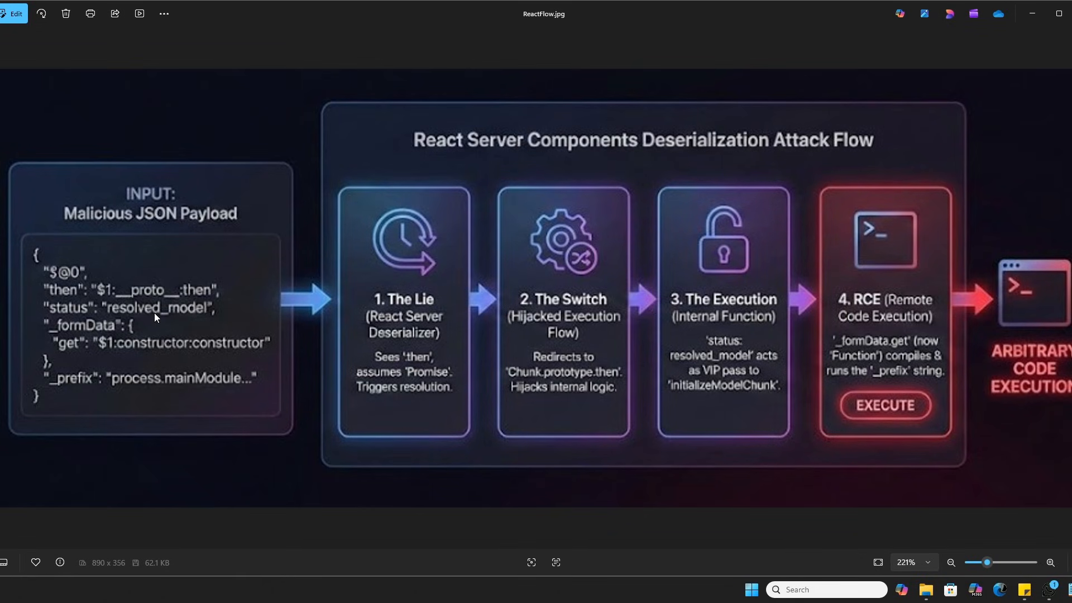
{"action": "mouse_move", "coordinate": [135, 320]}
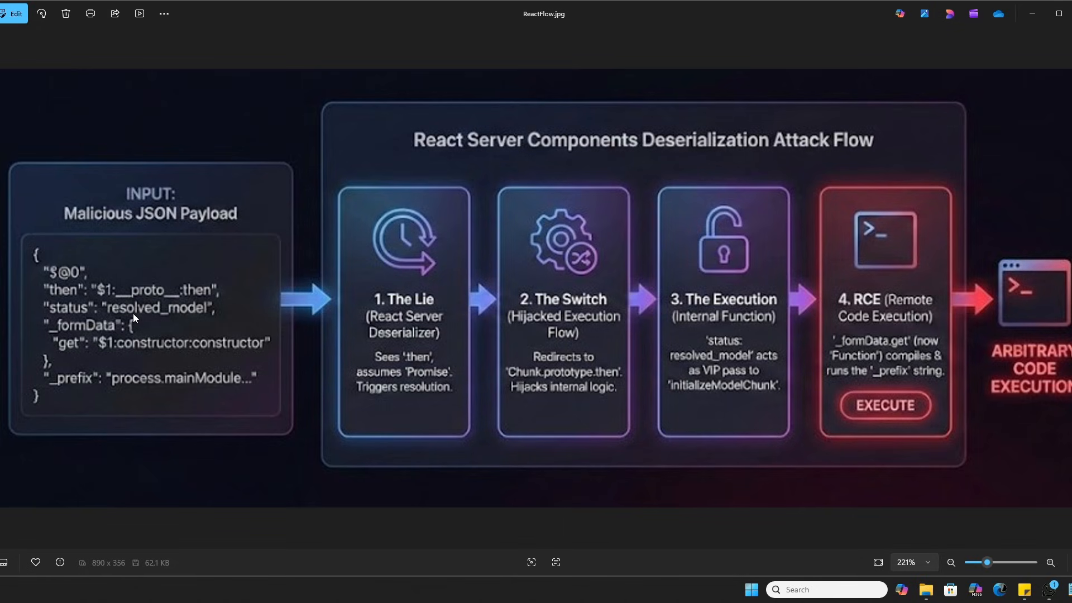
{"action": "mouse_move", "coordinate": [75, 299]}
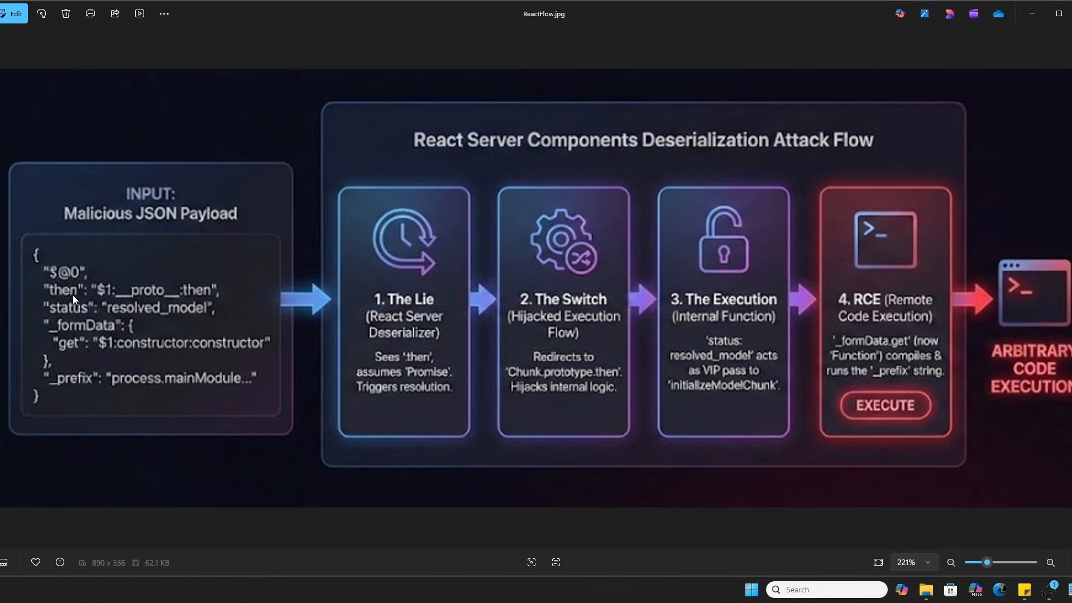
{"action": "mouse_move", "coordinate": [73, 320]}
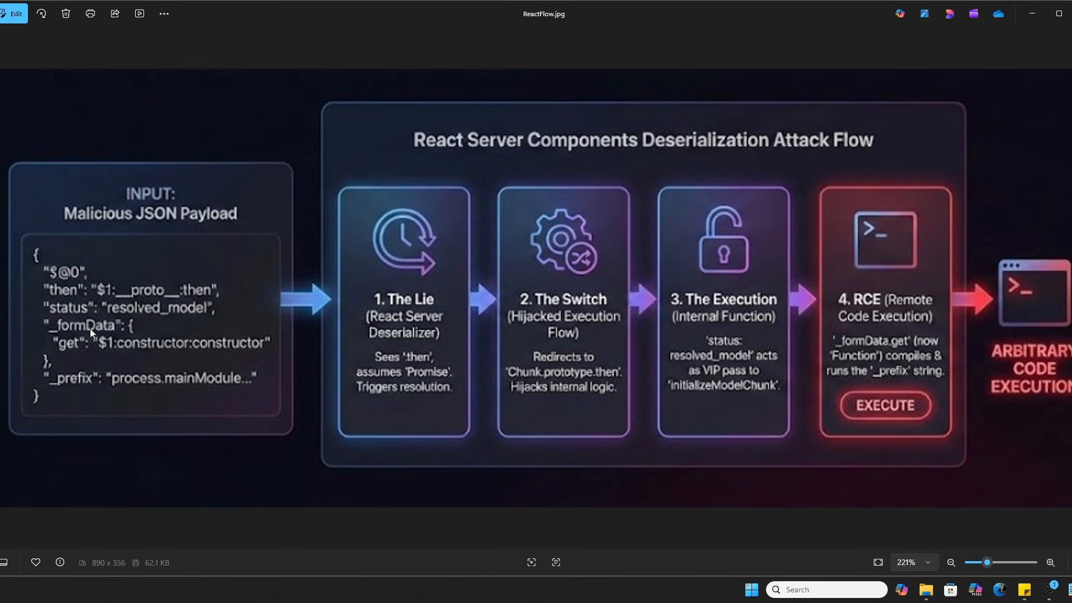
{"action": "mouse_move", "coordinate": [404, 280]}
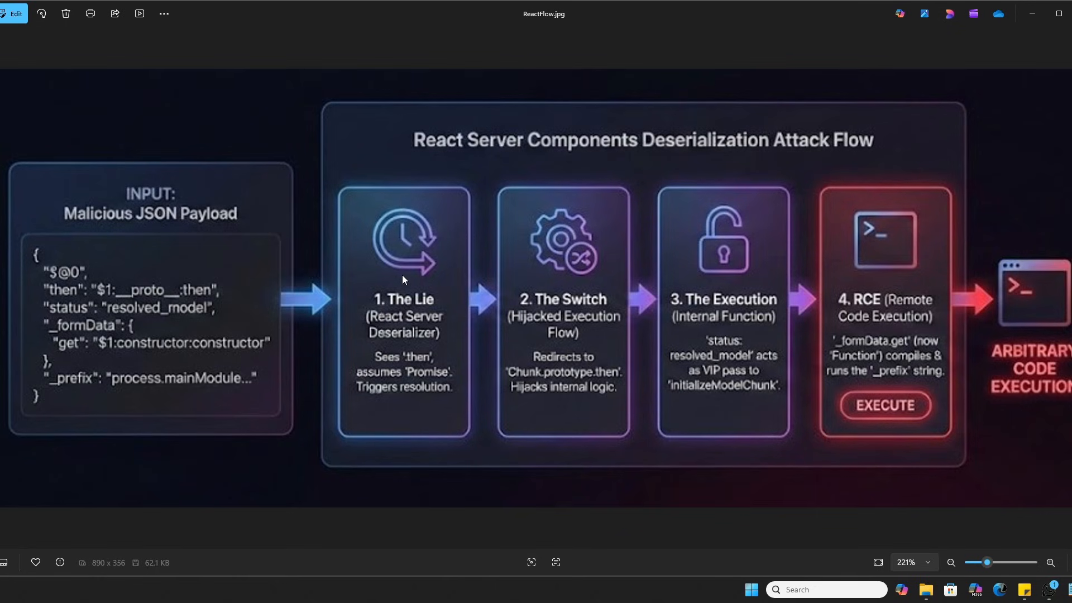
{"action": "mouse_move", "coordinate": [411, 308]}
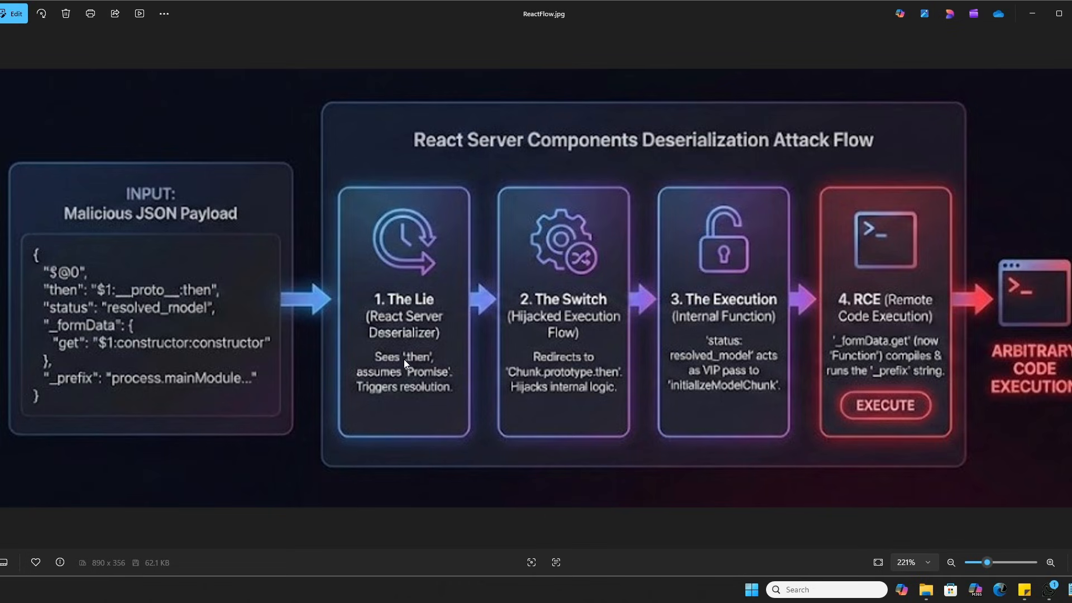
{"action": "mouse_move", "coordinate": [402, 402]}
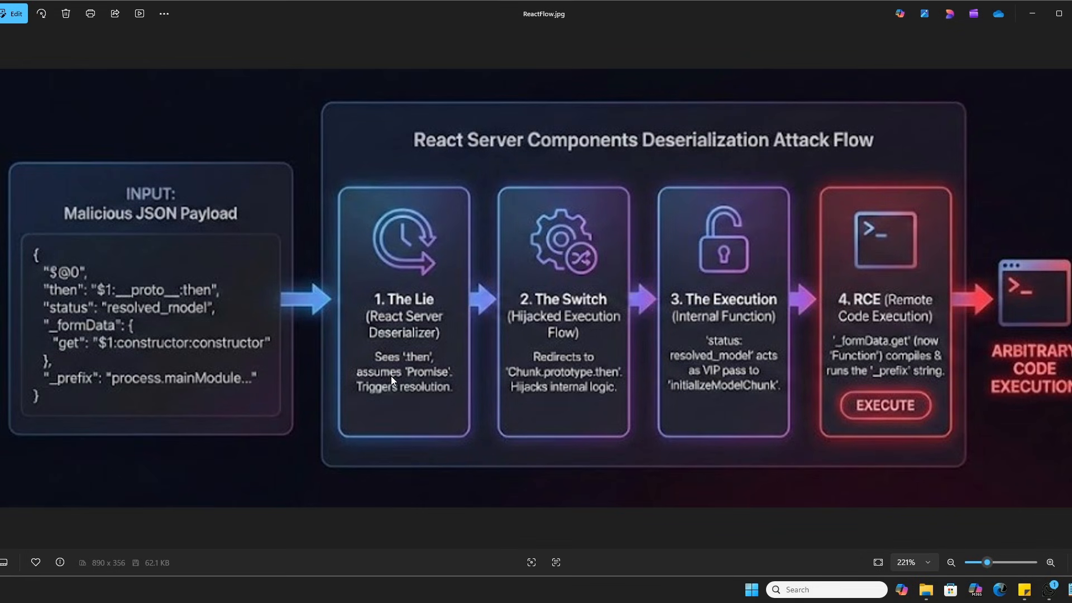
{"action": "mouse_move", "coordinate": [387, 424]}
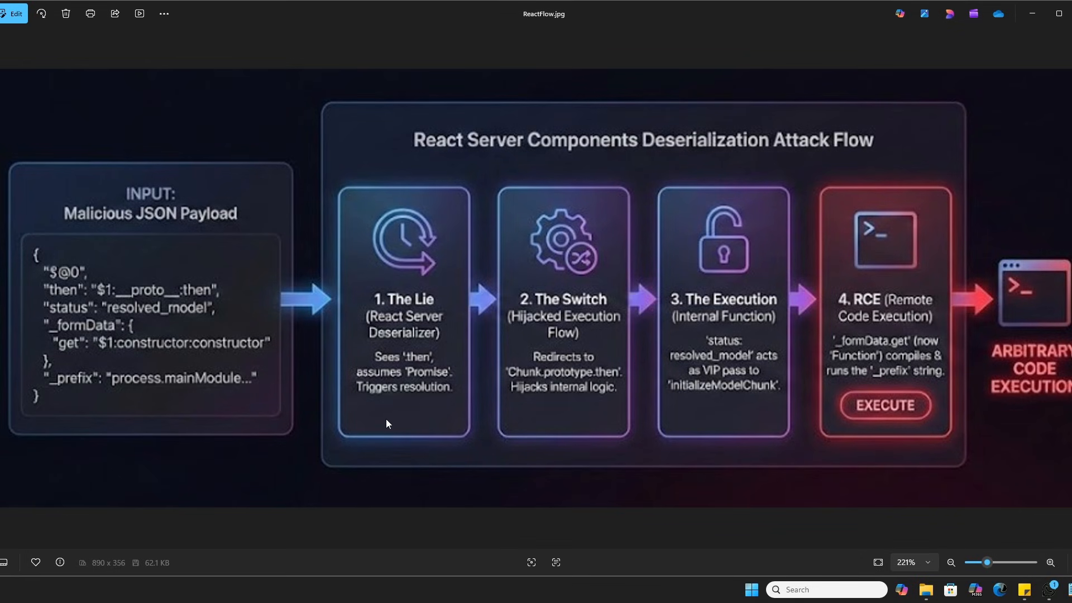
{"action": "mouse_move", "coordinate": [401, 411]}
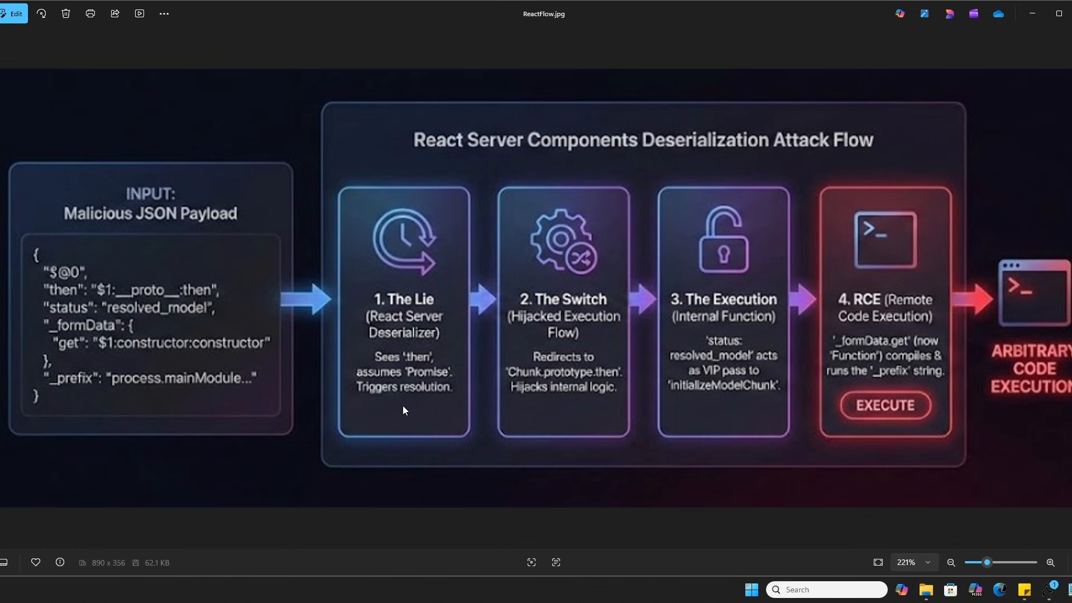
{"action": "mouse_move", "coordinate": [572, 347]}
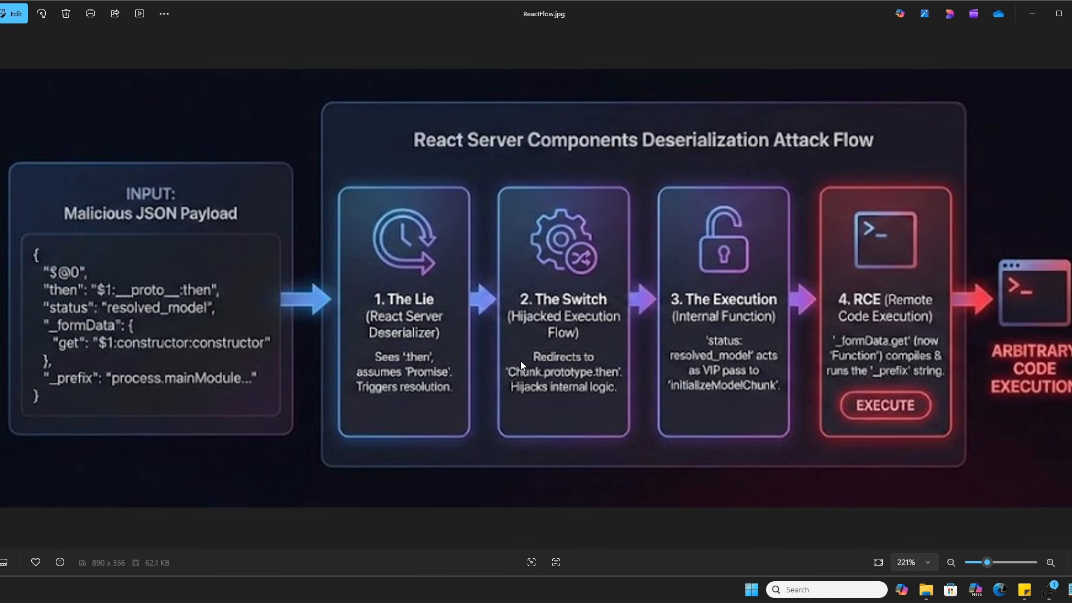
{"action": "mouse_move", "coordinate": [201, 361]}
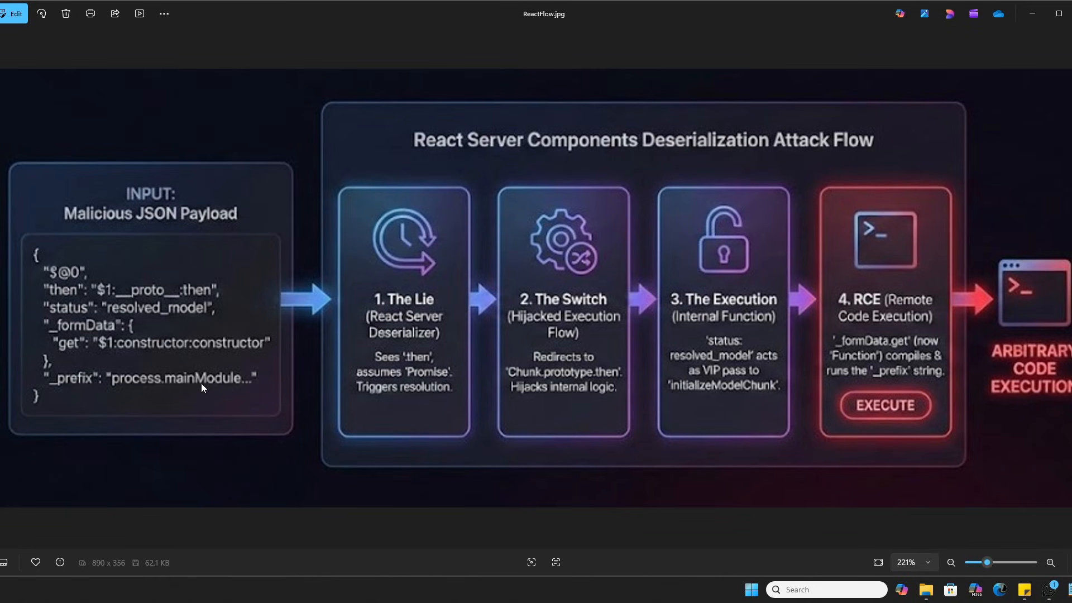
{"action": "mouse_move", "coordinate": [357, 438]}
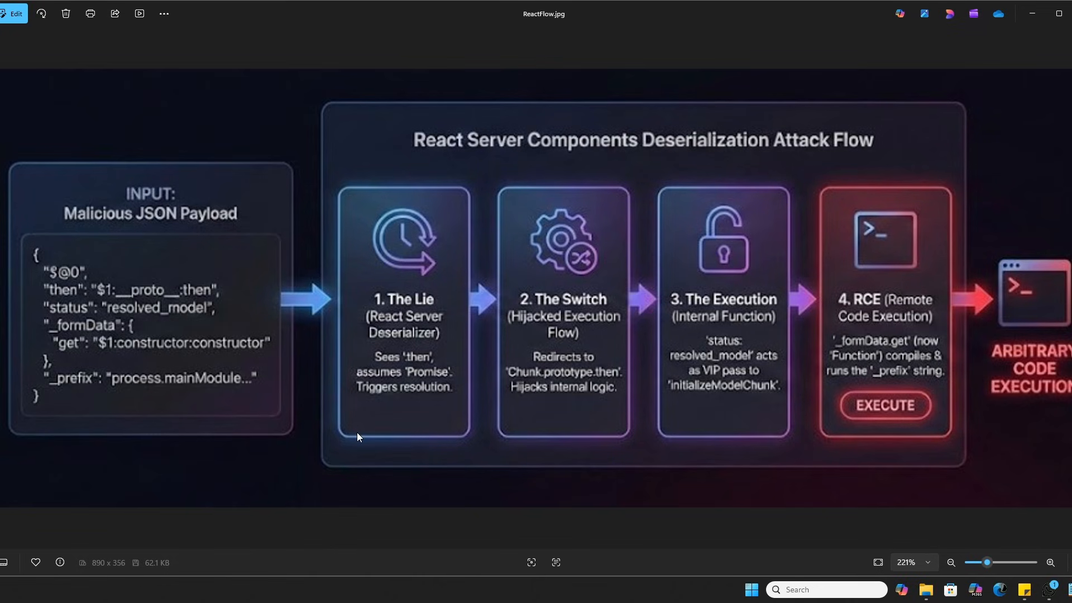
{"action": "mouse_move", "coordinate": [586, 384]}
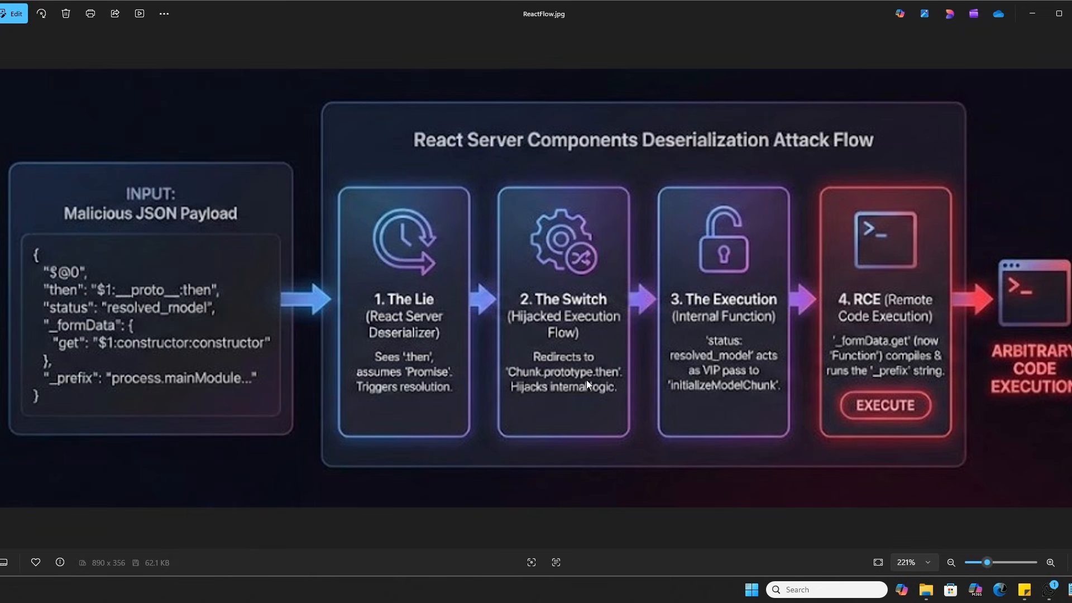
{"action": "mouse_move", "coordinate": [583, 388]}
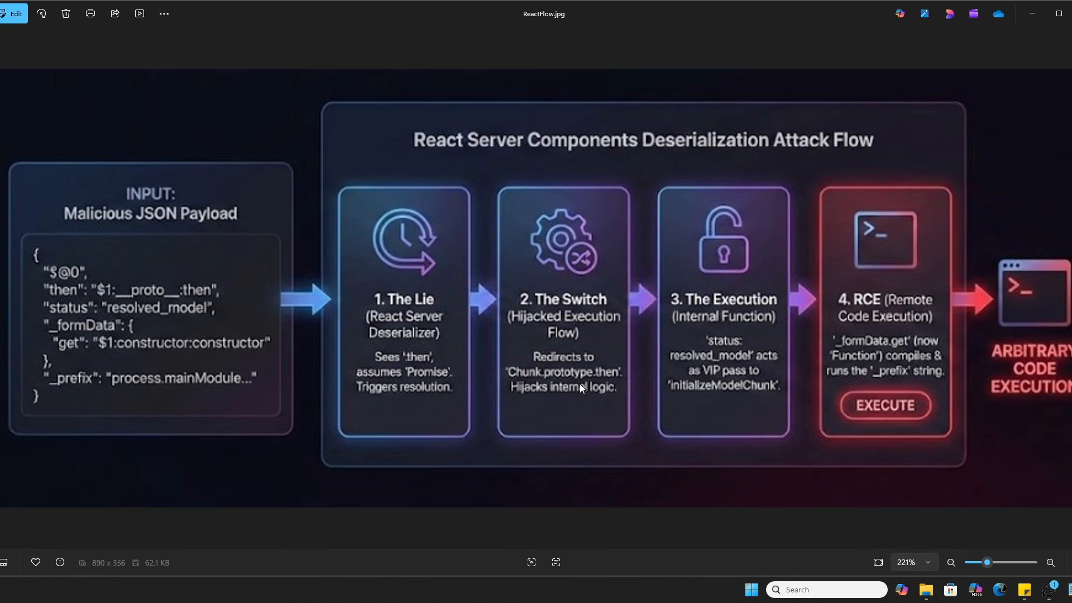
{"action": "mouse_move", "coordinate": [571, 389]}
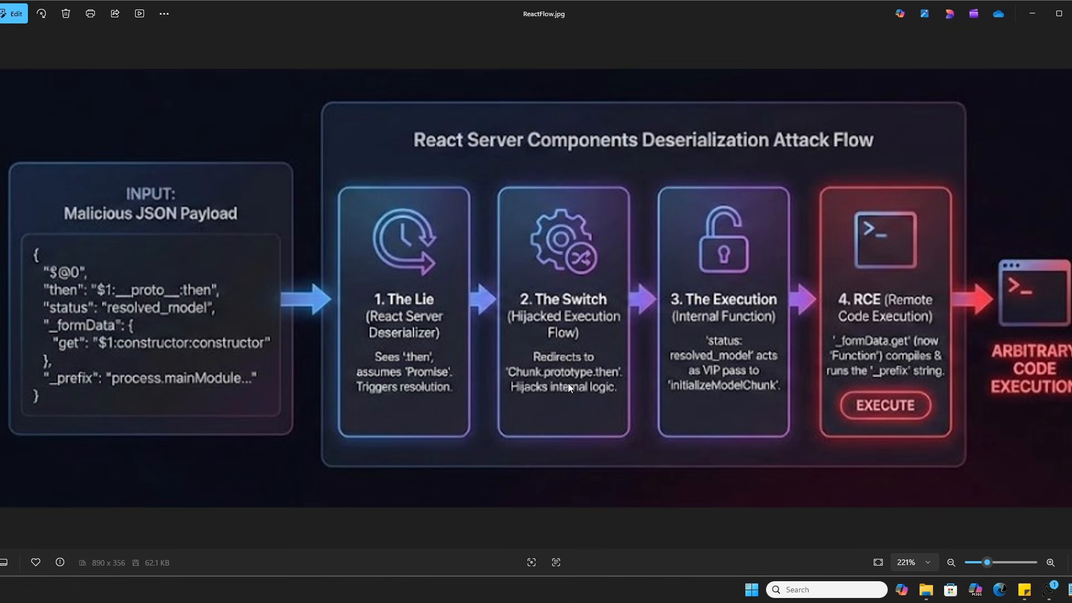
{"action": "mouse_move", "coordinate": [569, 401]}
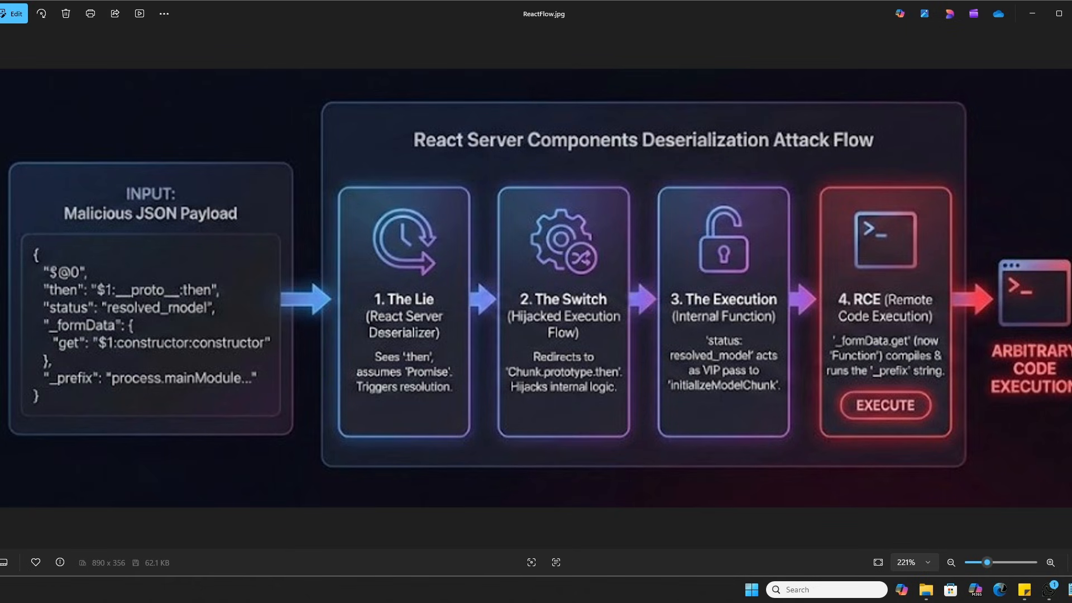
{"action": "mouse_move", "coordinate": [739, 379]}
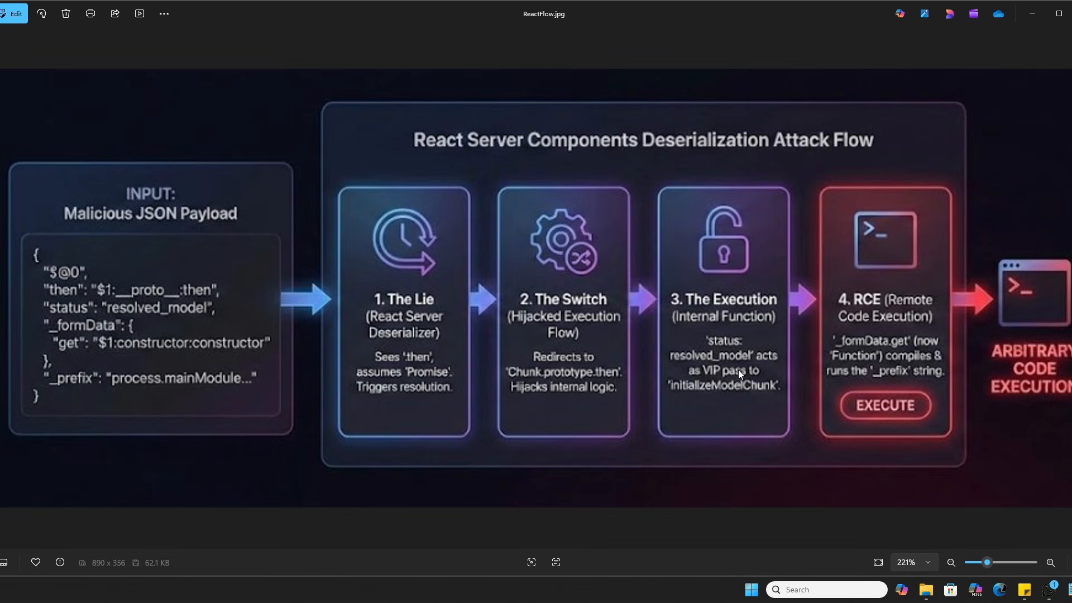
{"action": "mouse_move", "coordinate": [747, 410]}
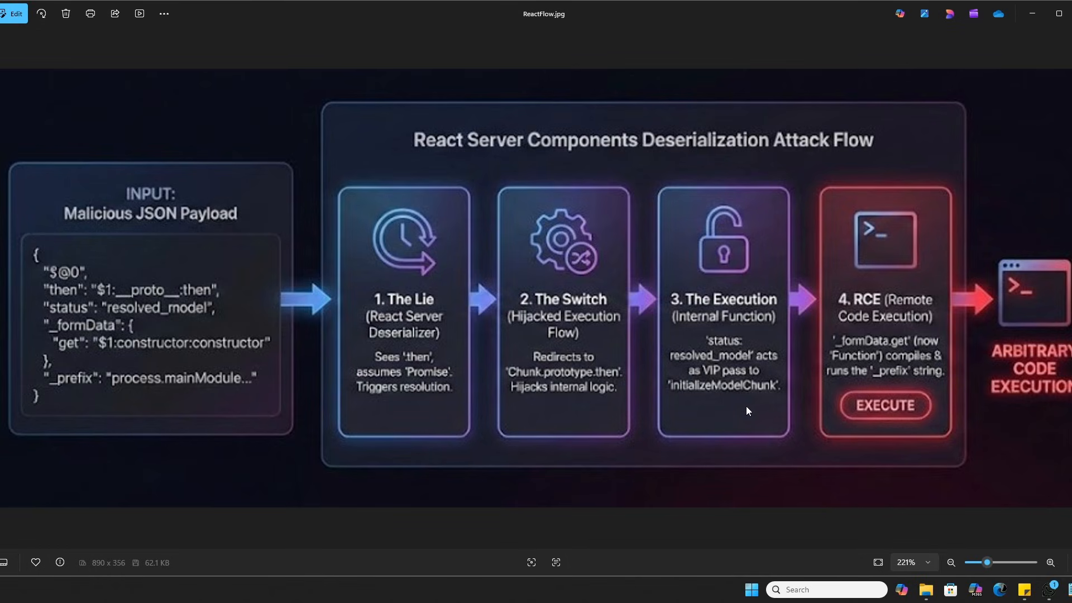
{"action": "mouse_move", "coordinate": [704, 365]}
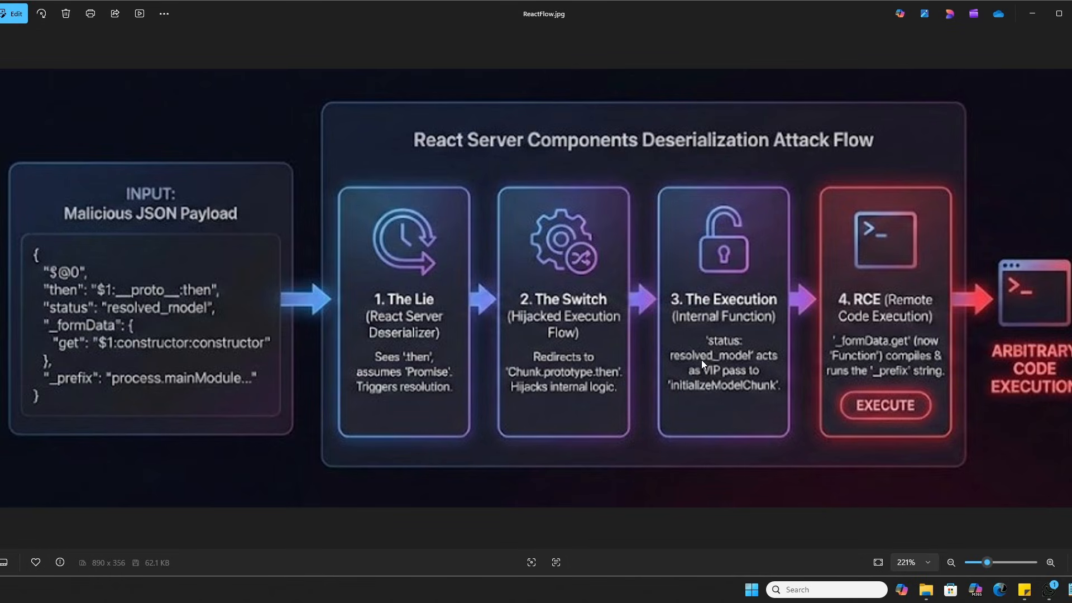
{"action": "mouse_move", "coordinate": [737, 373]}
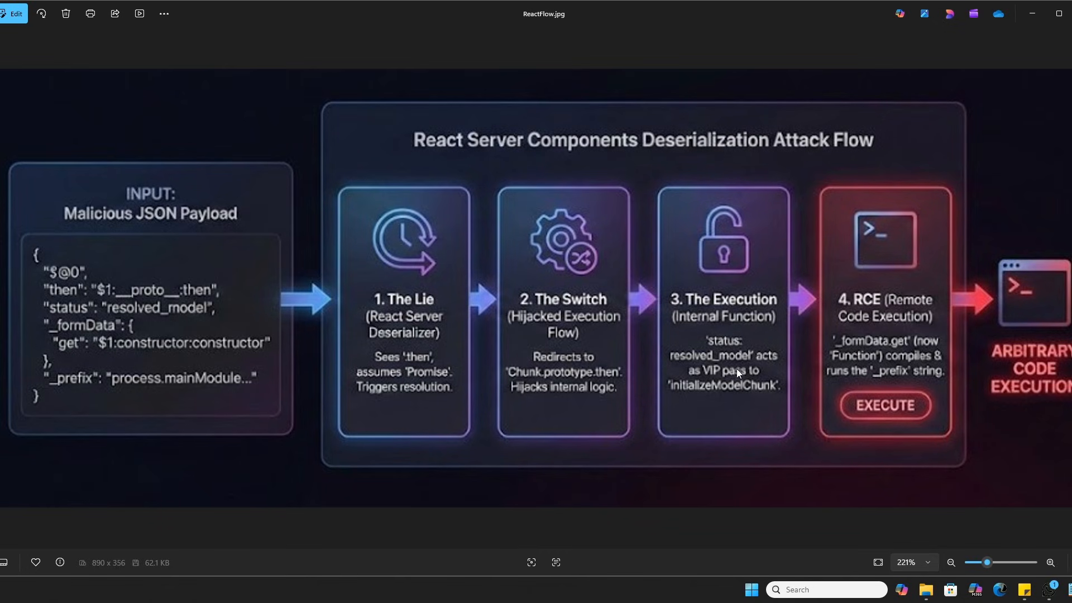
{"action": "mouse_move", "coordinate": [728, 380]}
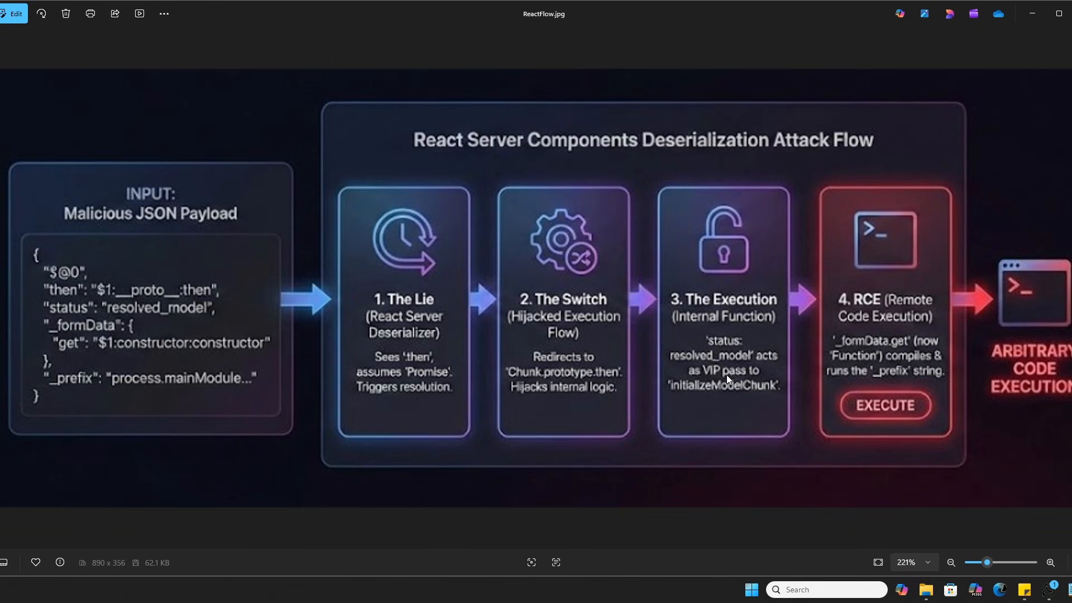
{"action": "mouse_move", "coordinate": [734, 394]}
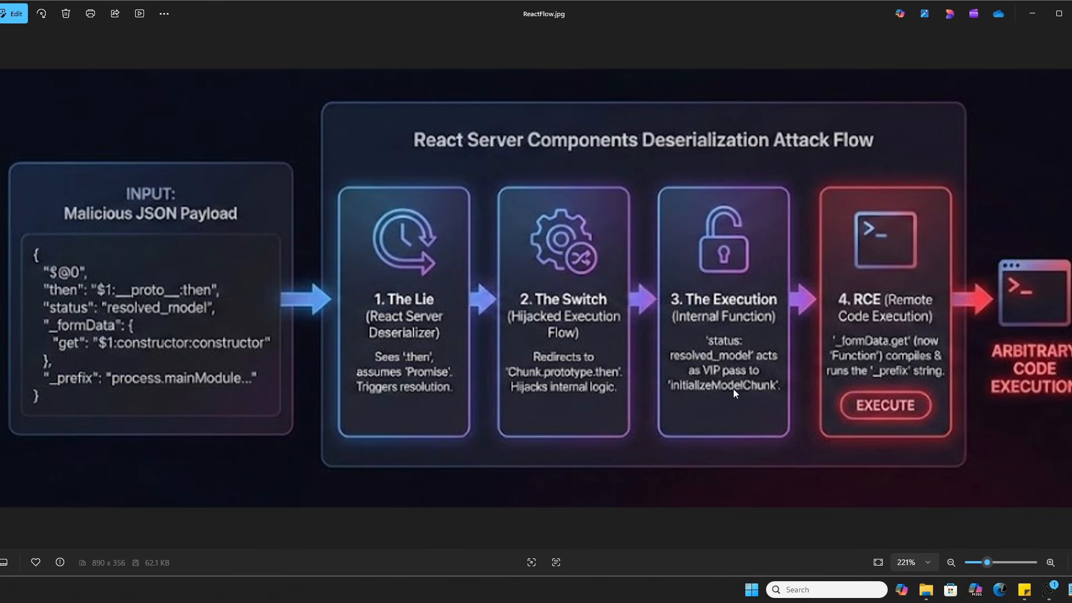
{"action": "mouse_move", "coordinate": [734, 401]}
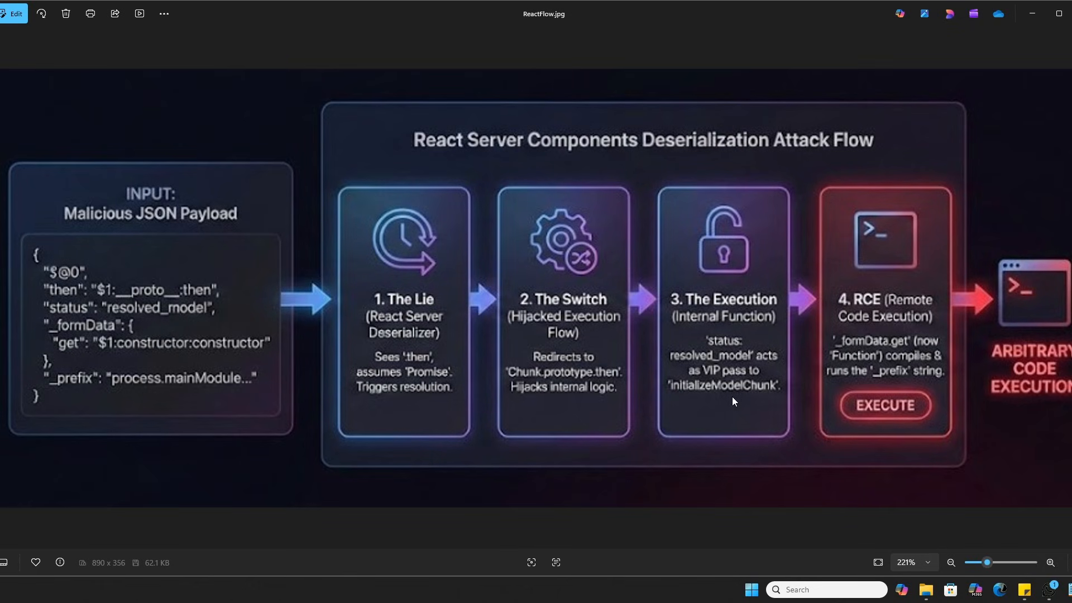
{"action": "mouse_move", "coordinate": [865, 304]}
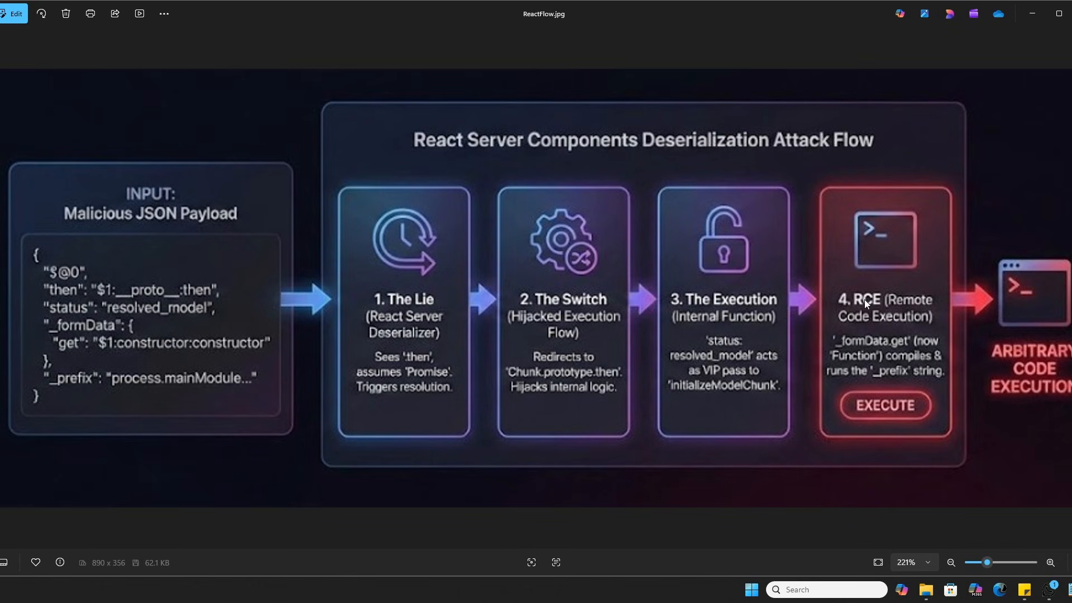
{"action": "mouse_move", "coordinate": [886, 249]}
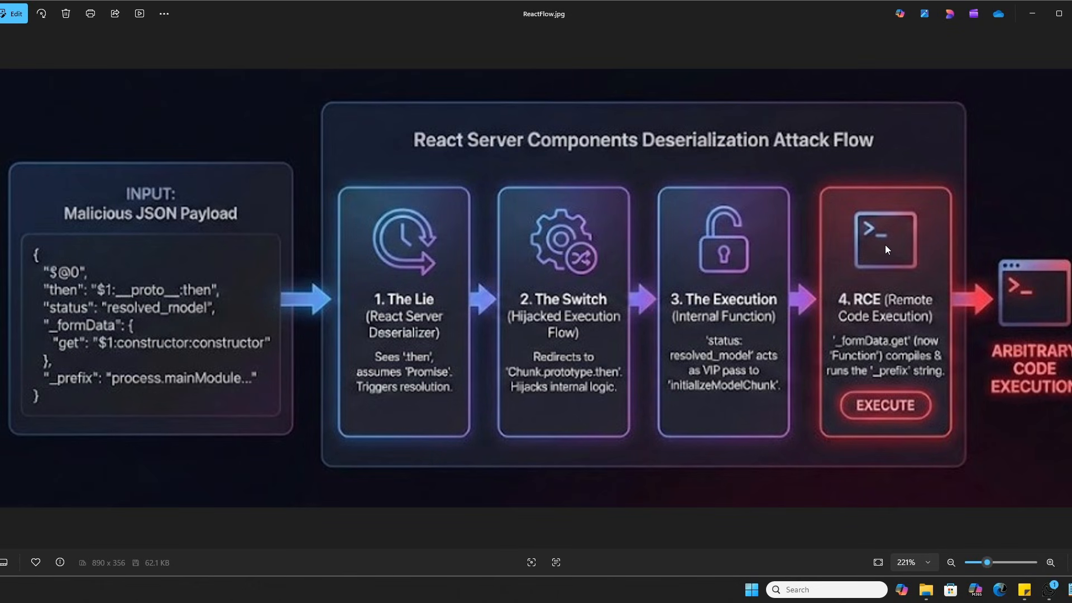
{"action": "mouse_move", "coordinate": [860, 248]}
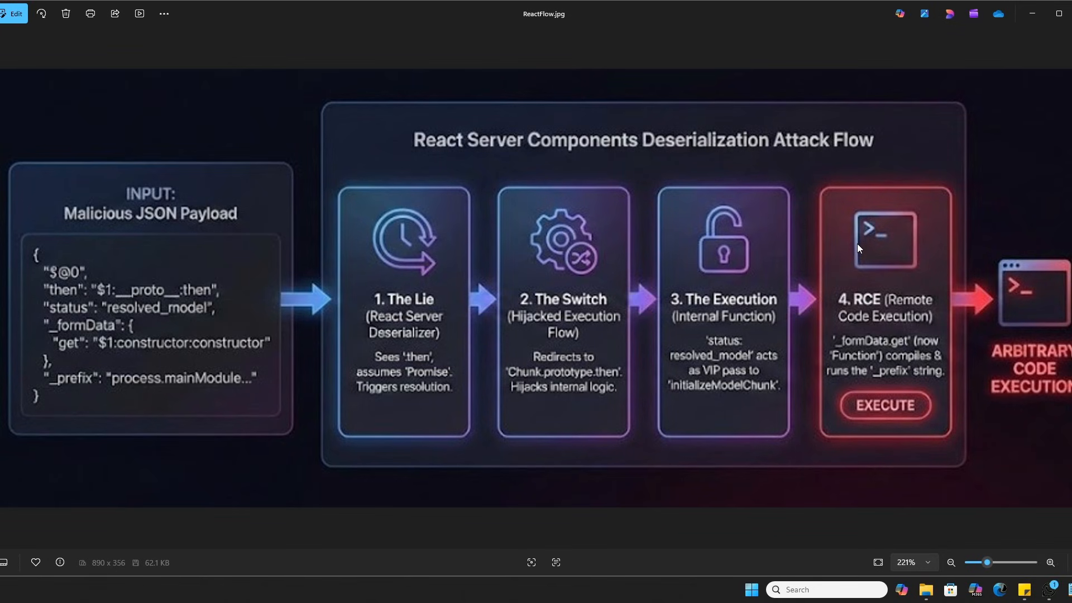
{"action": "mouse_move", "coordinate": [851, 247]}
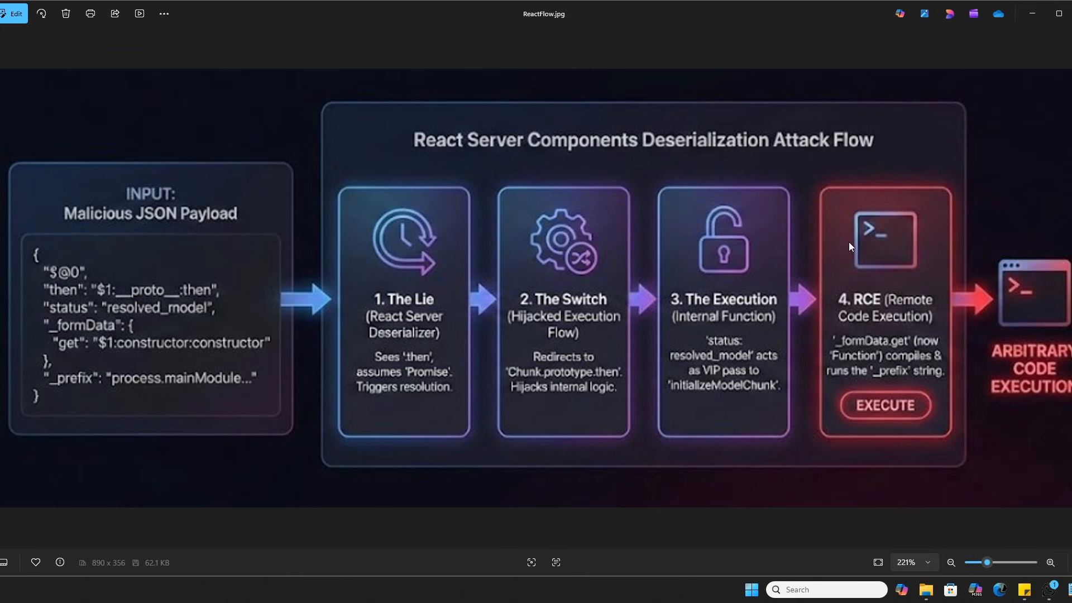
{"action": "mouse_move", "coordinate": [727, 399]}
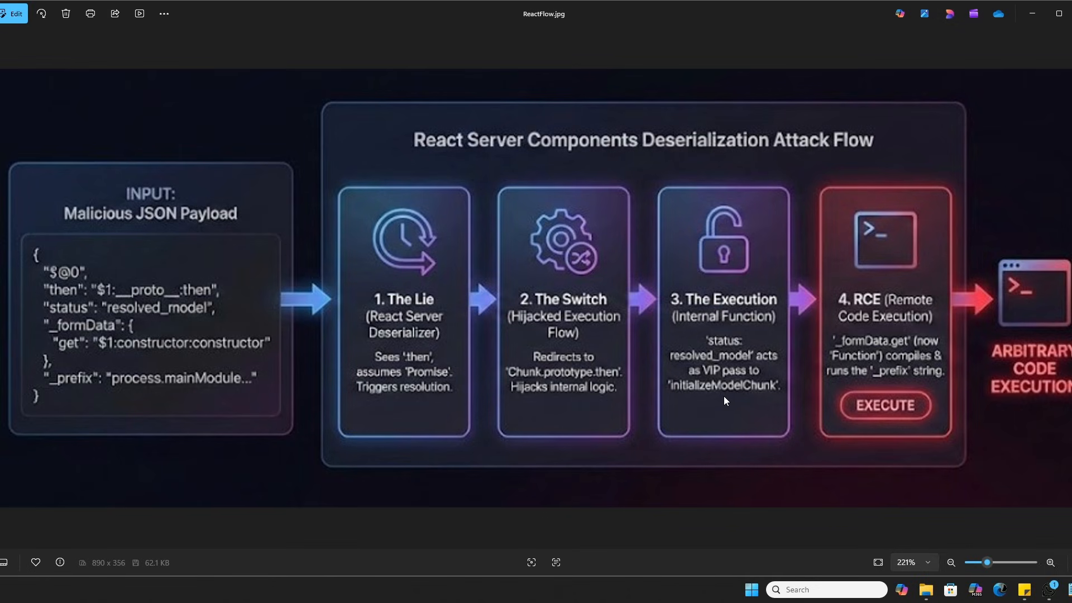
{"action": "mouse_move", "coordinate": [901, 356]}
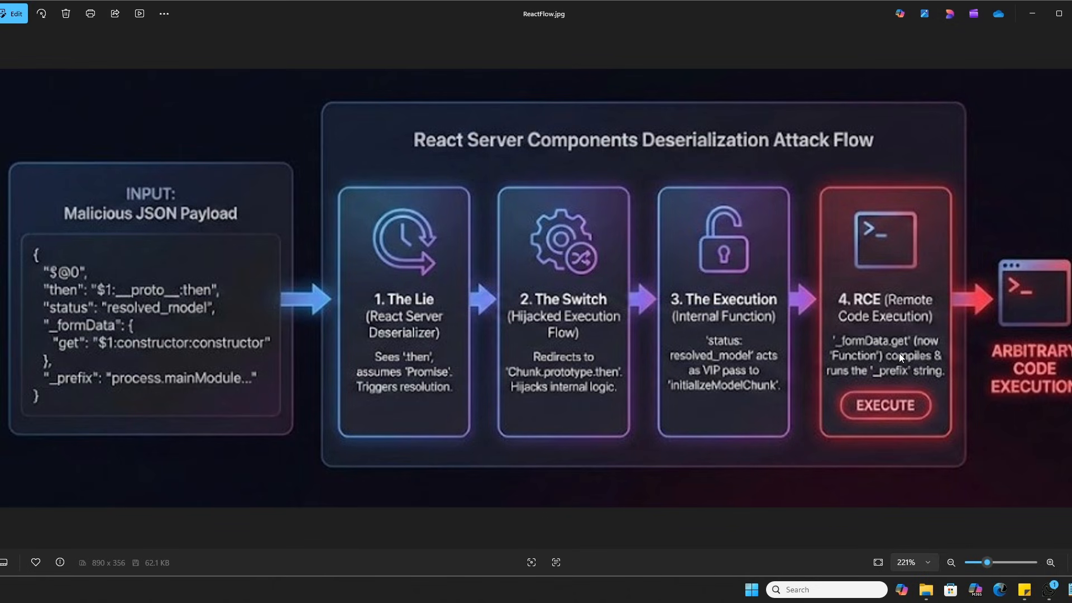
{"action": "mouse_move", "coordinate": [865, 350]}
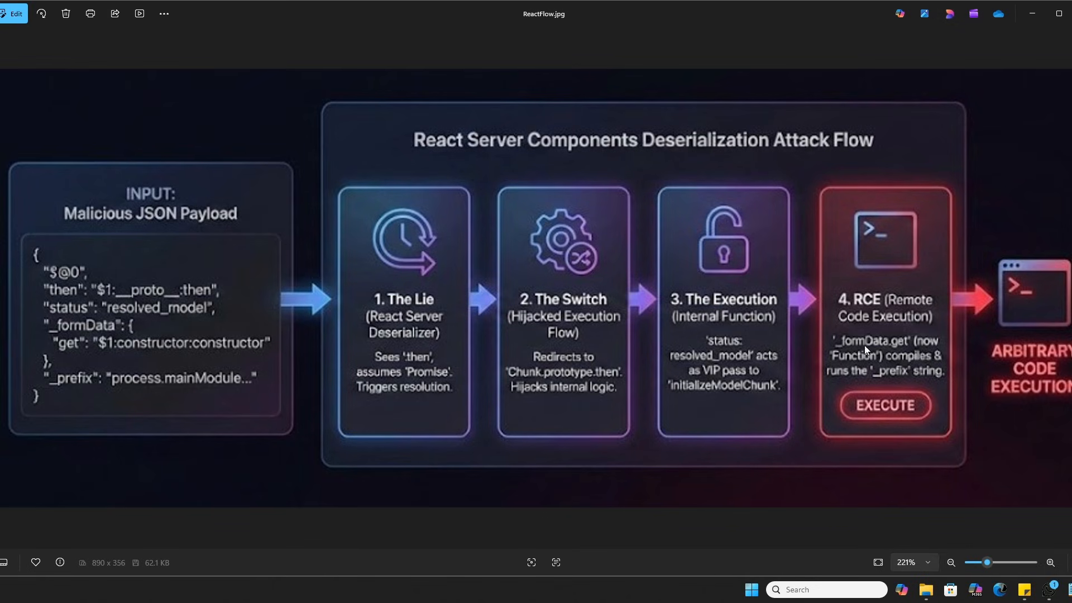
{"action": "mouse_move", "coordinate": [713, 307]}
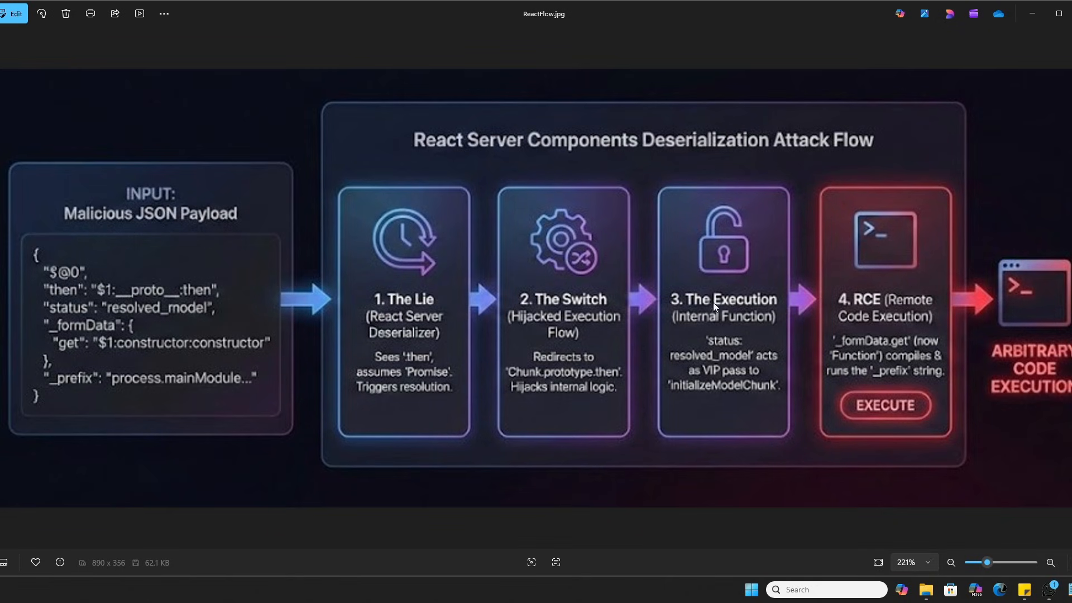
{"action": "mouse_move", "coordinate": [219, 309]}
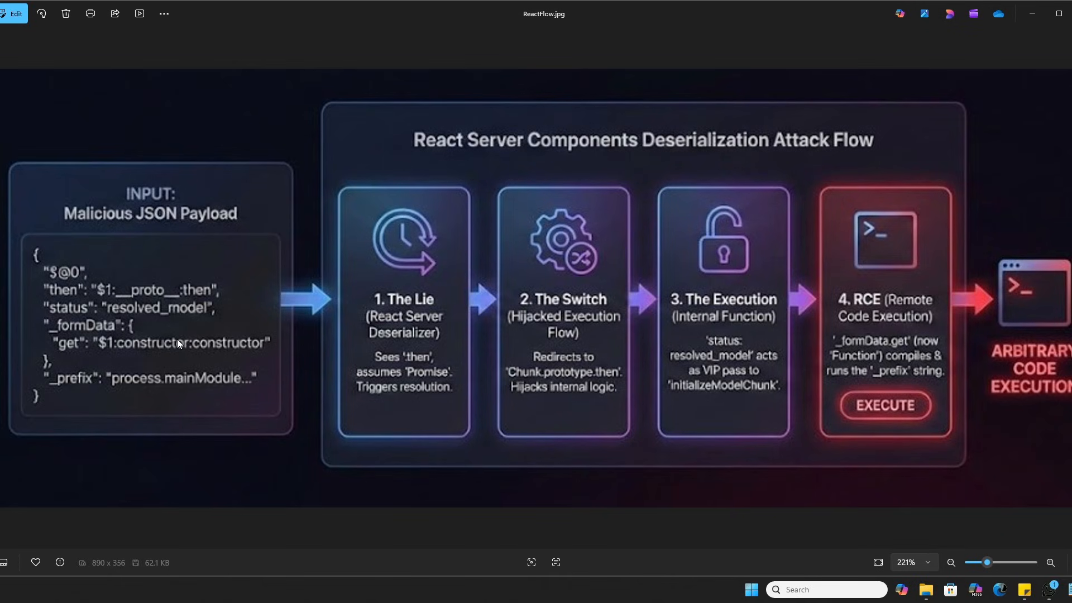
{"action": "mouse_move", "coordinate": [483, 231]}
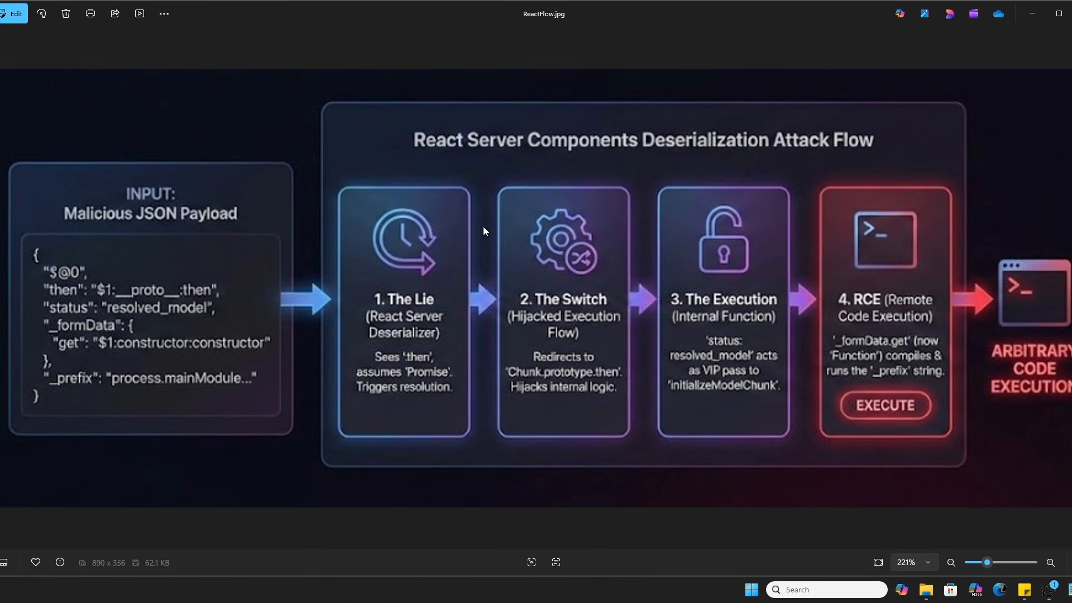
{"action": "mouse_move", "coordinate": [920, 308]}
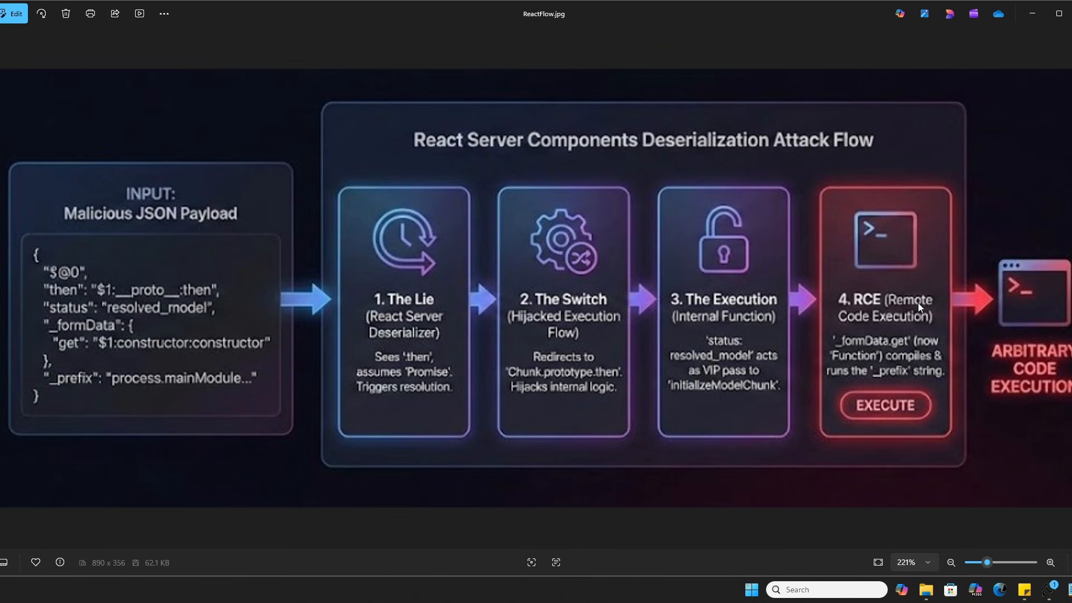
{"action": "mouse_move", "coordinate": [919, 299]}
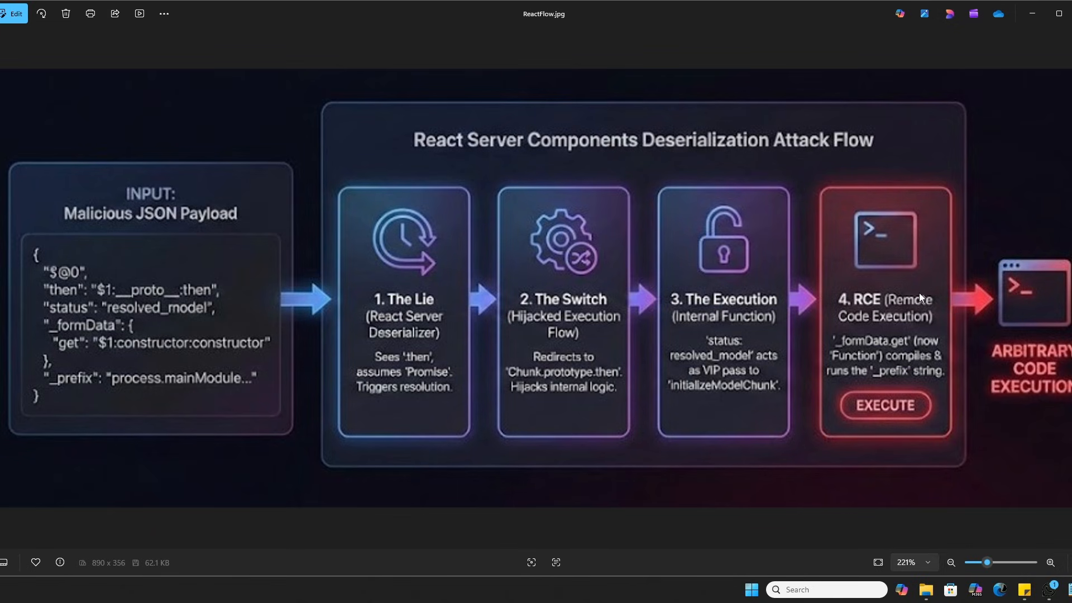
{"action": "mouse_move", "coordinate": [923, 292]}
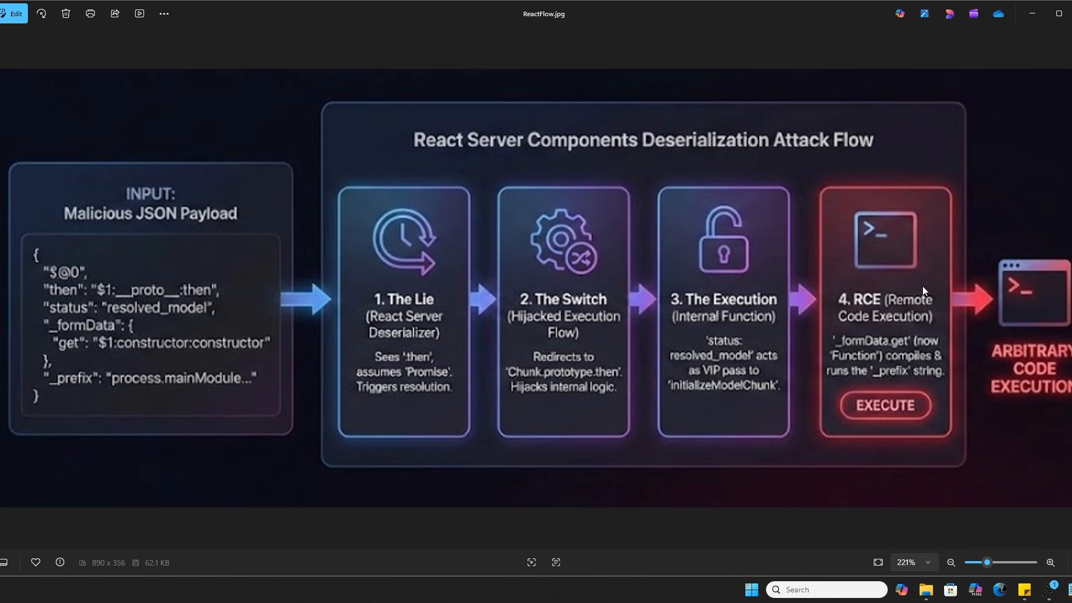
{"action": "mouse_move", "coordinate": [946, 294]}
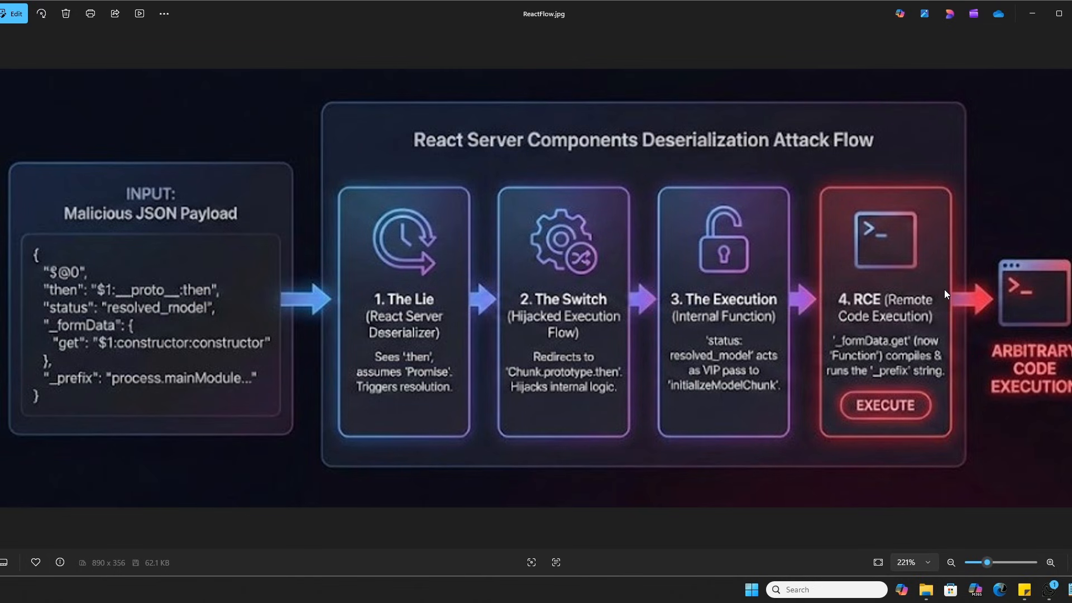
{"action": "mouse_move", "coordinate": [920, 294]}
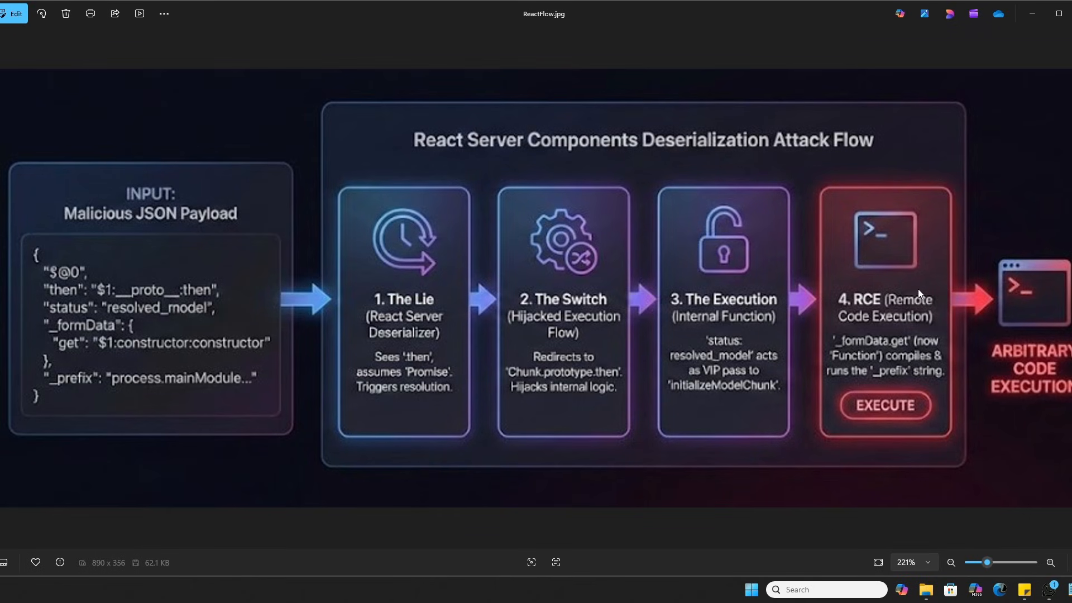
{"action": "mouse_move", "coordinate": [1024, 122]}
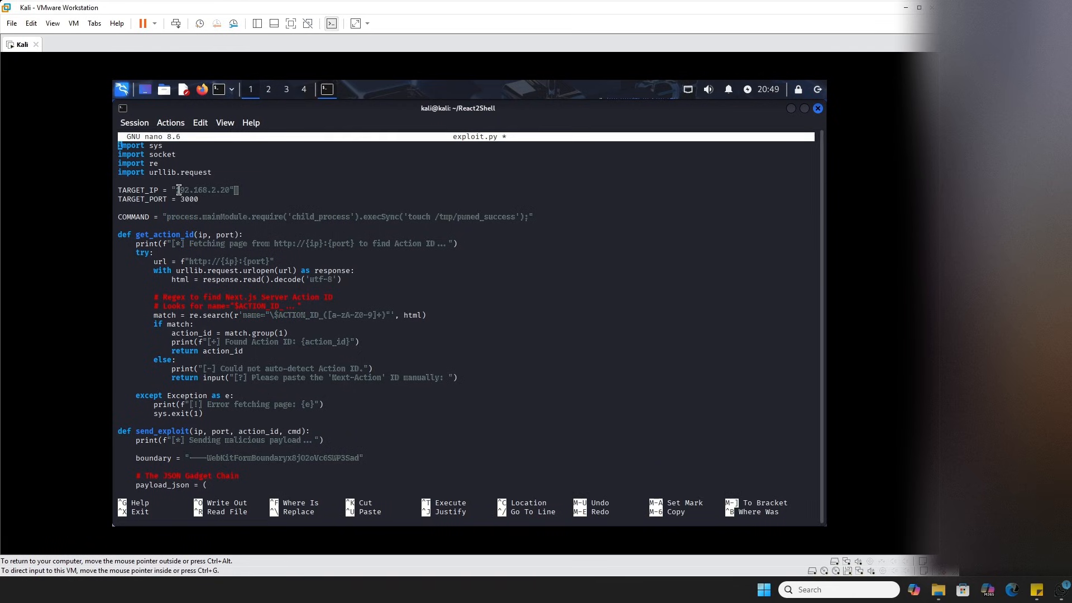
{"action": "mouse_move", "coordinate": [161, 199]}
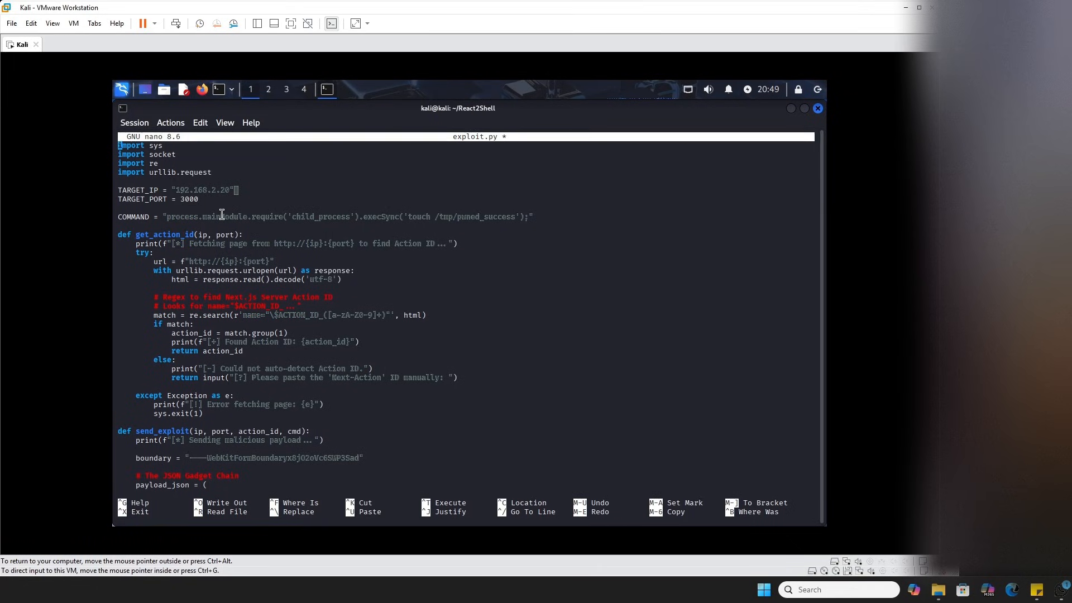
{"action": "mouse_move", "coordinate": [268, 204]}
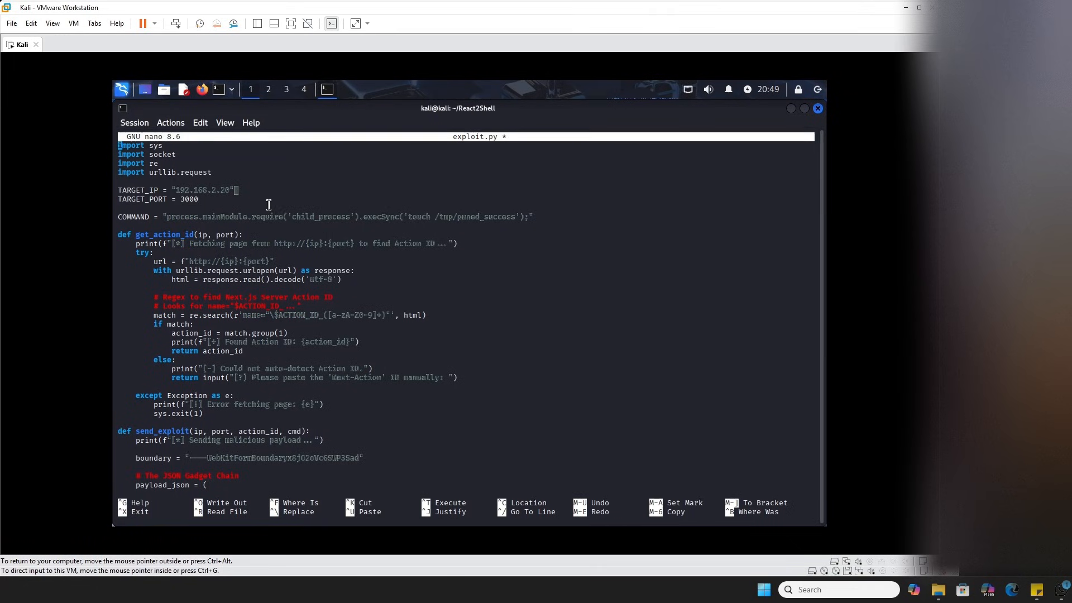
{"action": "mouse_move", "coordinate": [417, 214]}
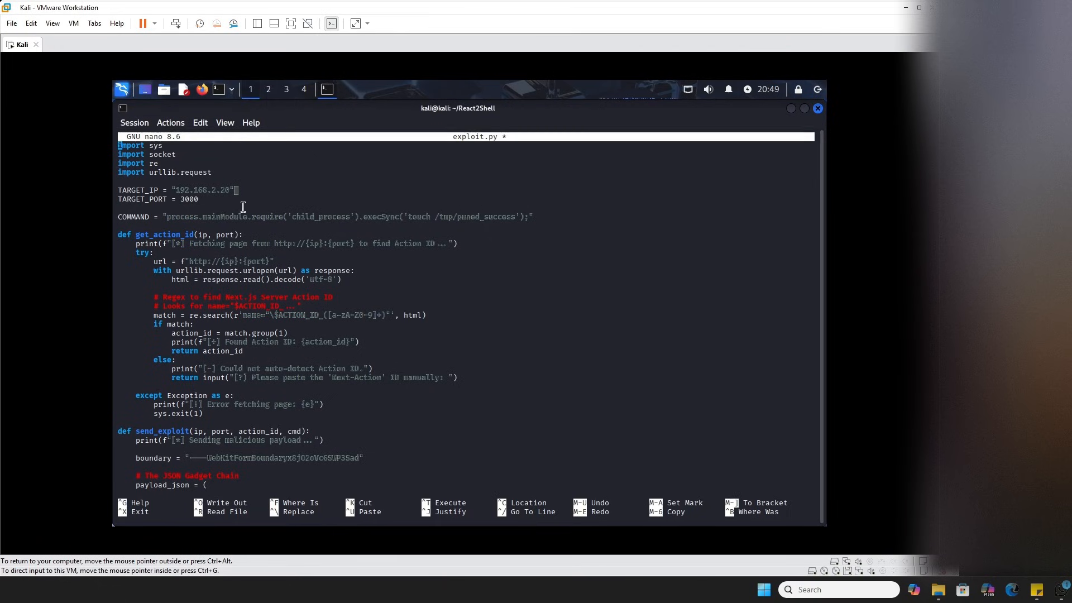
{"action": "mouse_move", "coordinate": [300, 278]}
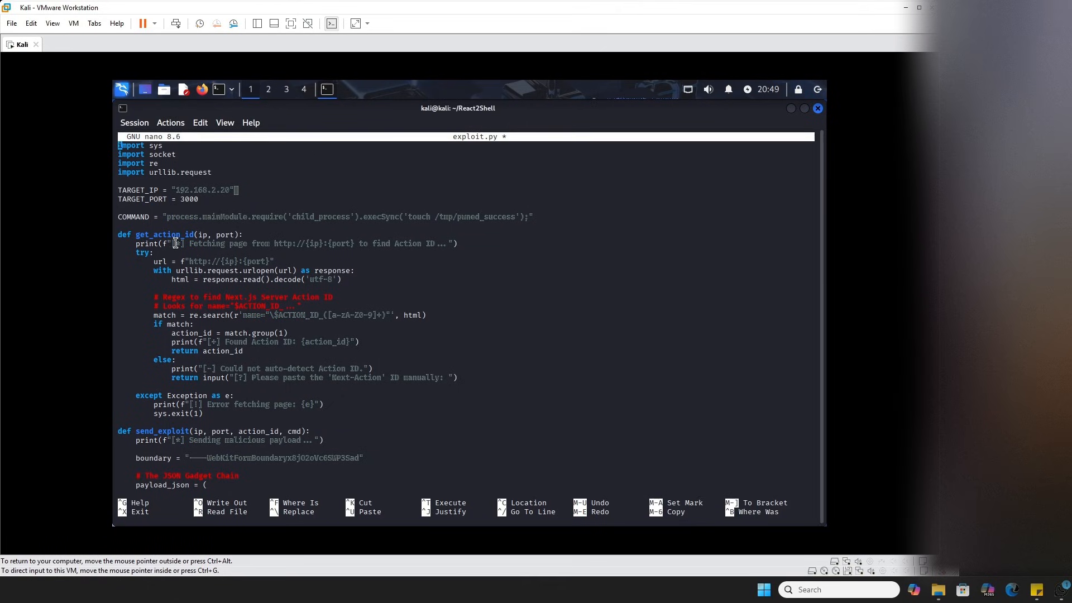
{"action": "mouse_move", "coordinate": [259, 263]}
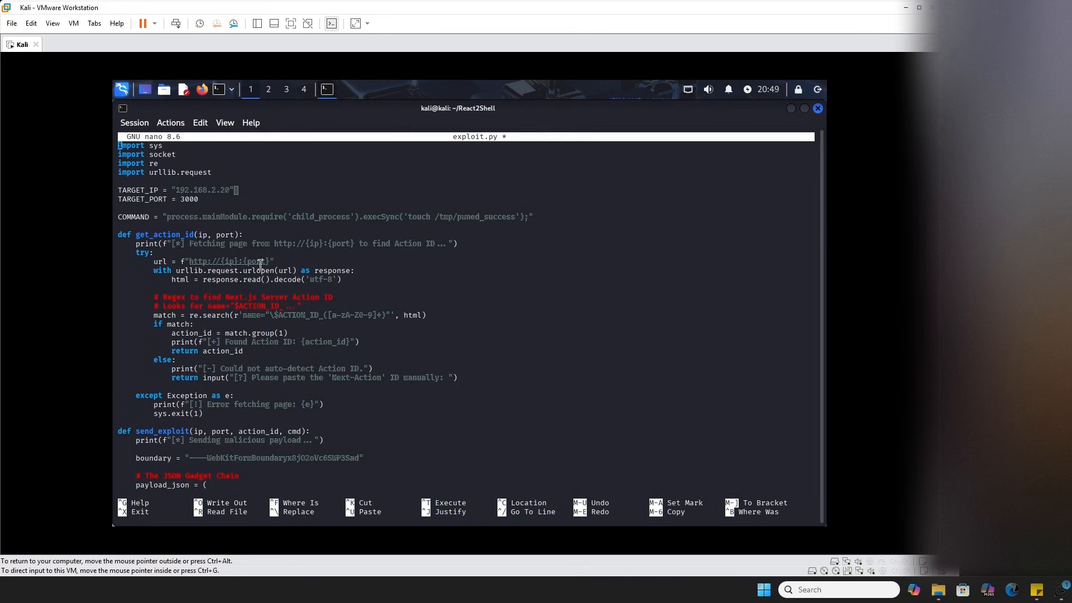
{"action": "mouse_move", "coordinate": [281, 298]}
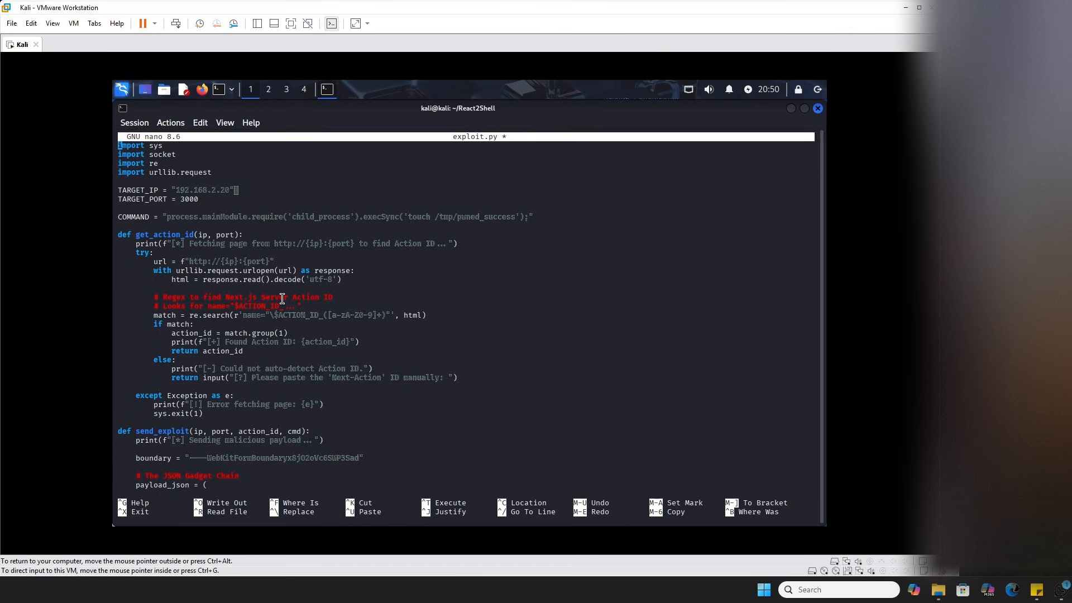
{"action": "mouse_move", "coordinate": [423, 298]}
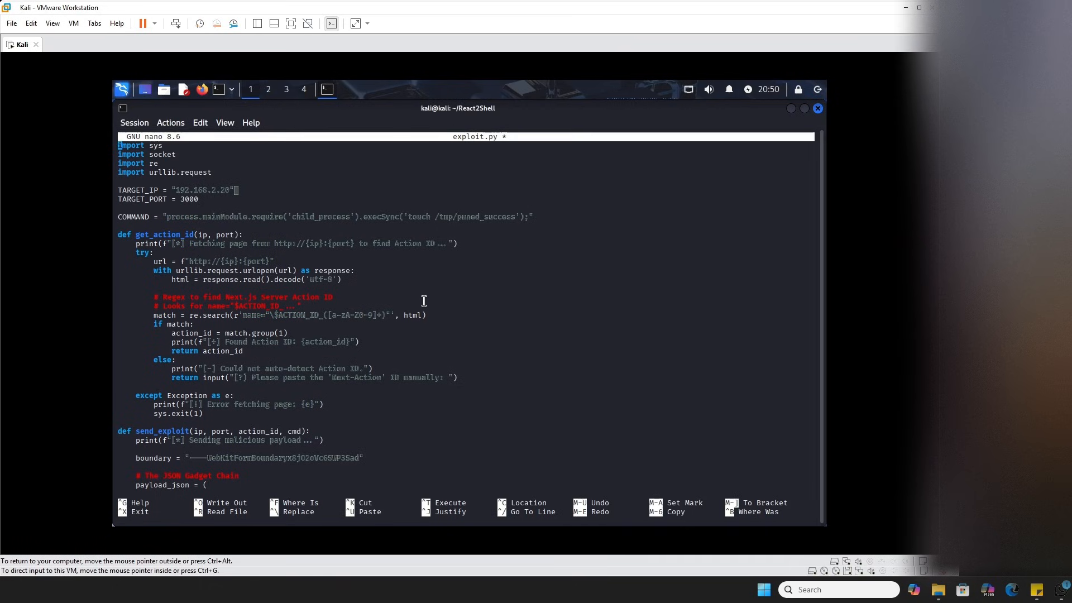
{"action": "mouse_move", "coordinate": [821, 247]}
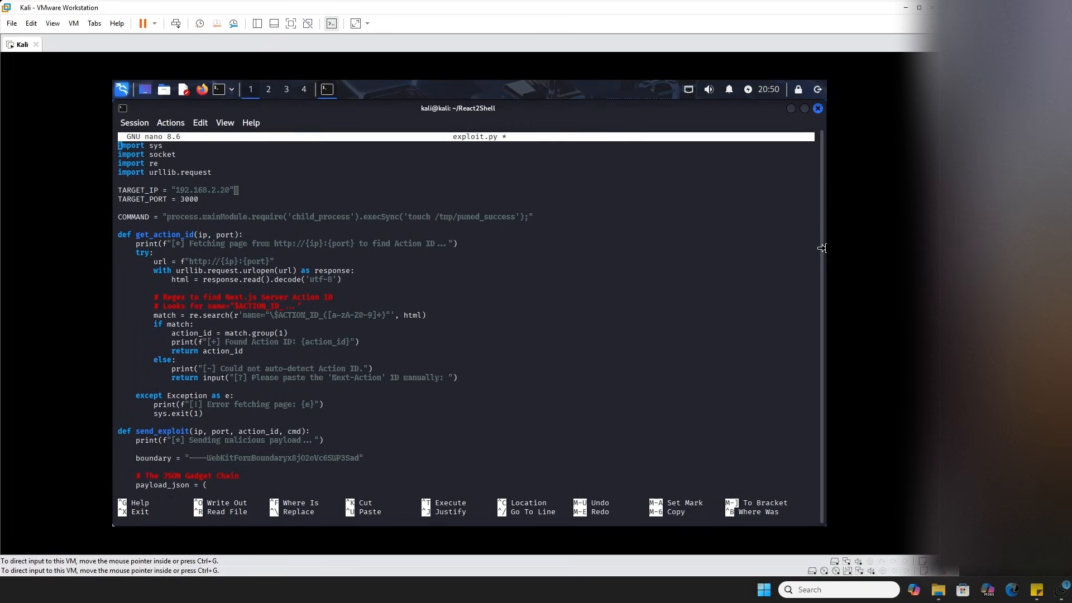
{"action": "mouse_move", "coordinate": [419, 367]}
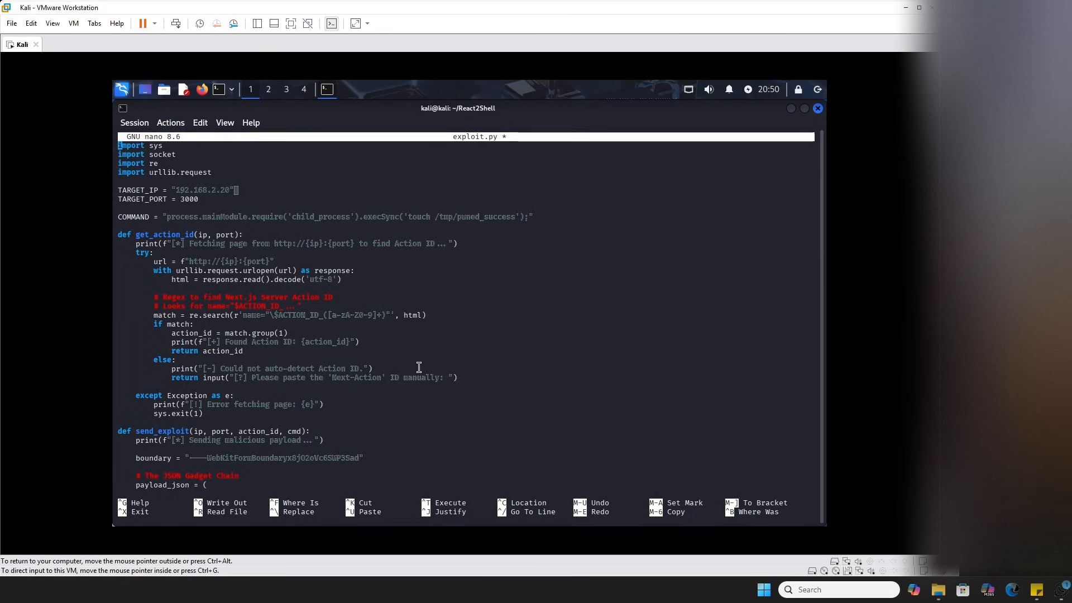
{"action": "mouse_move", "coordinate": [198, 356]}
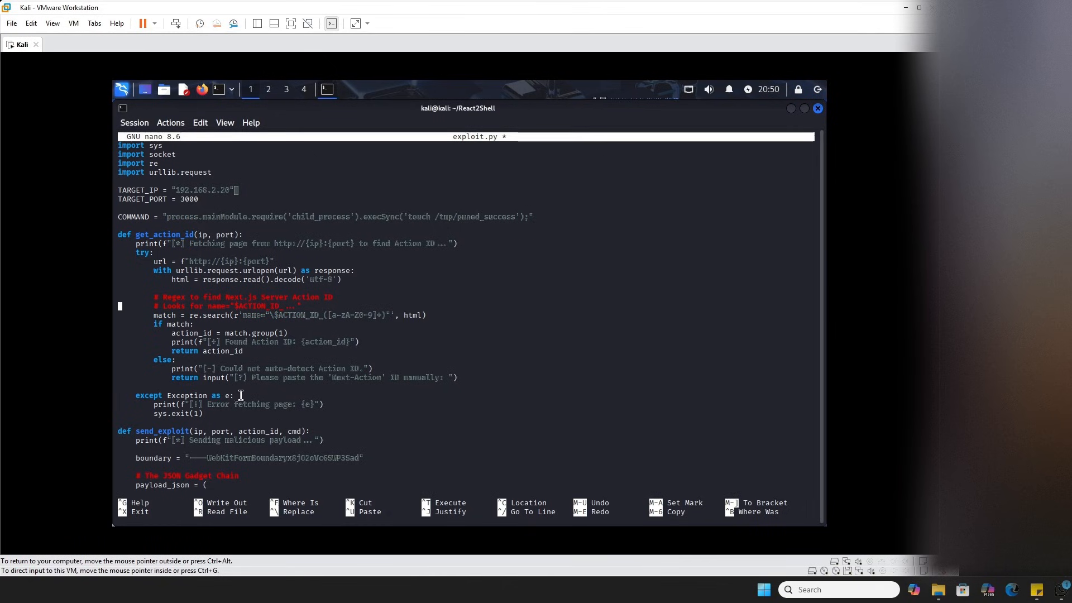
Scroll to send_exploit and walk through body_parts, returning to the __proto__:then payload entry.
{"action": "scroll", "scroll_direction": "down", "scroll_amount": 3}
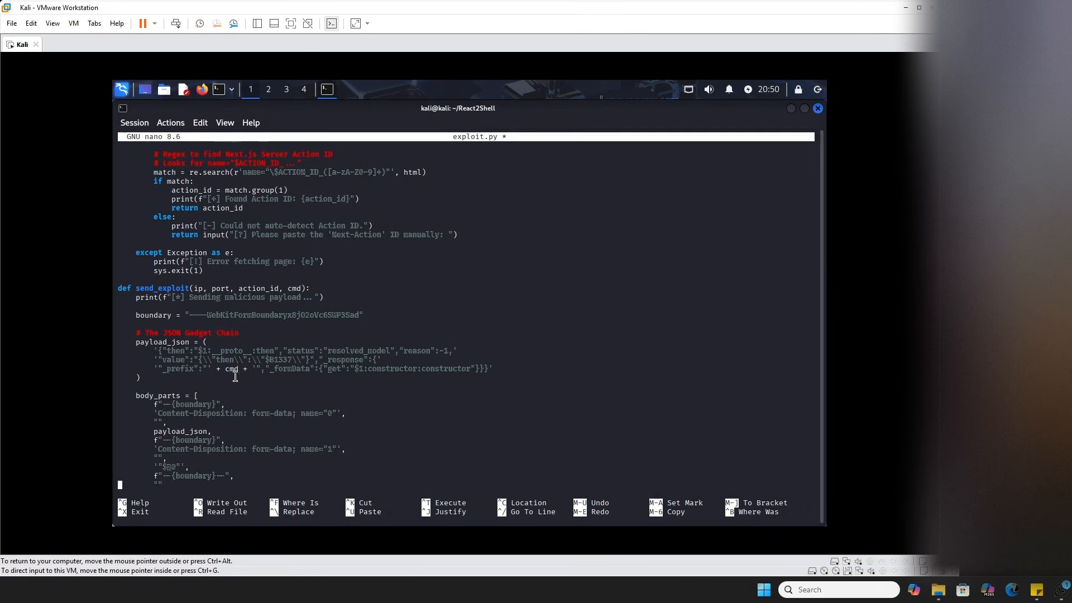
{"action": "scroll", "scroll_direction": "down", "scroll_amount": 3}
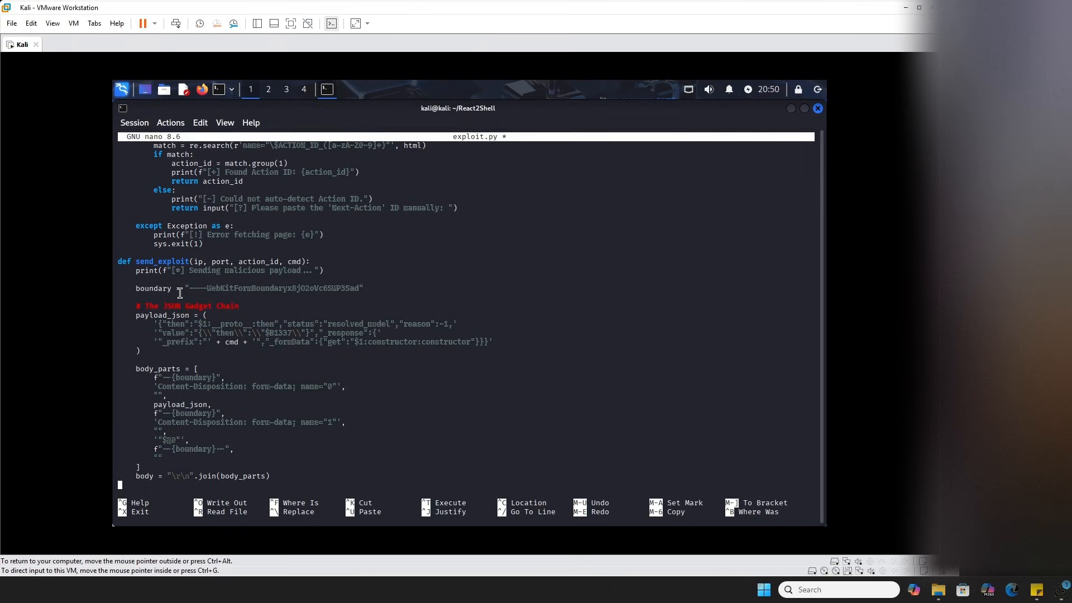
{"action": "mouse_move", "coordinate": [290, 273]}
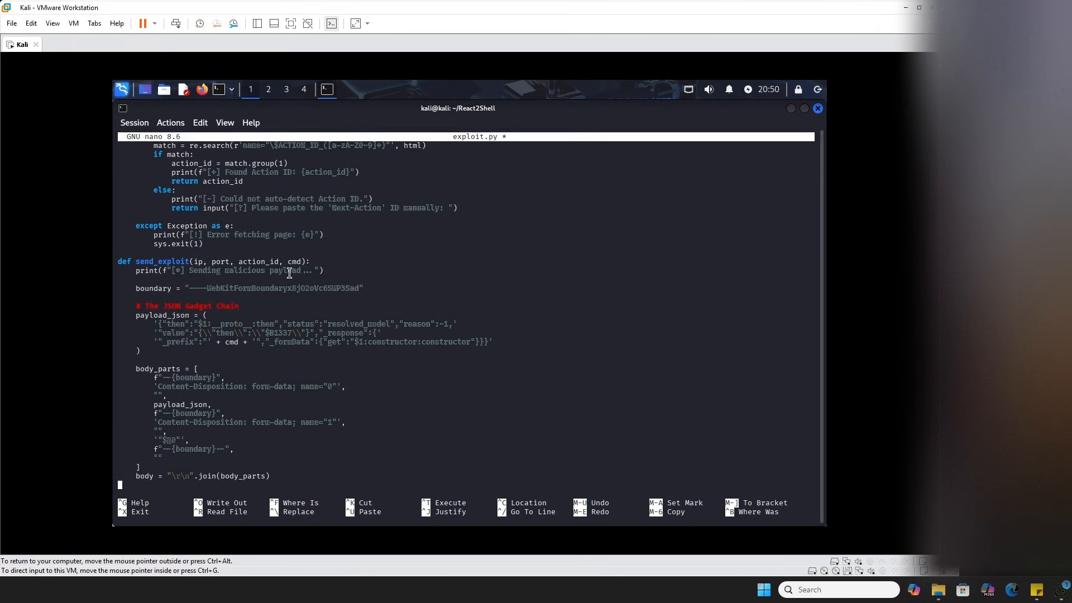
{"action": "mouse_move", "coordinate": [293, 345]}
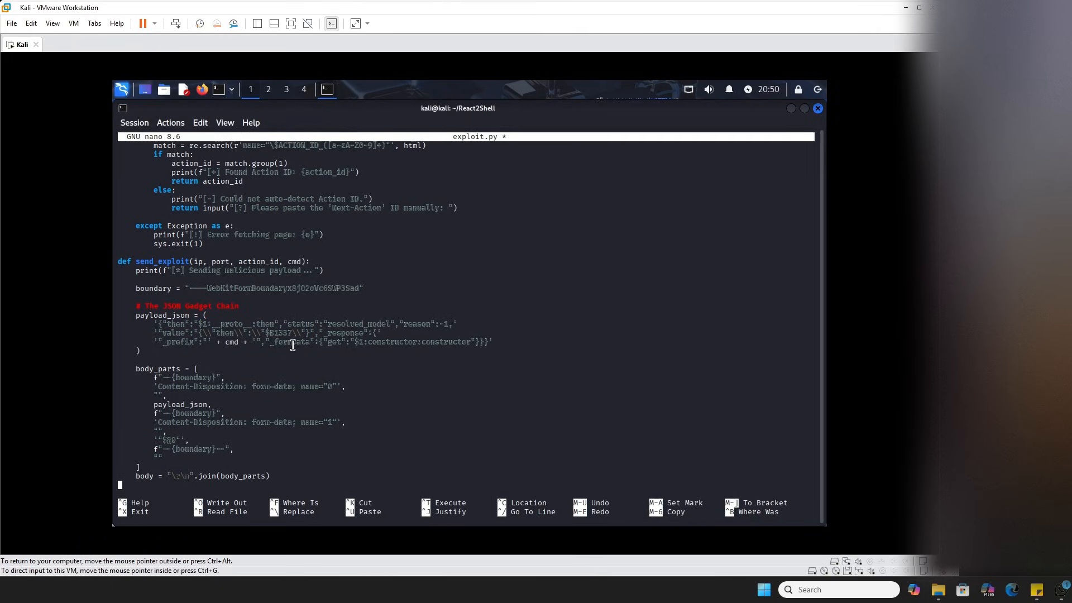
{"action": "mouse_move", "coordinate": [298, 356]}
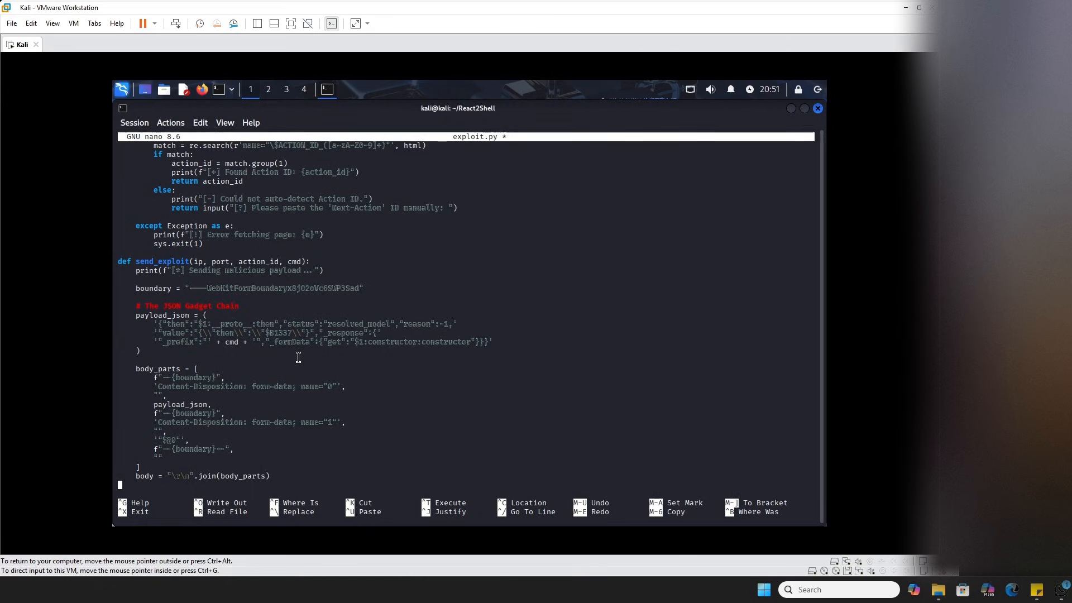
{"action": "mouse_move", "coordinate": [380, 369]}
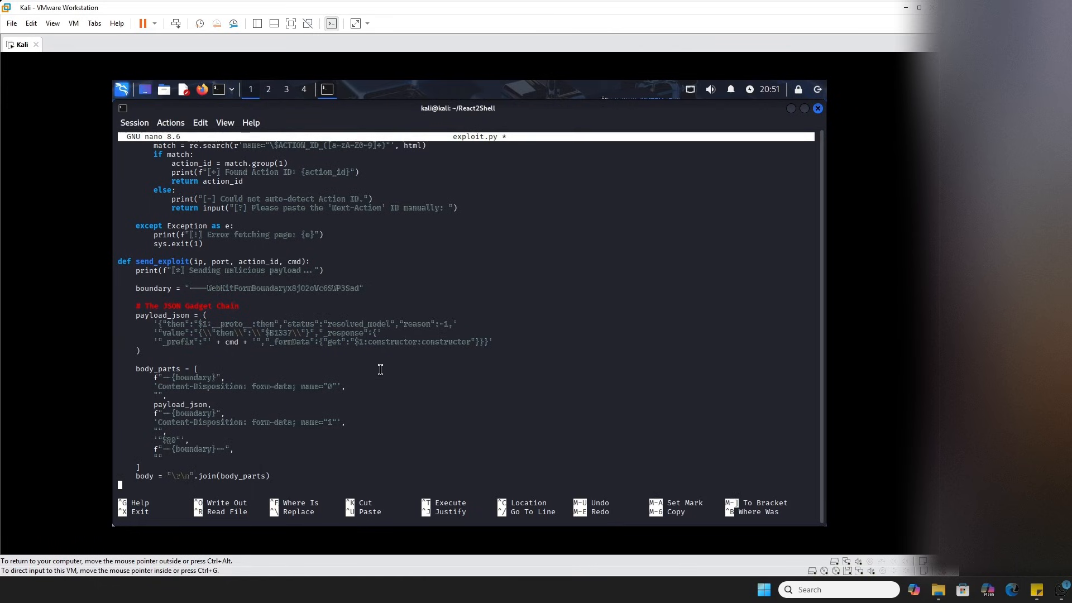
{"action": "mouse_move", "coordinate": [376, 368]}
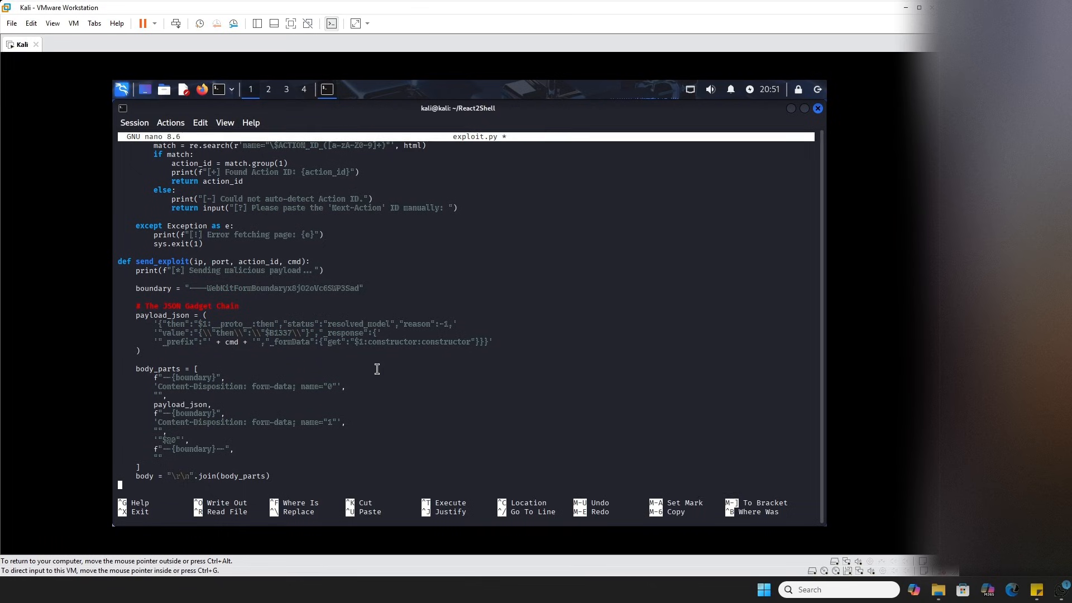
{"action": "mouse_move", "coordinate": [150, 318]}
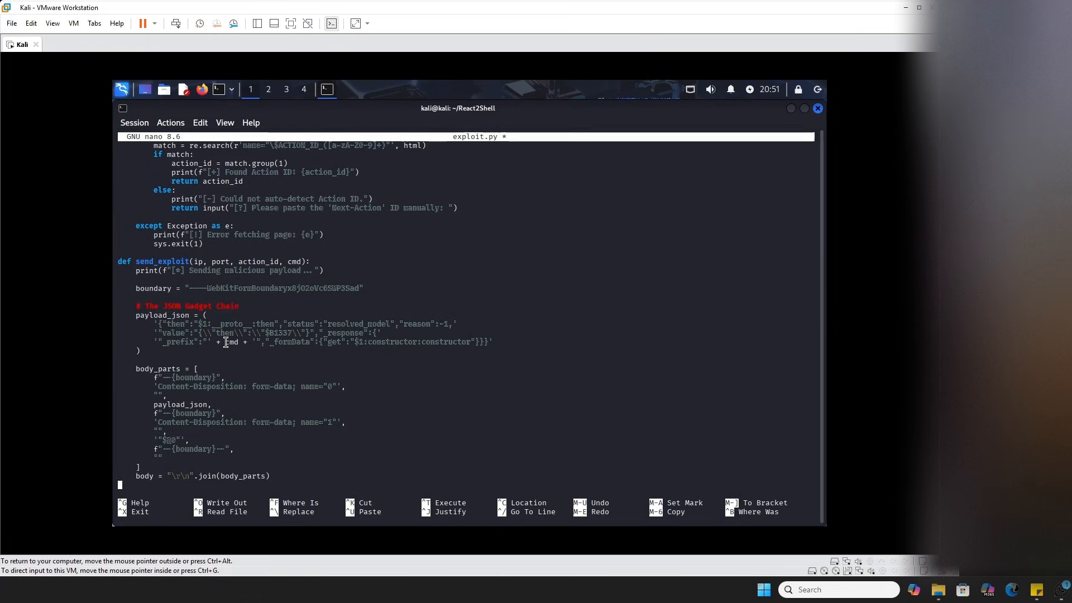
{"action": "double_click", "coordinate": [231, 342]}
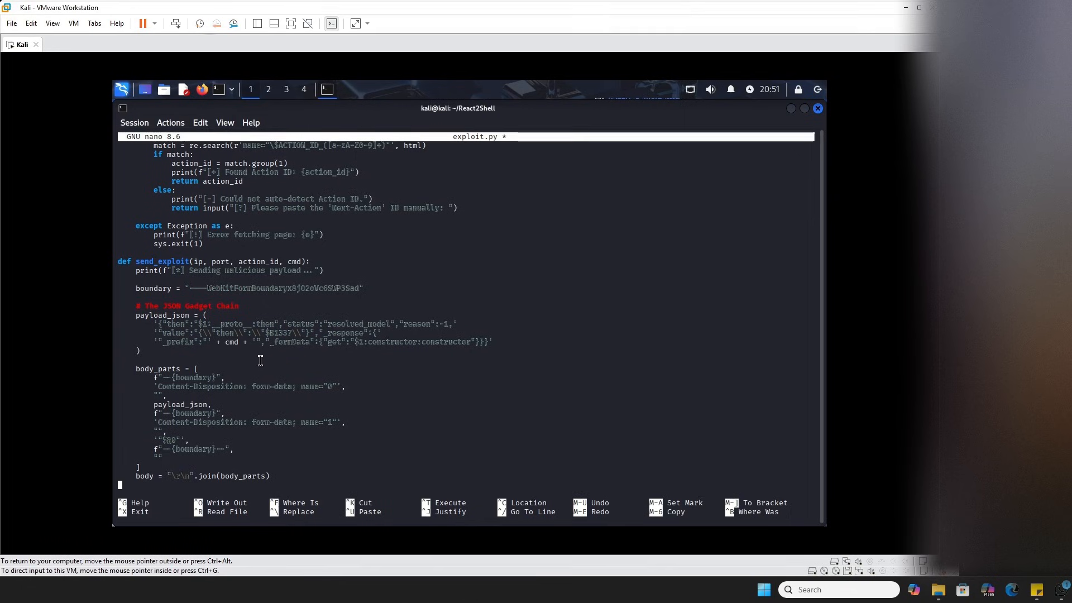
{"action": "mouse_move", "coordinate": [266, 350]}
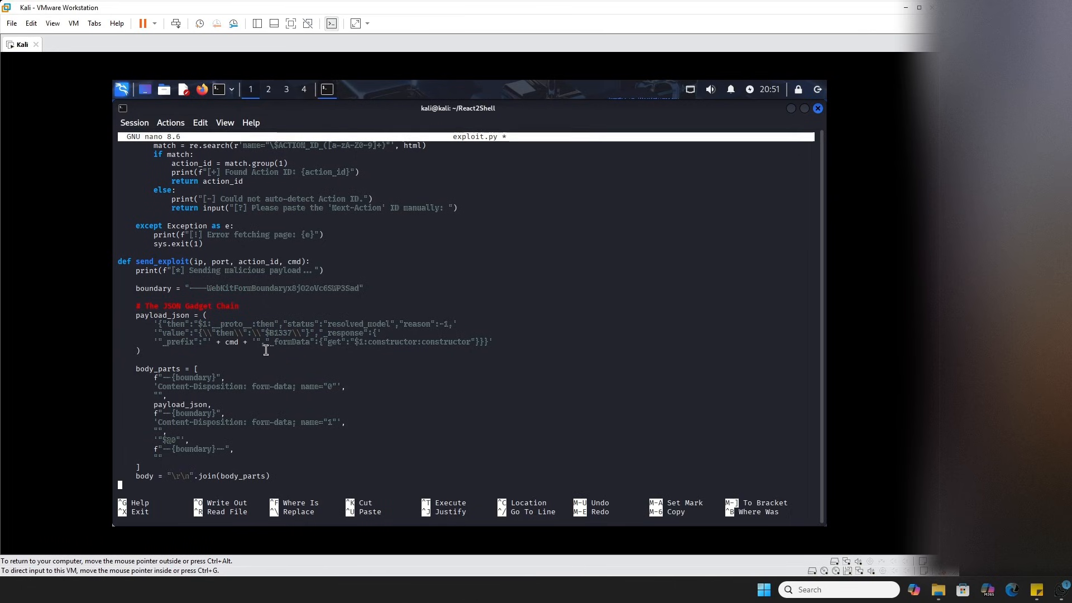
{"action": "mouse_move", "coordinate": [272, 403]}
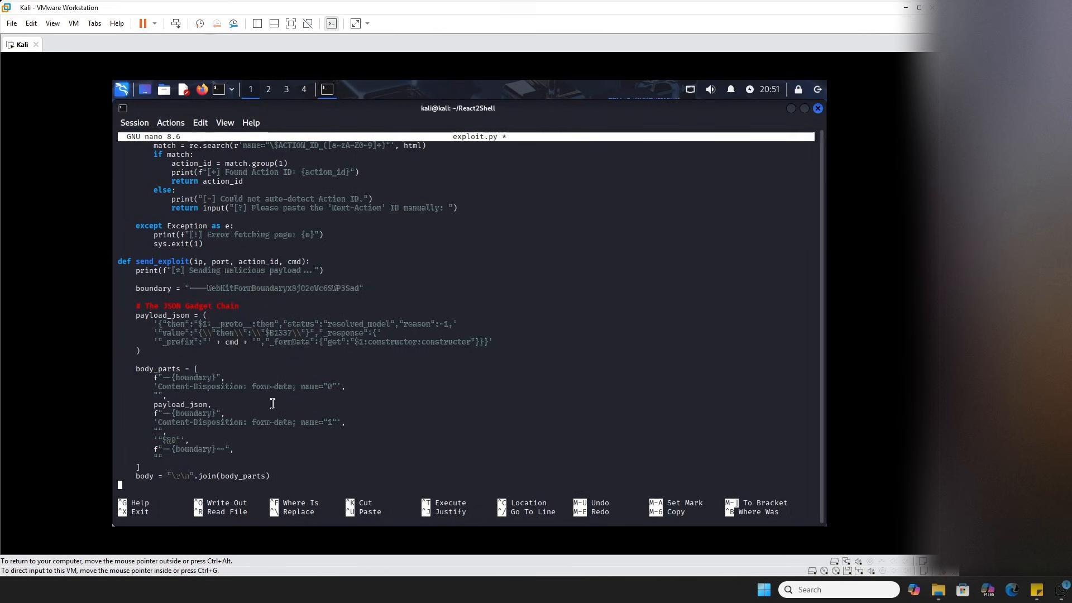
{"action": "mouse_move", "coordinate": [319, 387]}
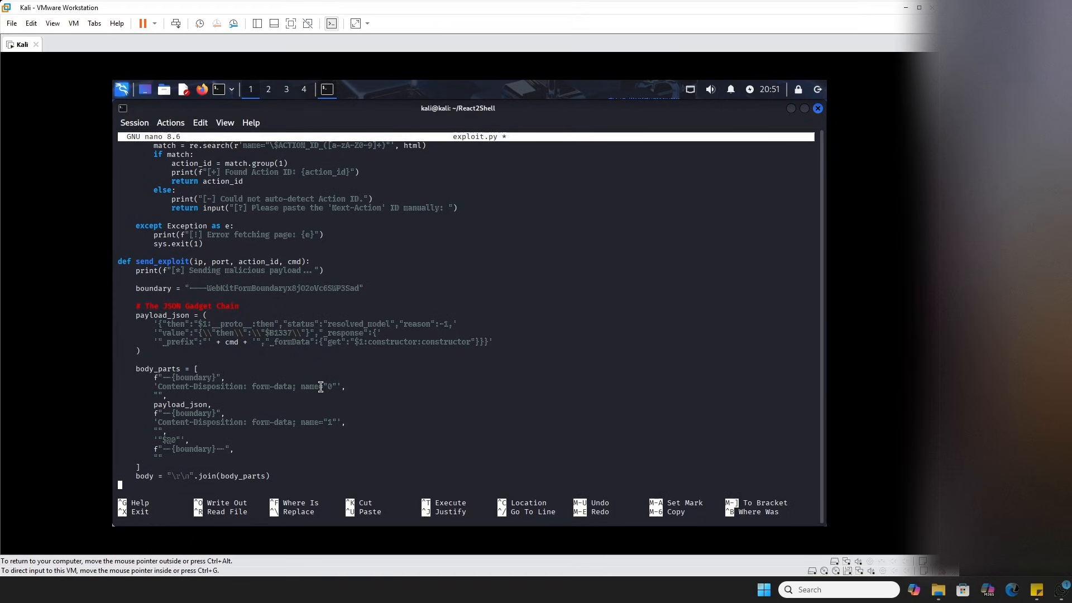
{"action": "mouse_move", "coordinate": [320, 380]}
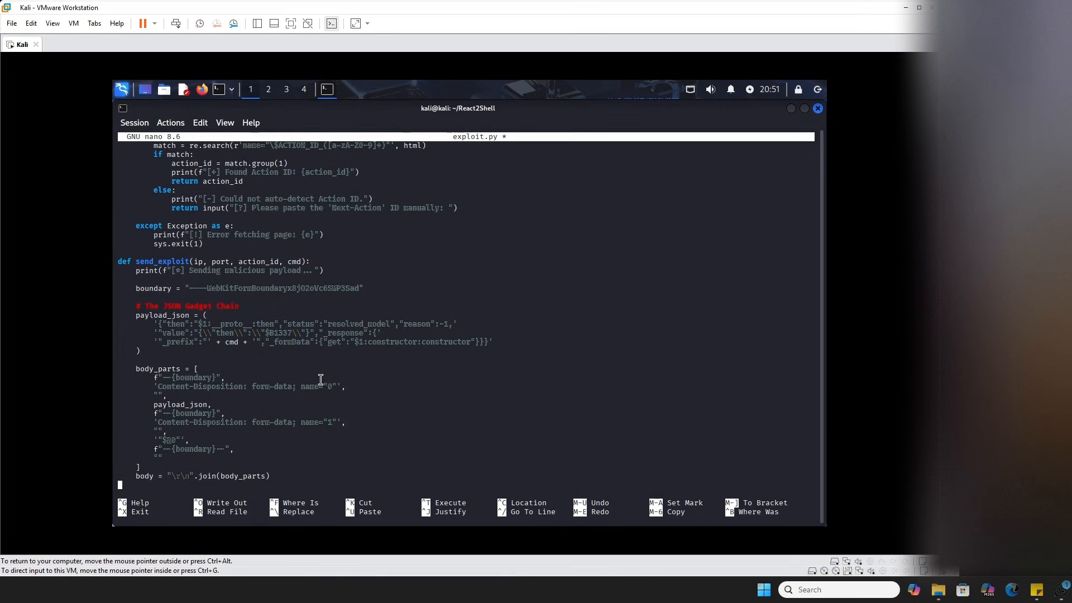
{"action": "double_click", "coordinate": [186, 323]}
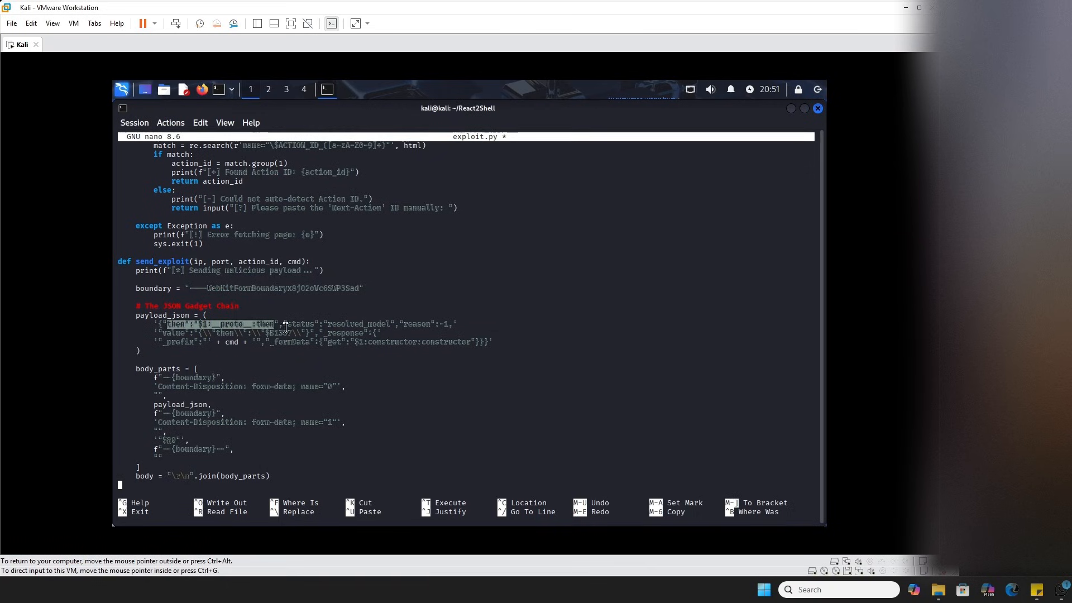
{"action": "mouse_move", "coordinate": [362, 355]}
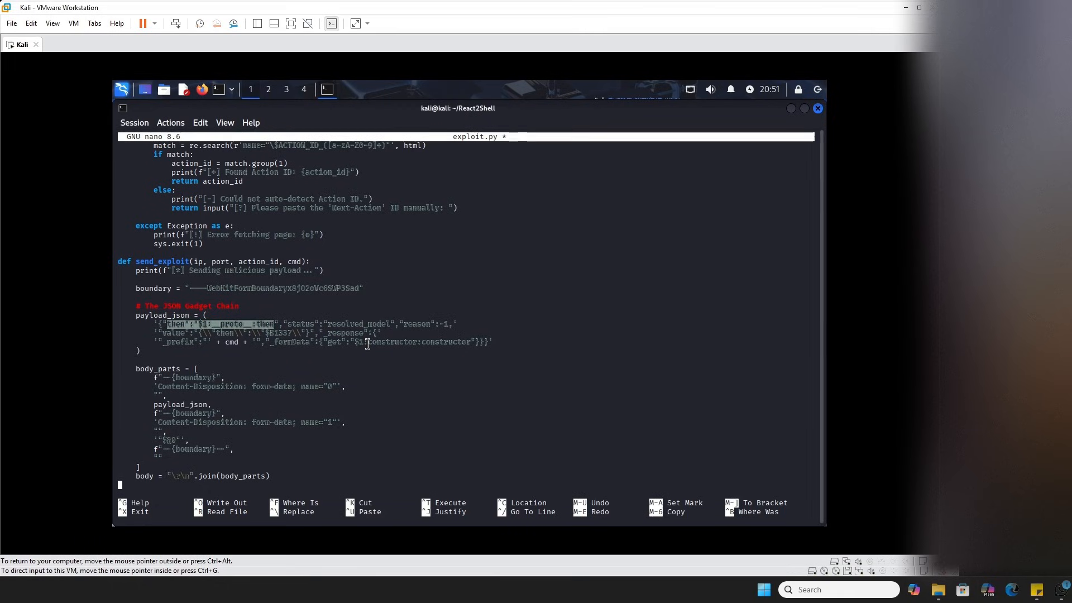
{"action": "mouse_move", "coordinate": [369, 355]}
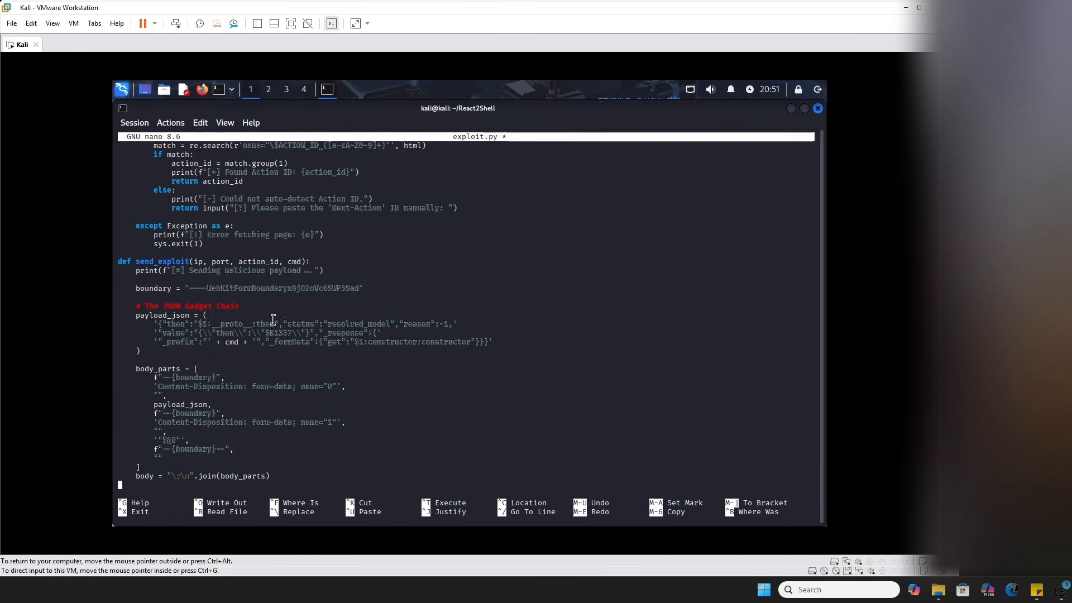
{"action": "mouse_move", "coordinate": [348, 259]}
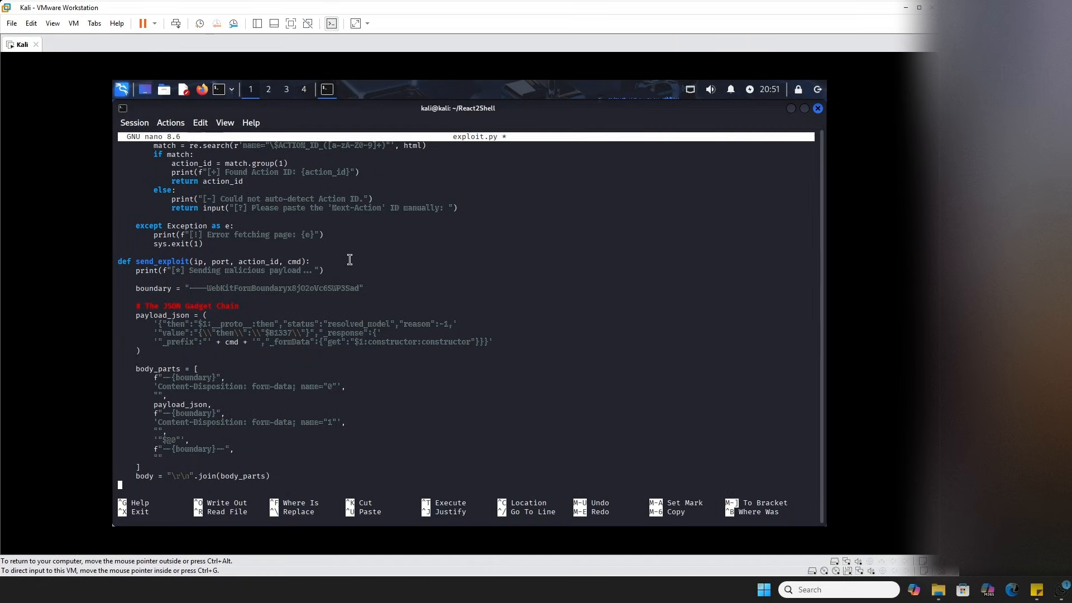
{"action": "mouse_move", "coordinate": [375, 260]}
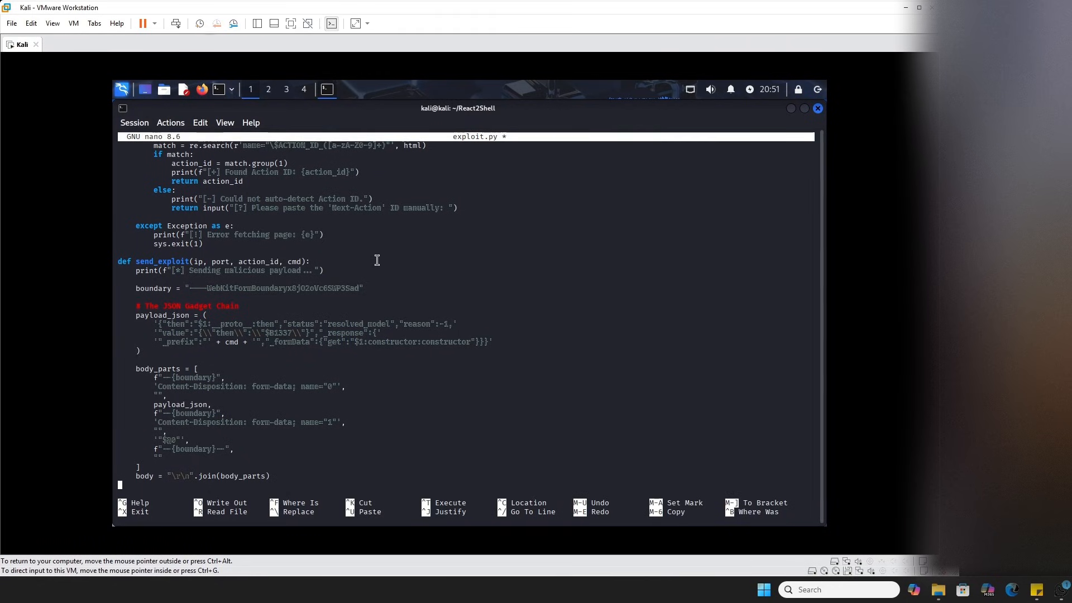
{"action": "mouse_move", "coordinate": [294, 323]}
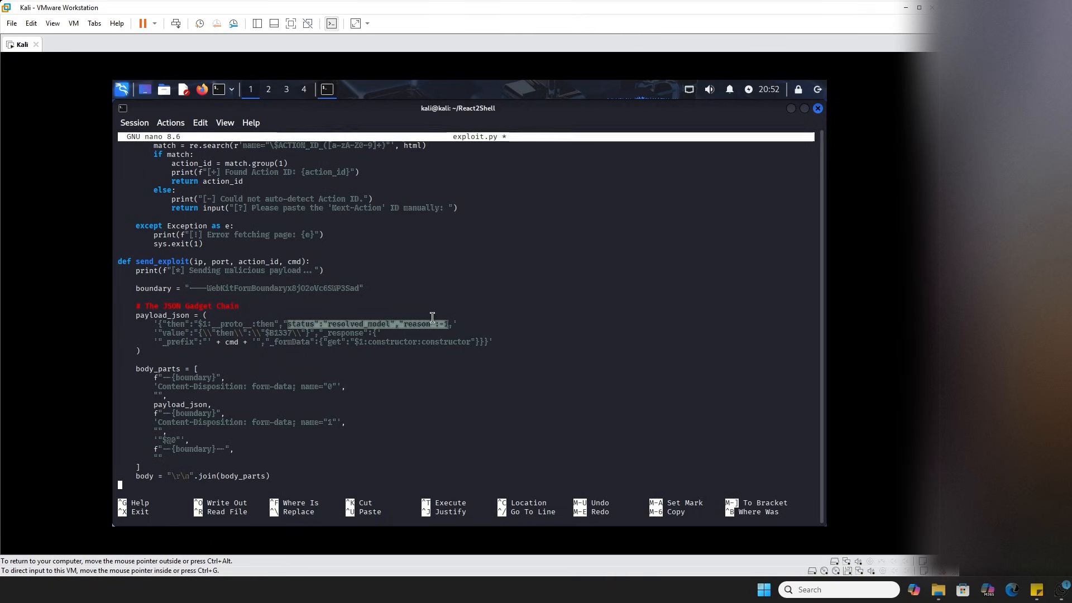
{"action": "mouse_move", "coordinate": [821, 317]}
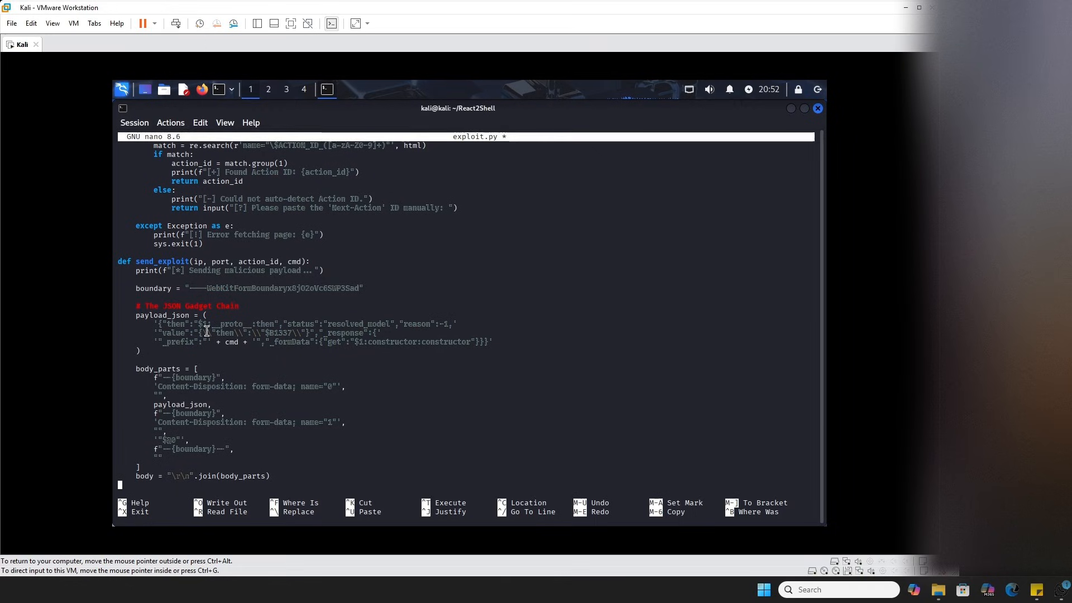
{"action": "mouse_move", "coordinate": [316, 344]}
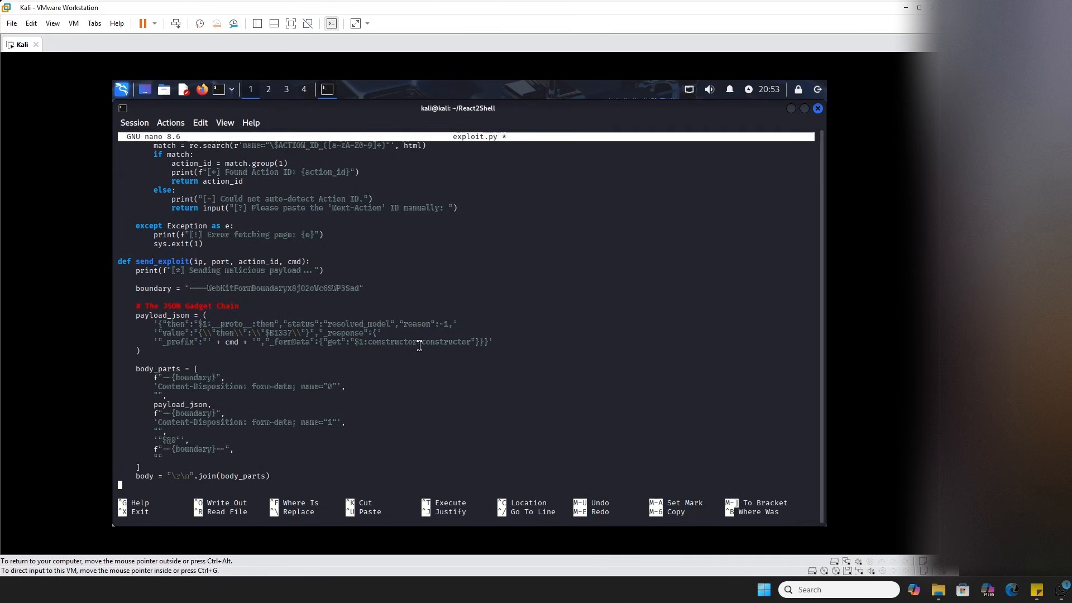
{"action": "mouse_move", "coordinate": [819, 331]}
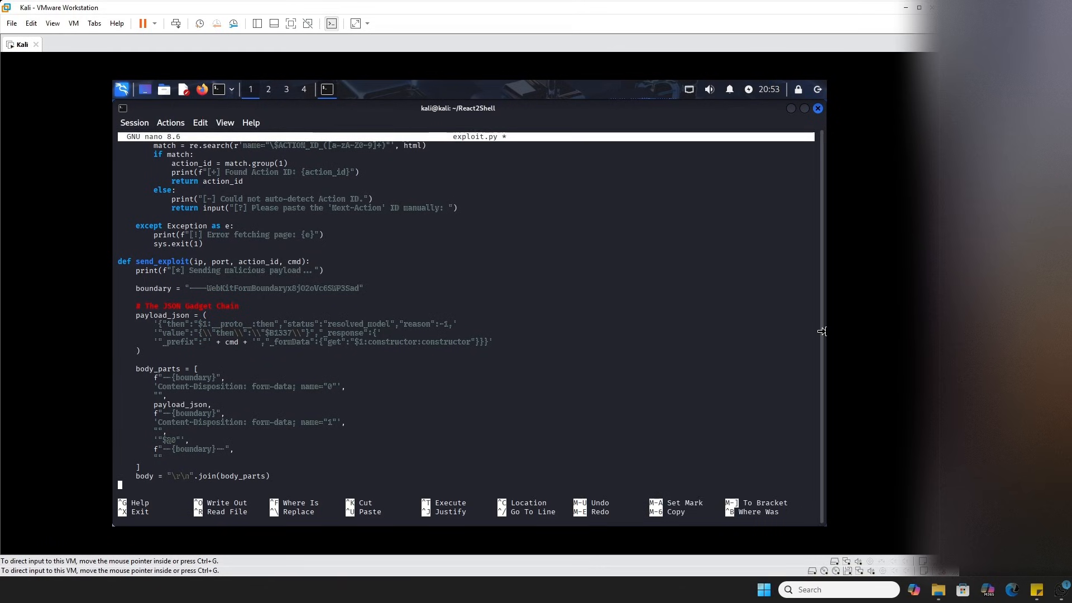
{"action": "mouse_move", "coordinate": [240, 378]}
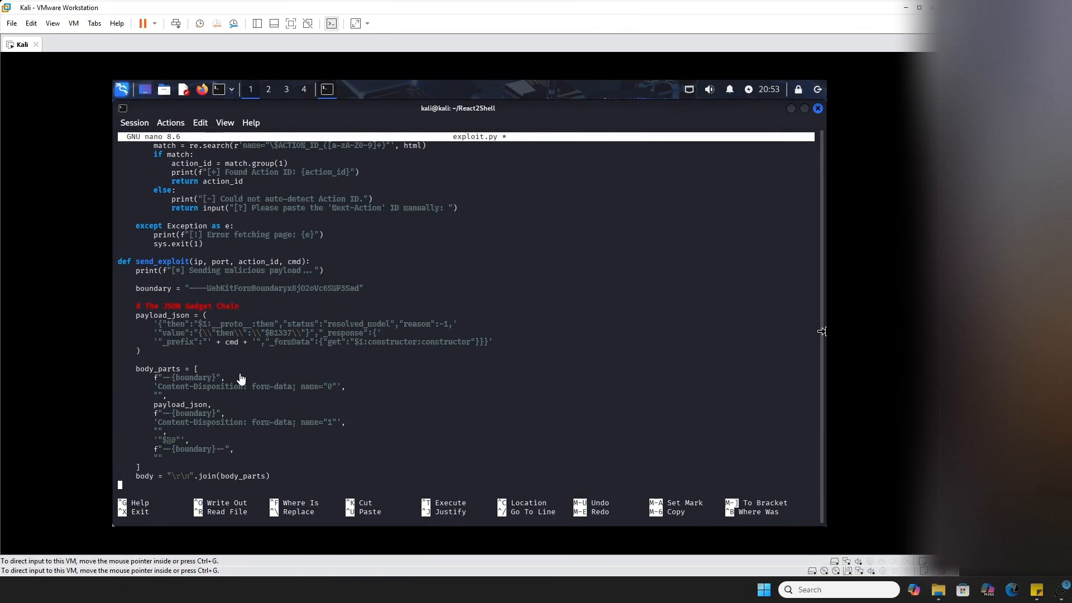
{"action": "mouse_move", "coordinate": [176, 401]}
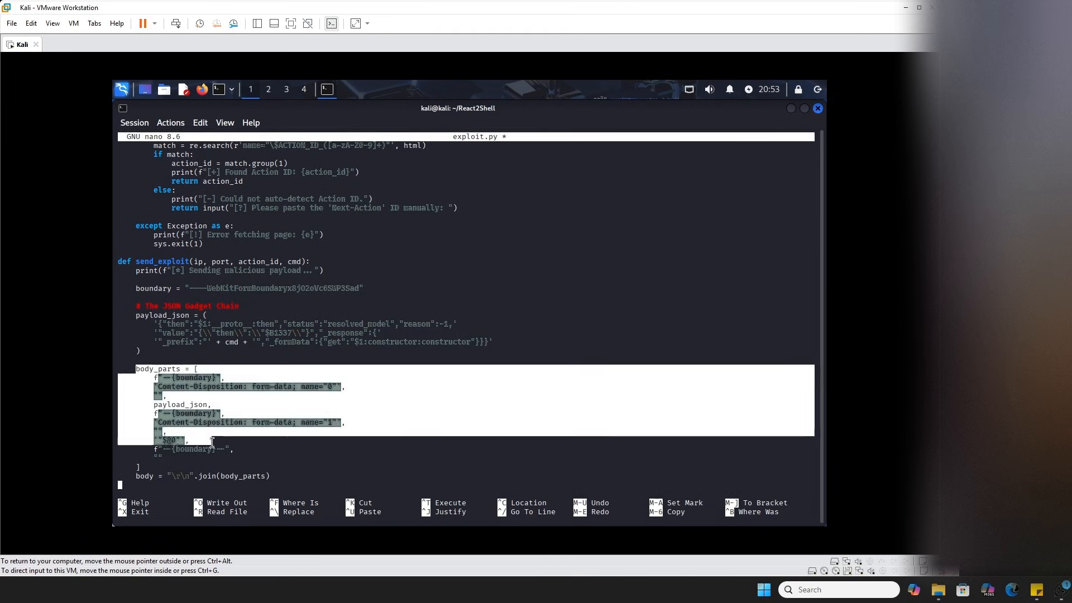
{"action": "left_click", "coordinate": [508, 392]}
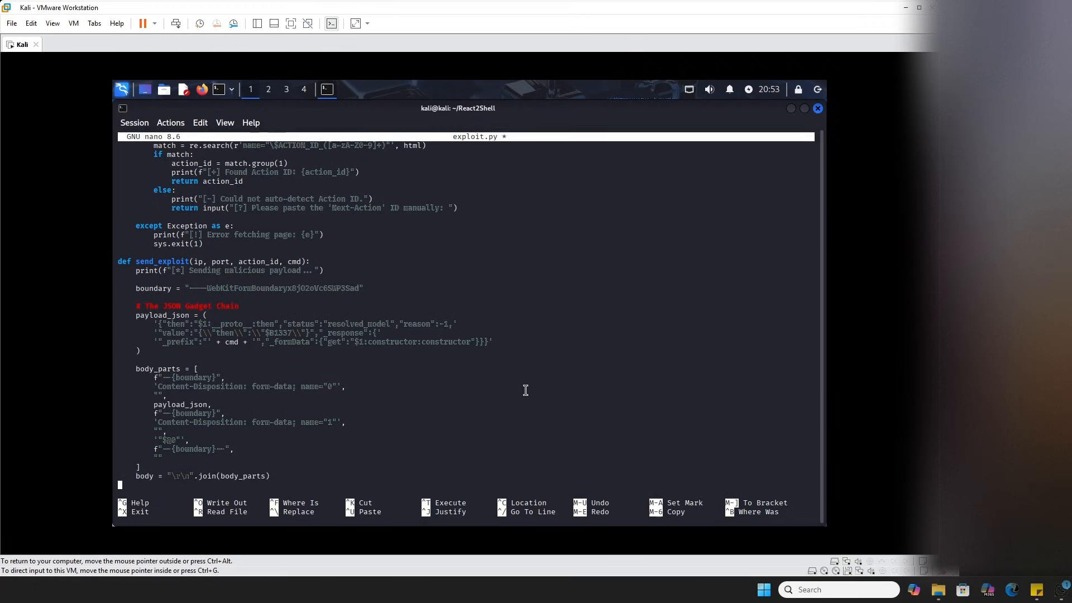
{"action": "mouse_move", "coordinate": [322, 423]}
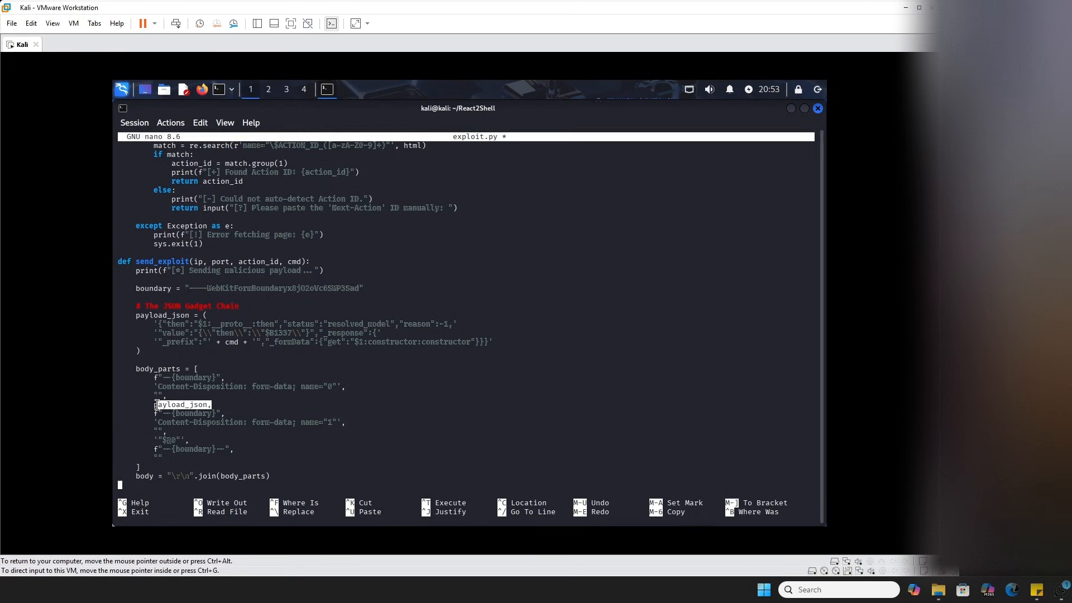
{"action": "mouse_move", "coordinate": [420, 403]}
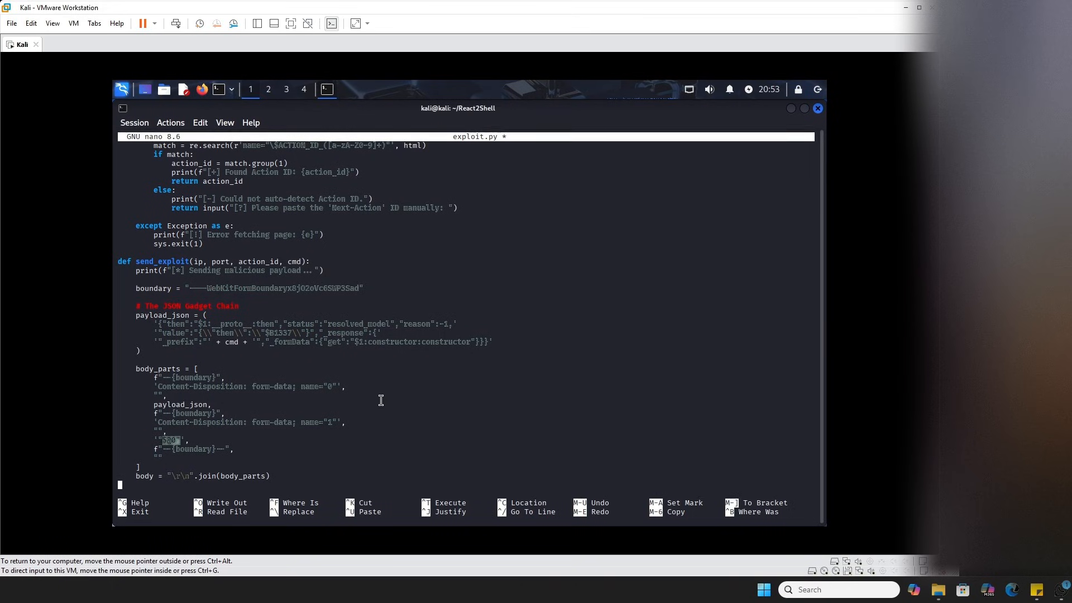
{"action": "mouse_move", "coordinate": [467, 386]}
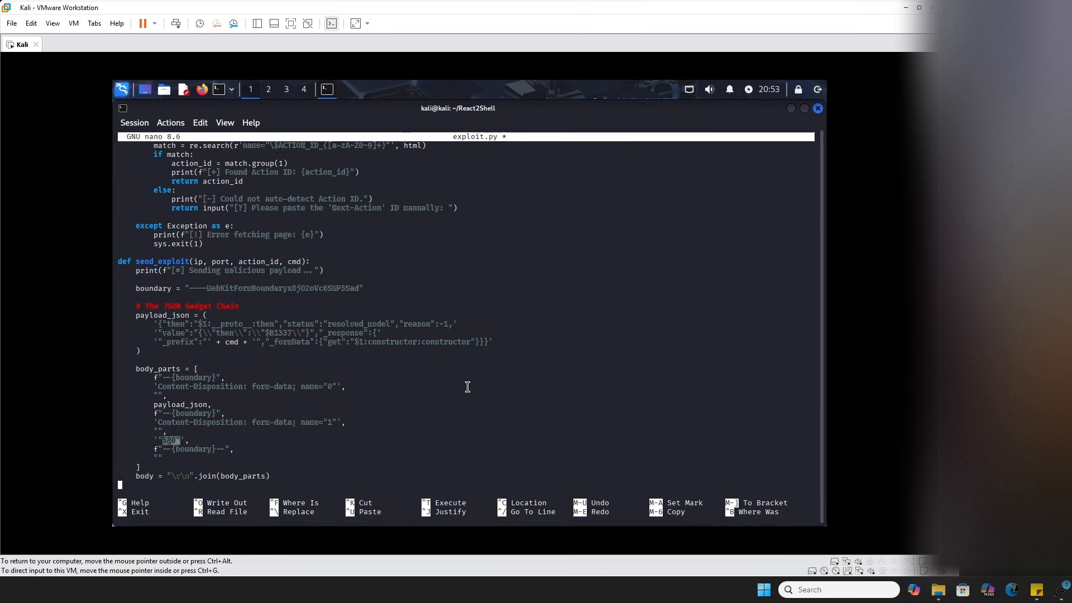
{"action": "mouse_move", "coordinate": [570, 356]}
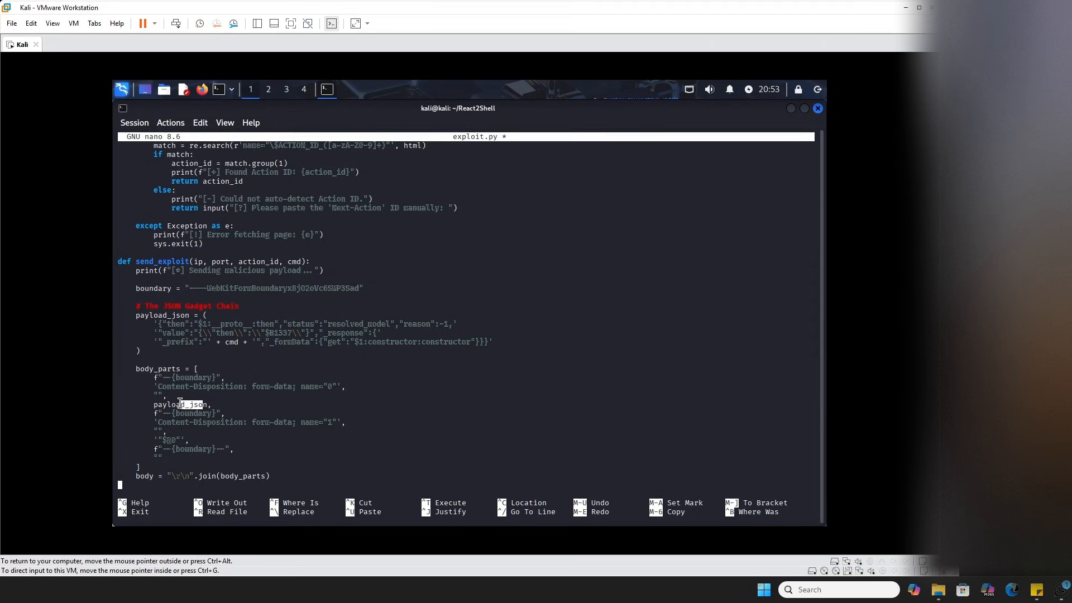
{"action": "mouse_move", "coordinate": [302, 395]}
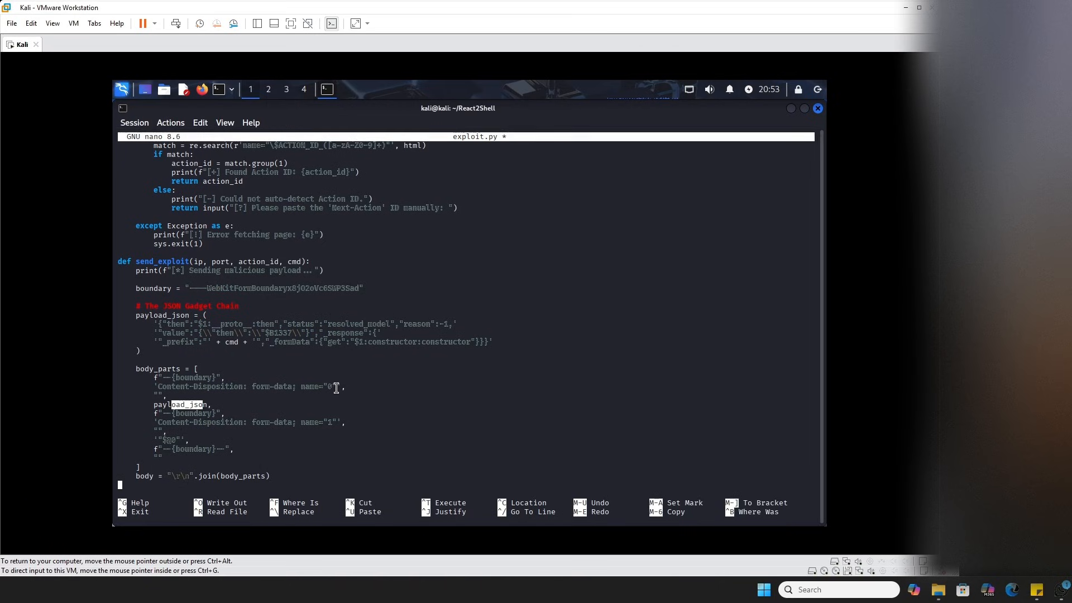
{"action": "mouse_move", "coordinate": [347, 384]}
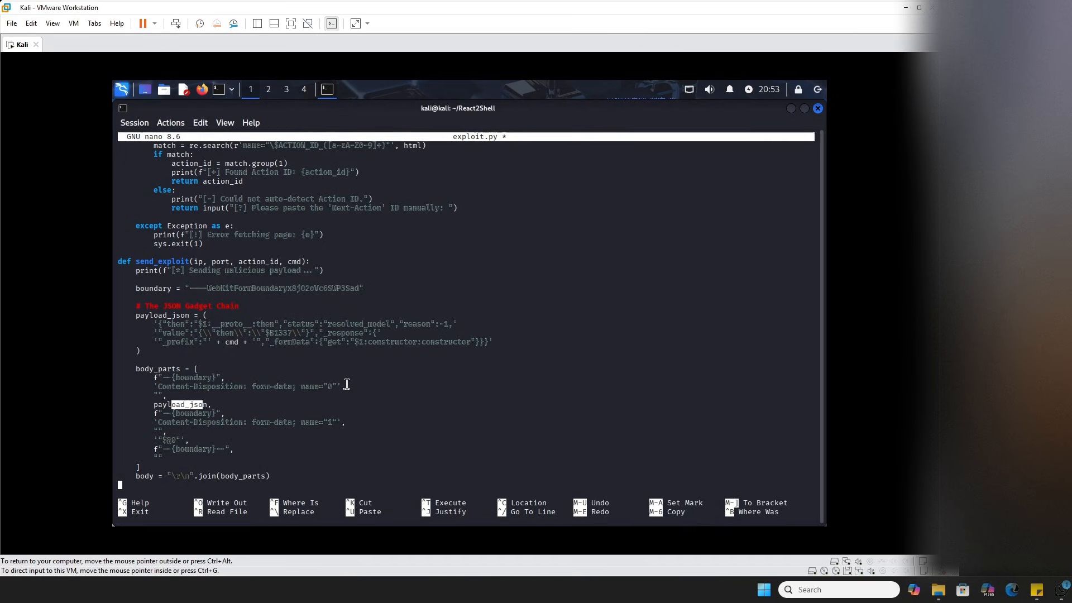
{"action": "mouse_move", "coordinate": [427, 369]}
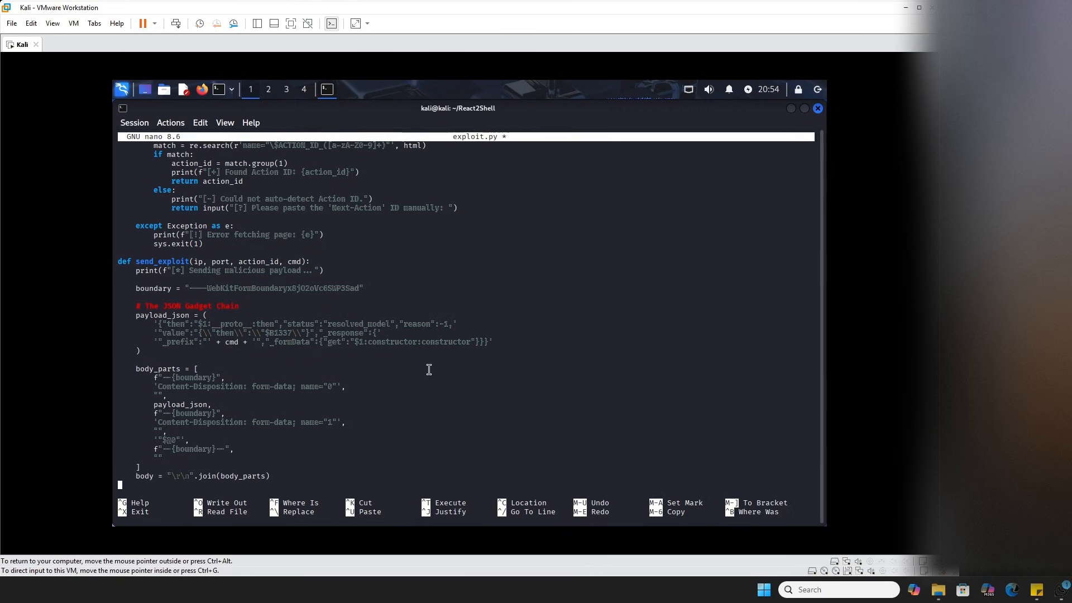
{"action": "mouse_move", "coordinate": [165, 438]}
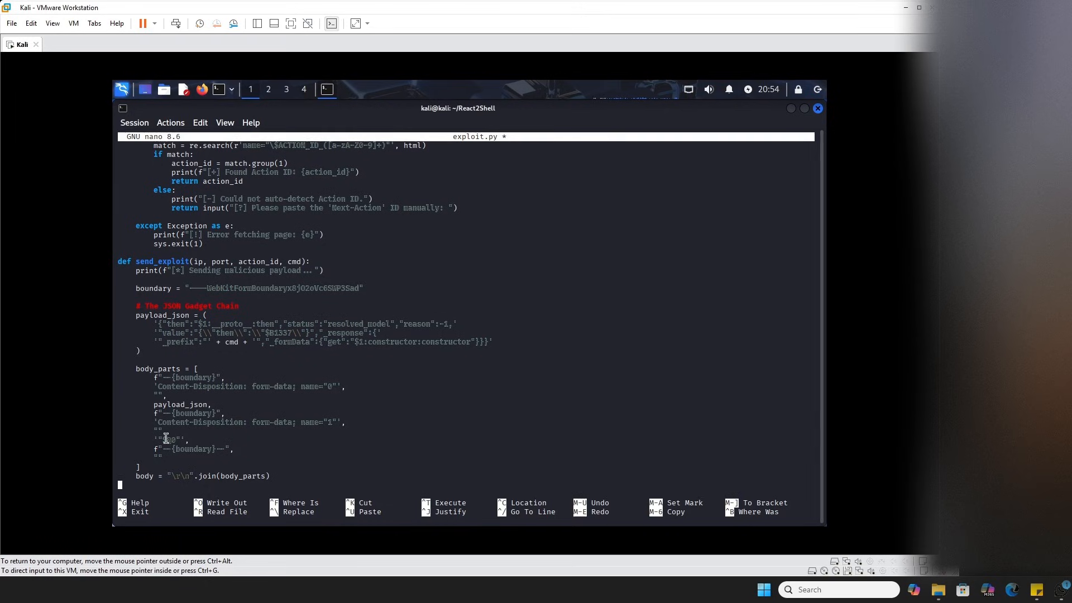
{"action": "double_click", "coordinate": [170, 438]}
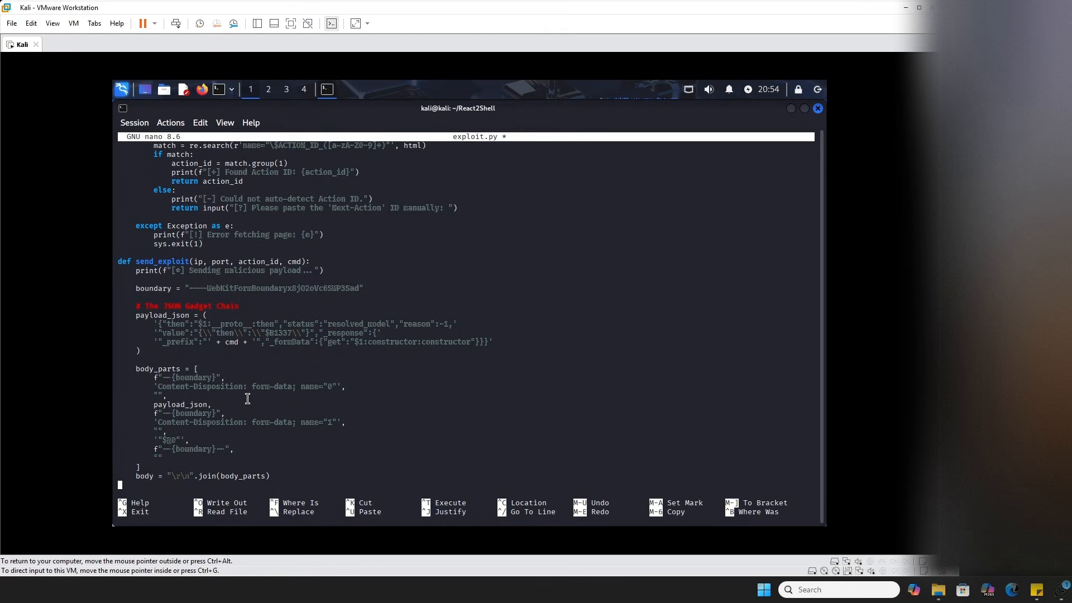
{"action": "mouse_move", "coordinate": [256, 395]}
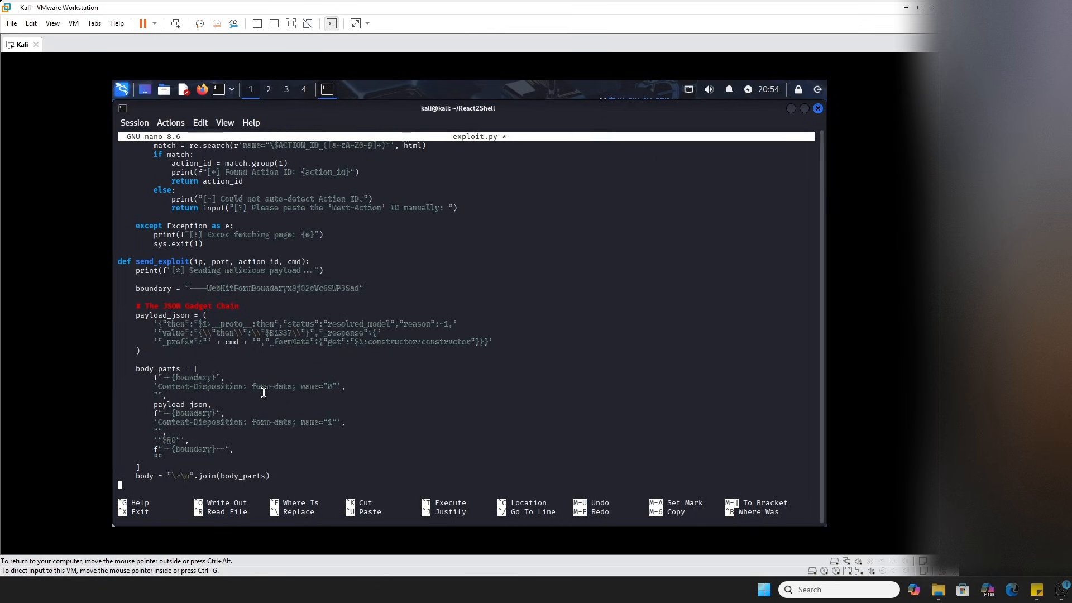
{"action": "scroll", "scroll_direction": "down", "scroll_amount": 3}
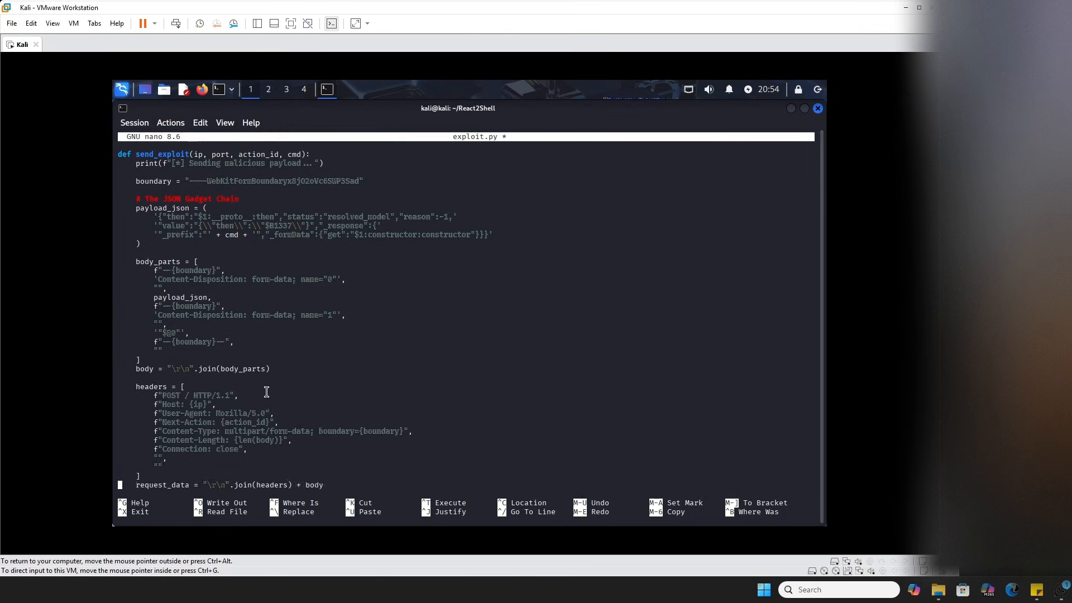
{"action": "scroll", "scroll_direction": "down", "scroll_amount": 3}
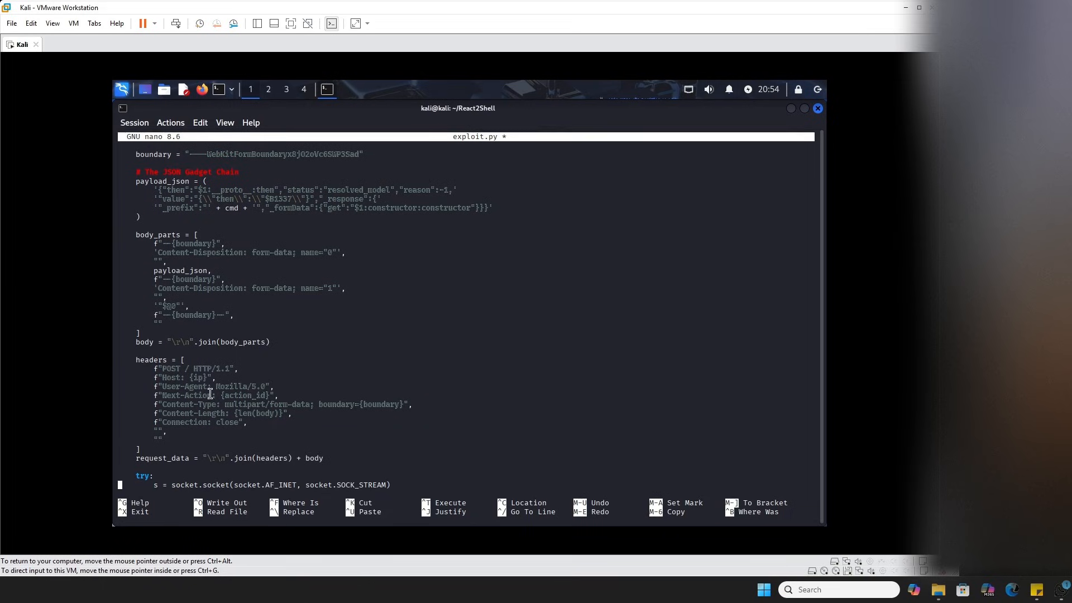
{"action": "mouse_move", "coordinate": [293, 335]}
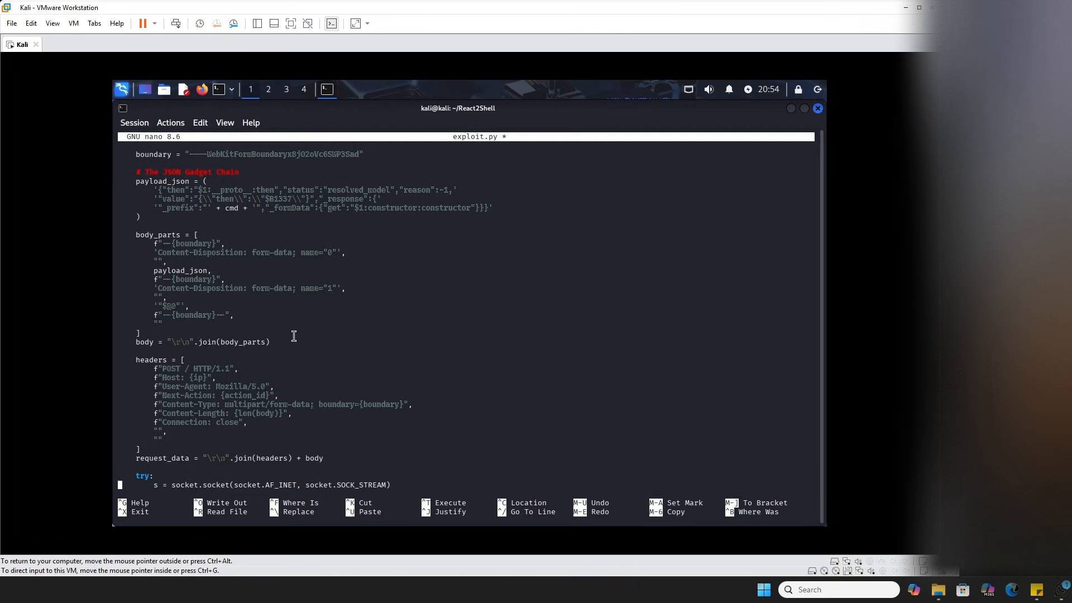
{"action": "mouse_move", "coordinate": [820, 390]}
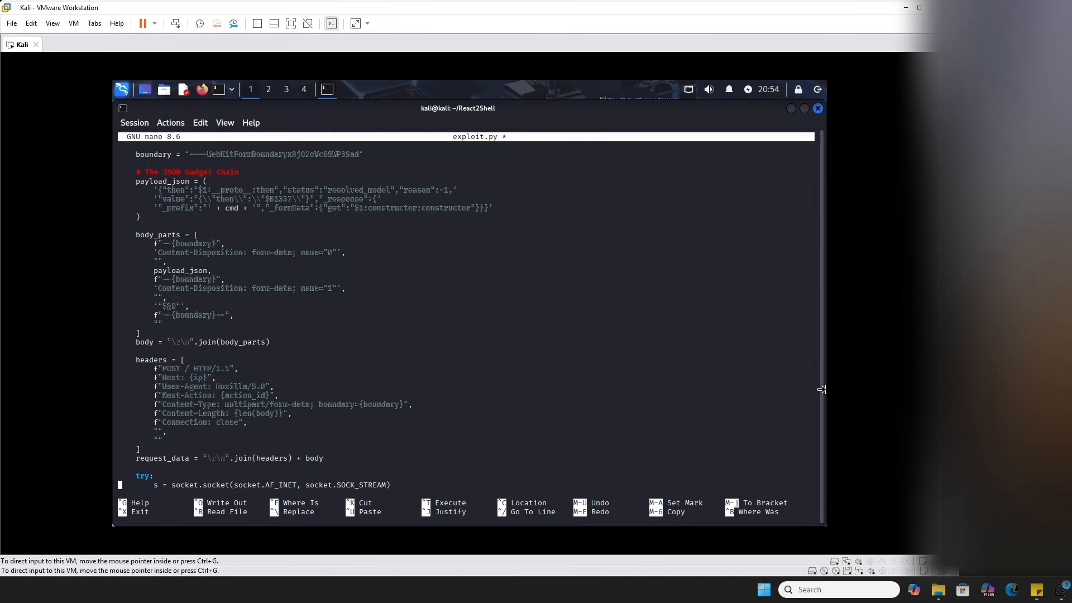
{"action": "mouse_move", "coordinate": [513, 393]}
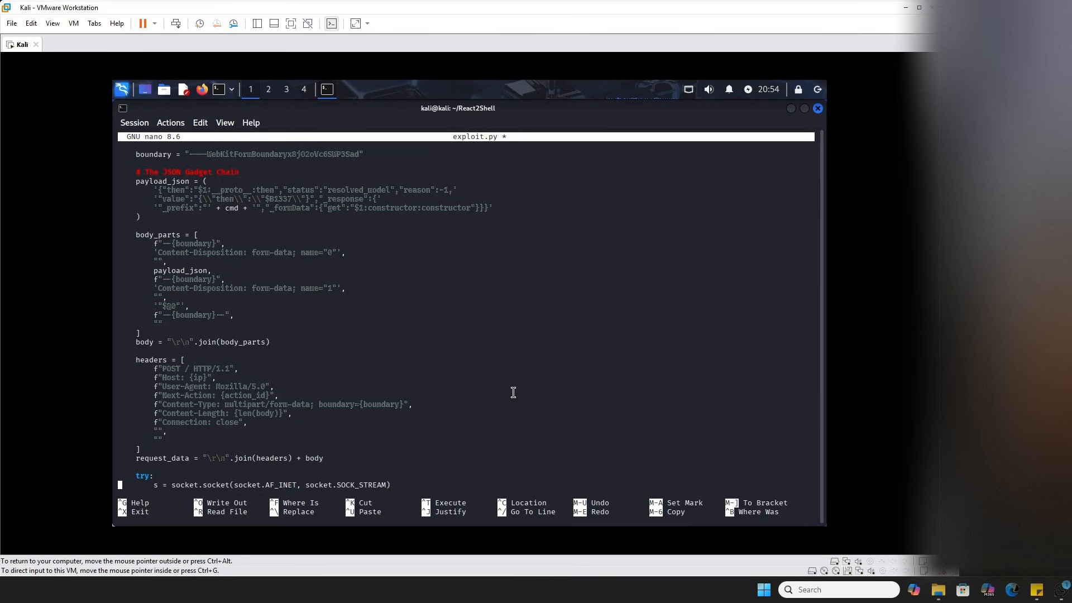
{"action": "scroll", "scroll_direction": "down", "scroll_amount": 3}
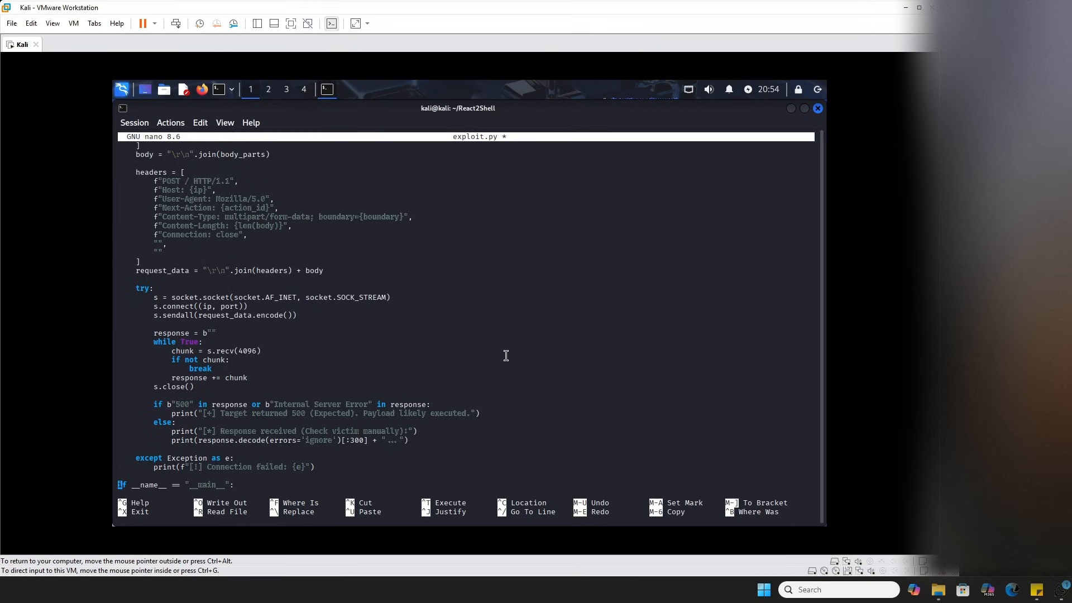
{"action": "scroll", "scroll_direction": "down", "scroll_amount": 3}
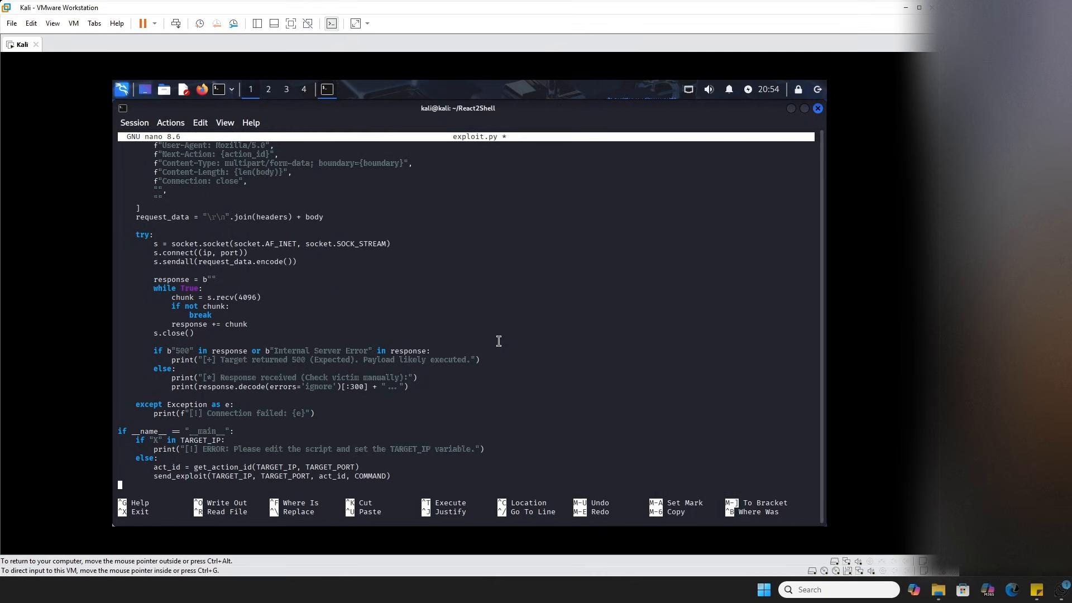
{"action": "mouse_move", "coordinate": [507, 359]}
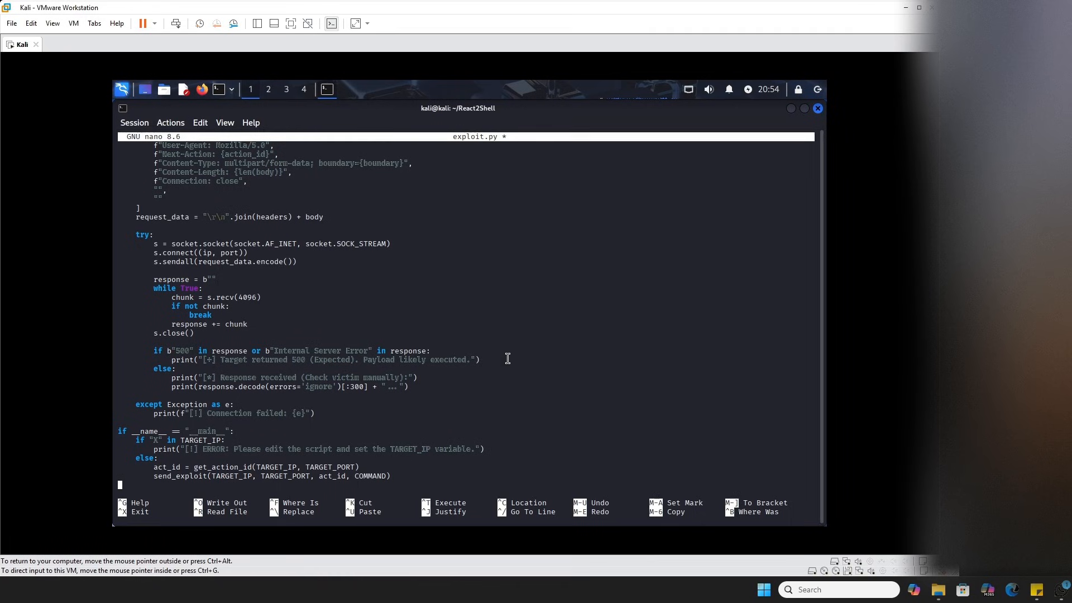
{"action": "mouse_move", "coordinate": [435, 432]}
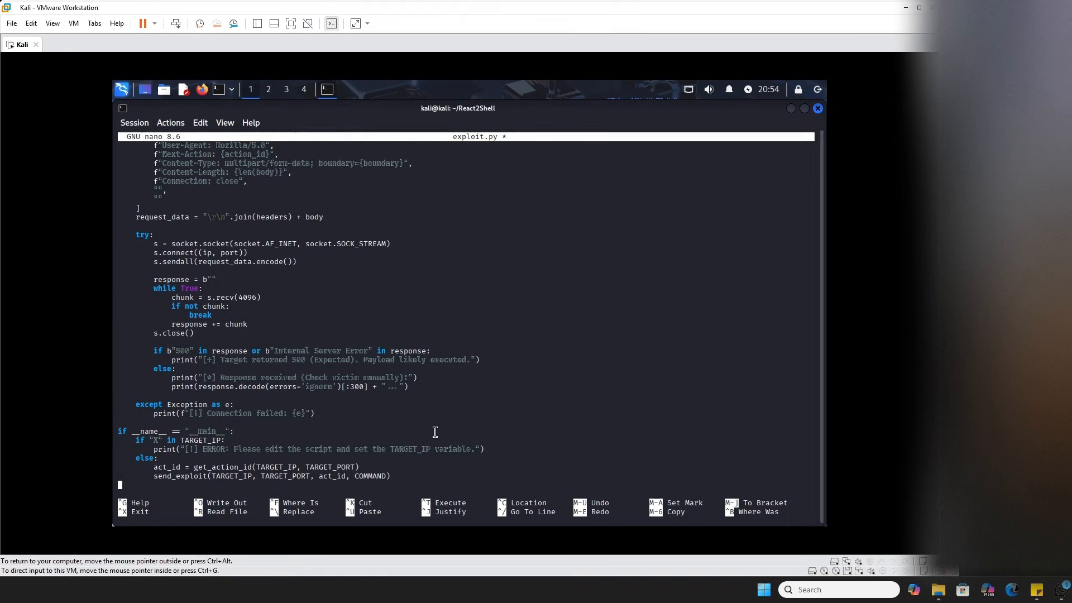
{"action": "scroll", "scroll_direction": "up", "scroll_amount": 3}
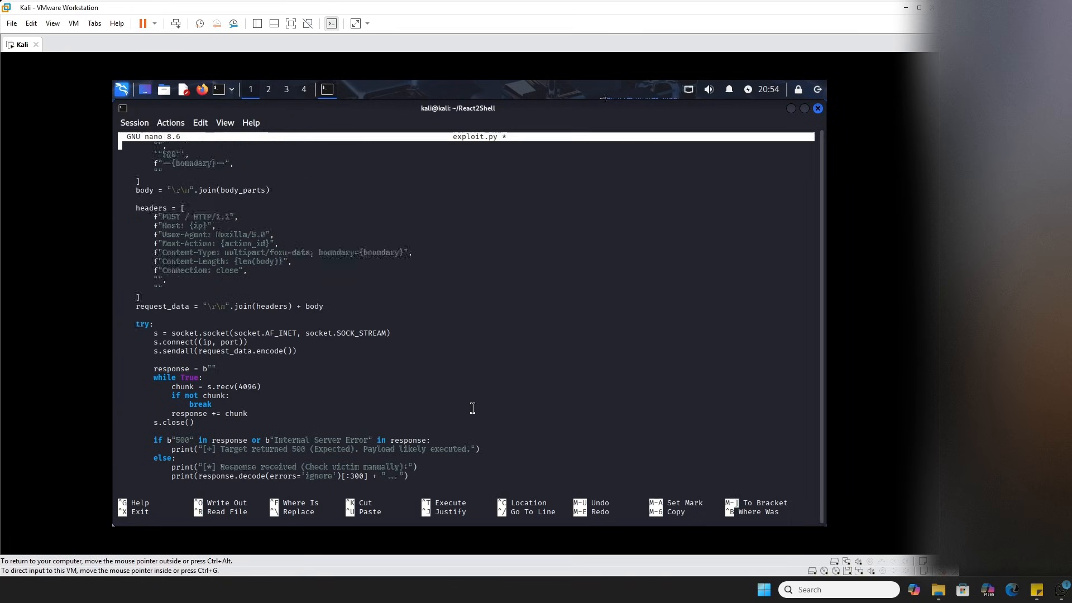
{"action": "scroll", "scroll_direction": "up", "scroll_amount": 3}
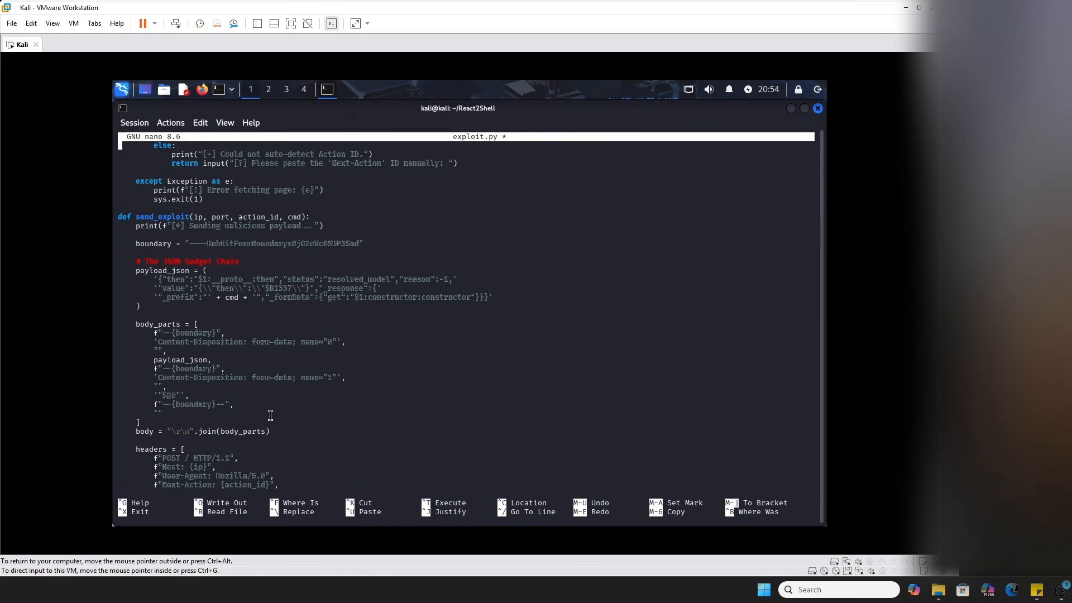
{"action": "mouse_move", "coordinate": [179, 281]}
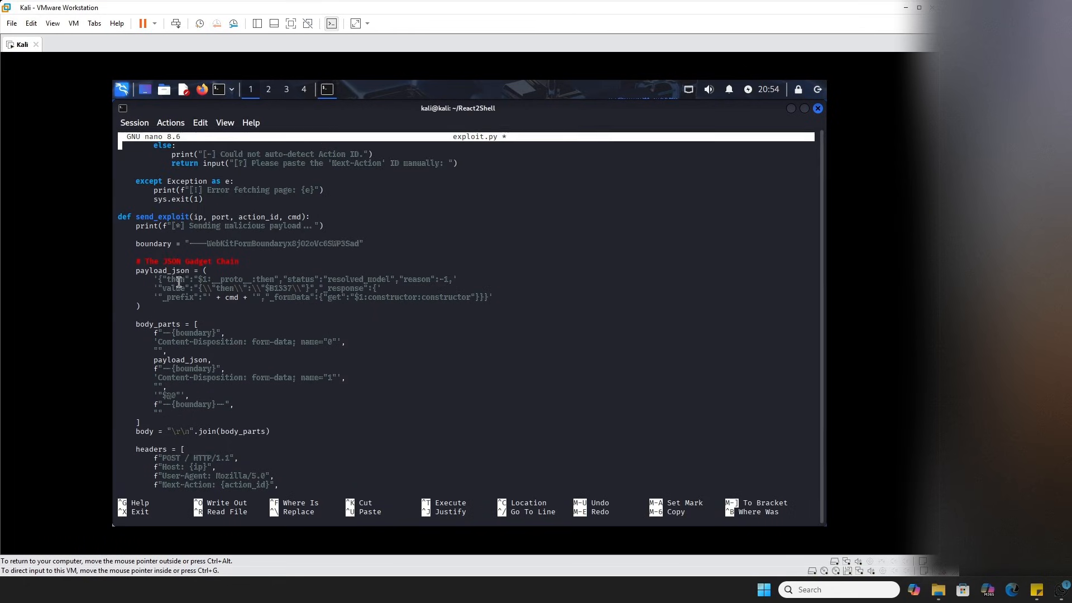
{"action": "scroll", "scroll_direction": "up", "scroll_amount": 3}
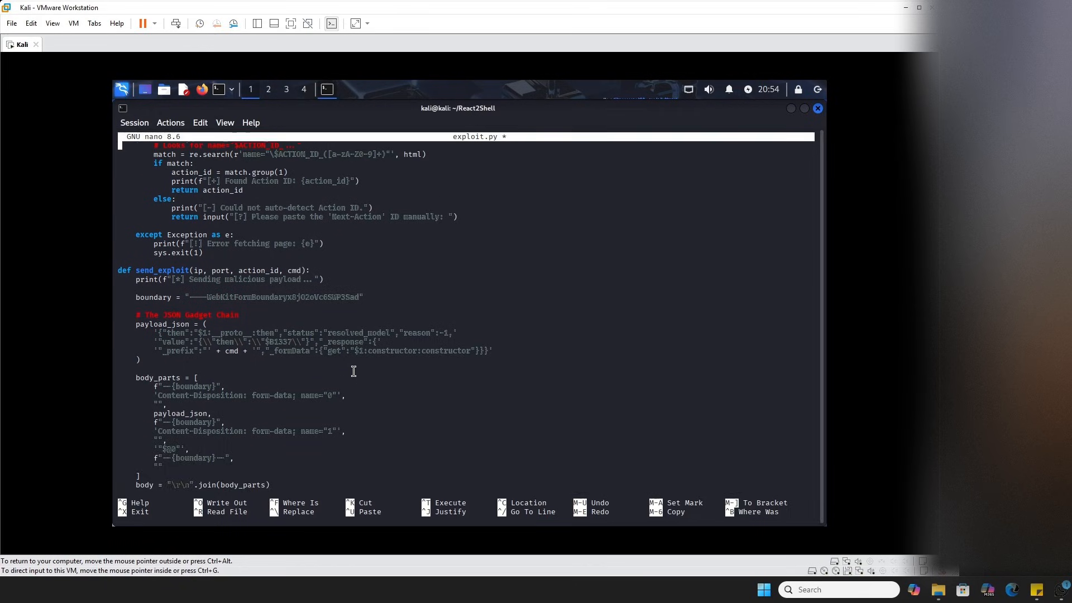
{"action": "scroll", "scroll_direction": "up", "scroll_amount": 3}
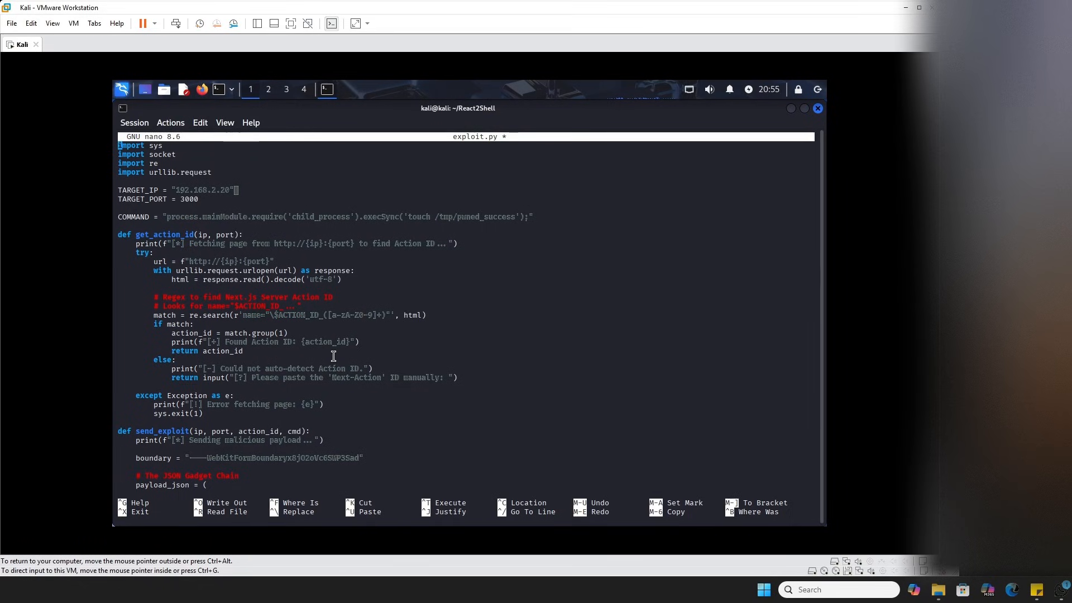
{"action": "mouse_move", "coordinate": [350, 361]}
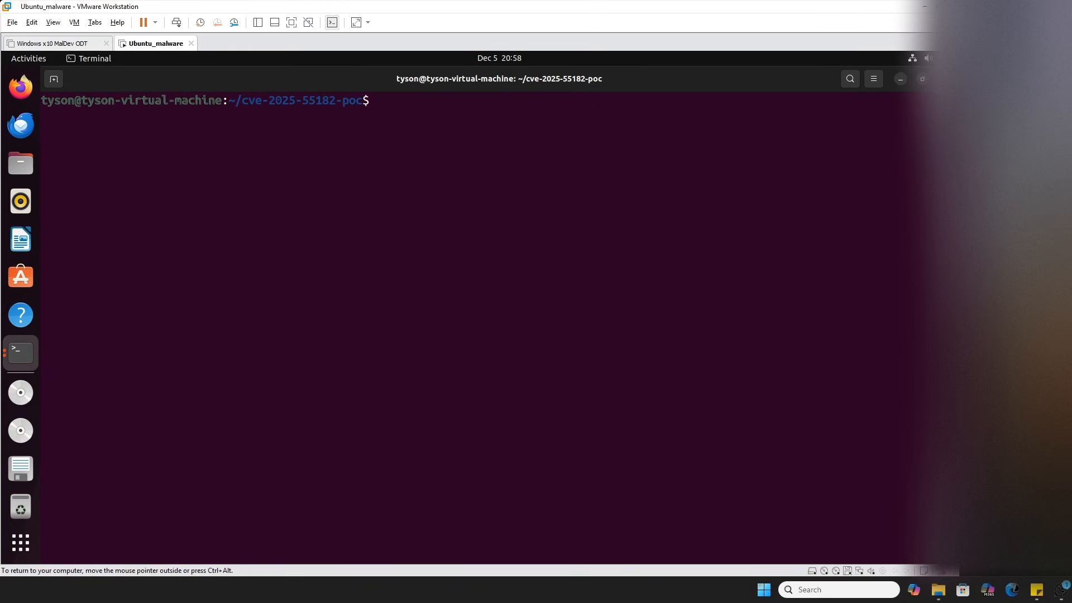
Run npm start -- -H 0.0.0.0 to serve Next.js on all interfaces.
{"action": "type", "text": "npm start -- -H 0.0.0.0"}
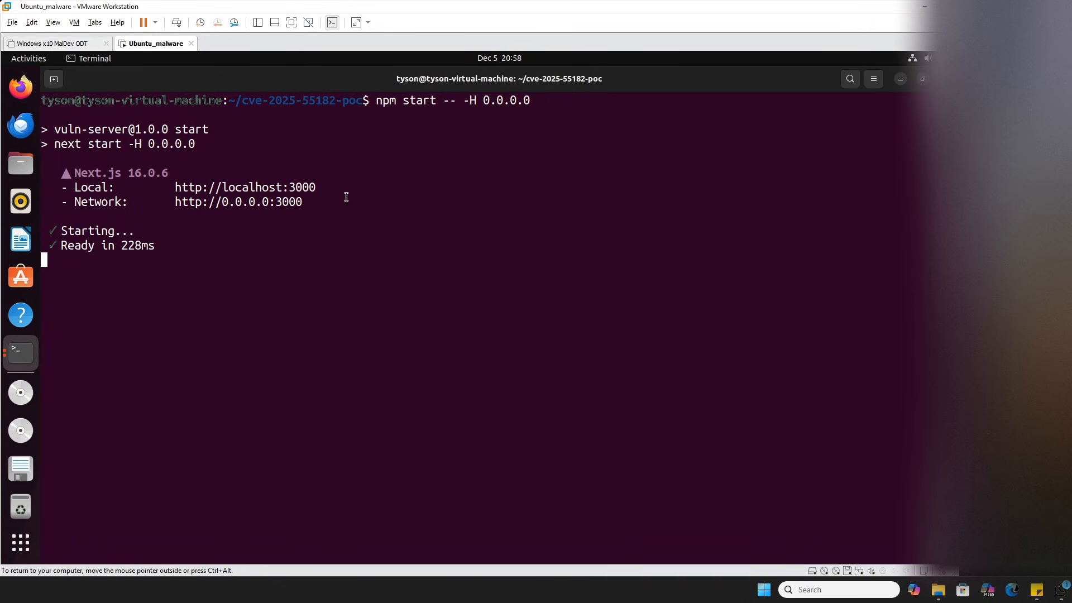
{"action": "mouse_move", "coordinate": [322, 201]}
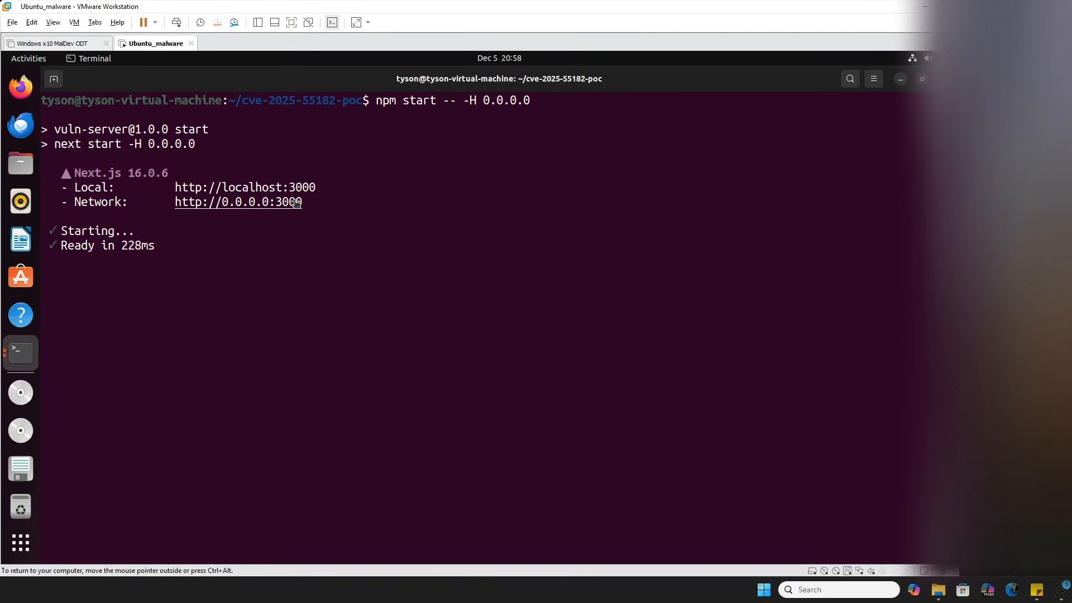
{"action": "mouse_move", "coordinate": [374, 225]}
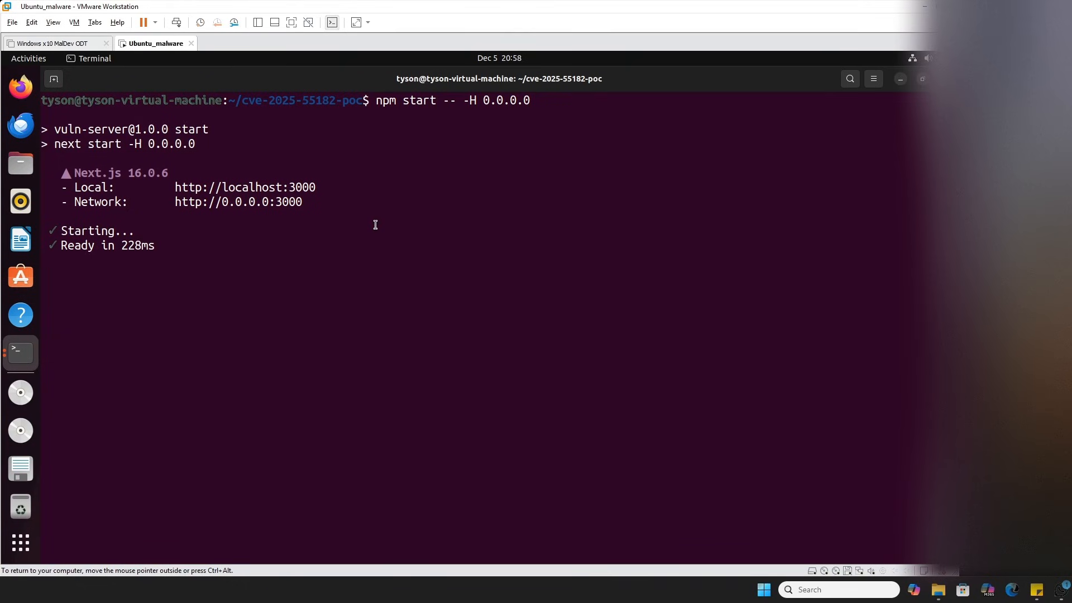
{"action": "mouse_move", "coordinate": [408, 219]}
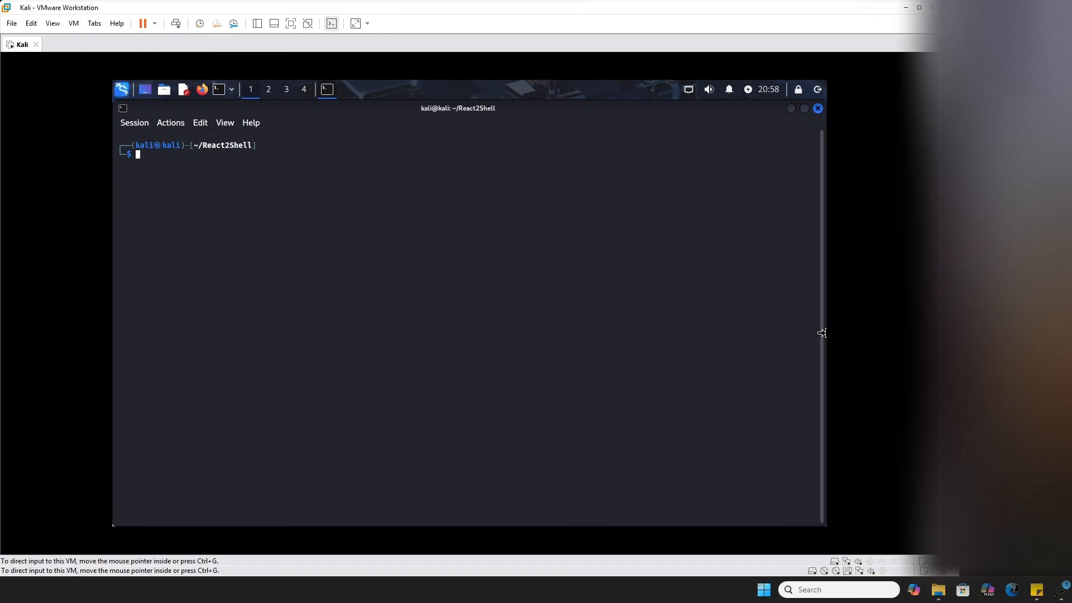
{"action": "mouse_move", "coordinate": [552, 289]}
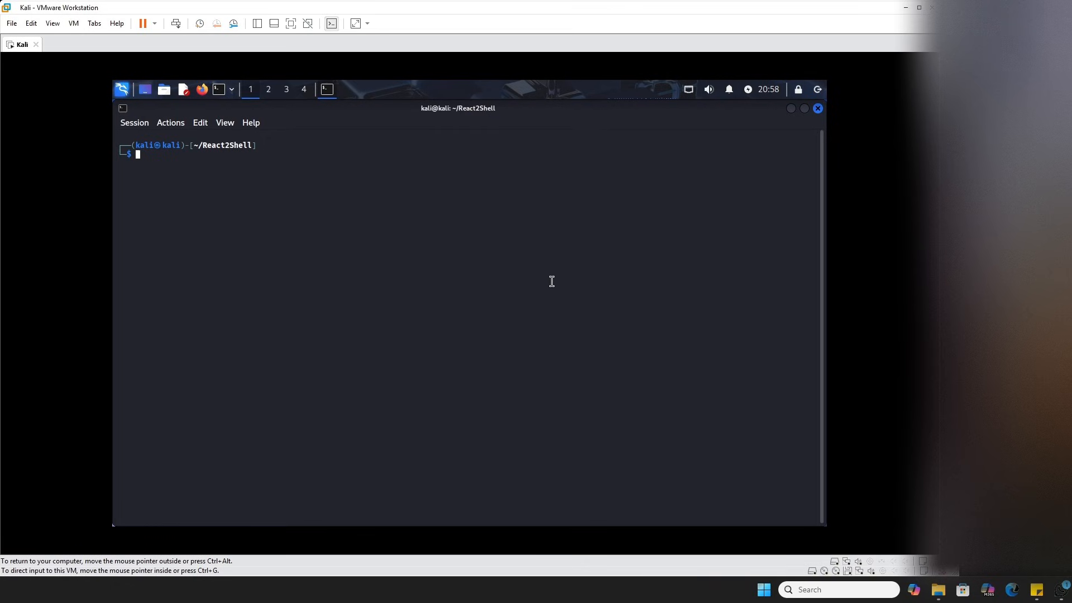
Run python3 exploit.py from ~/React2Shell against the Next.js server.
{"action": "type", "text": "python3 exploit.py"}
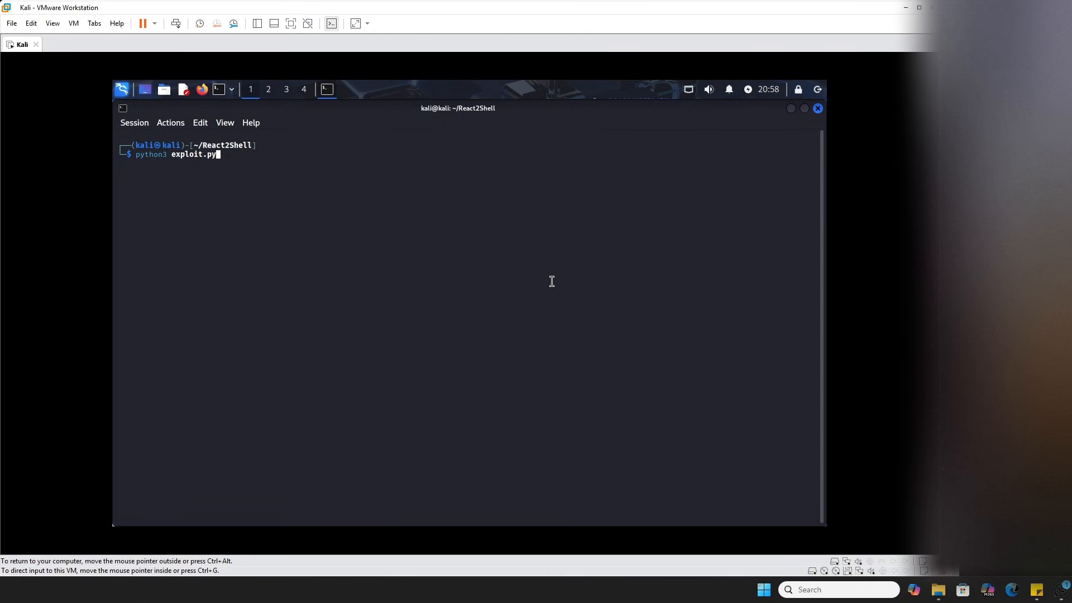
{"action": "key", "text": "Return"}
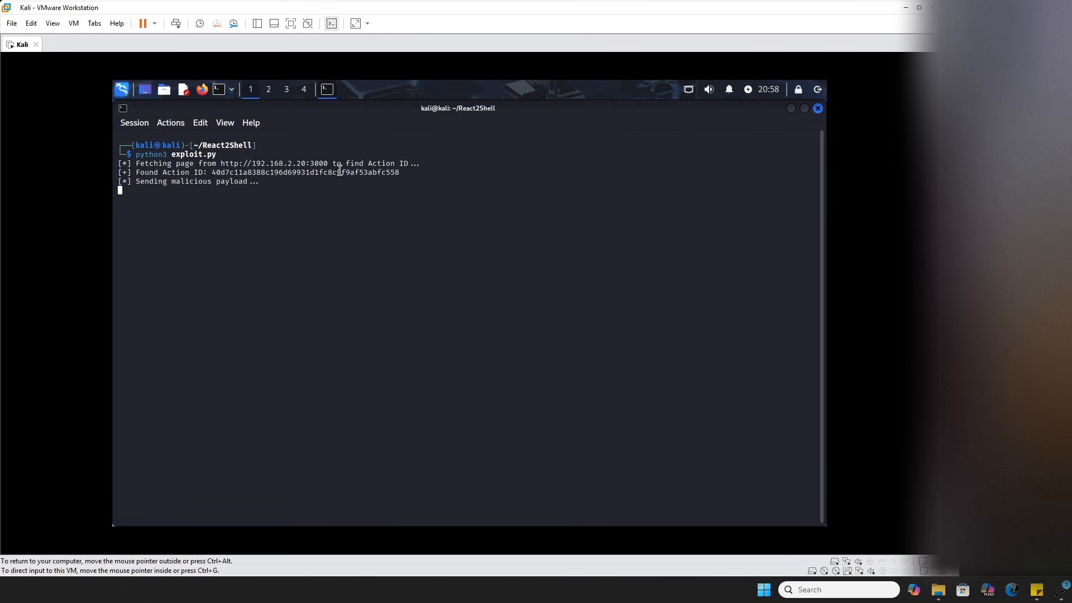
{"action": "mouse_move", "coordinate": [227, 170]}
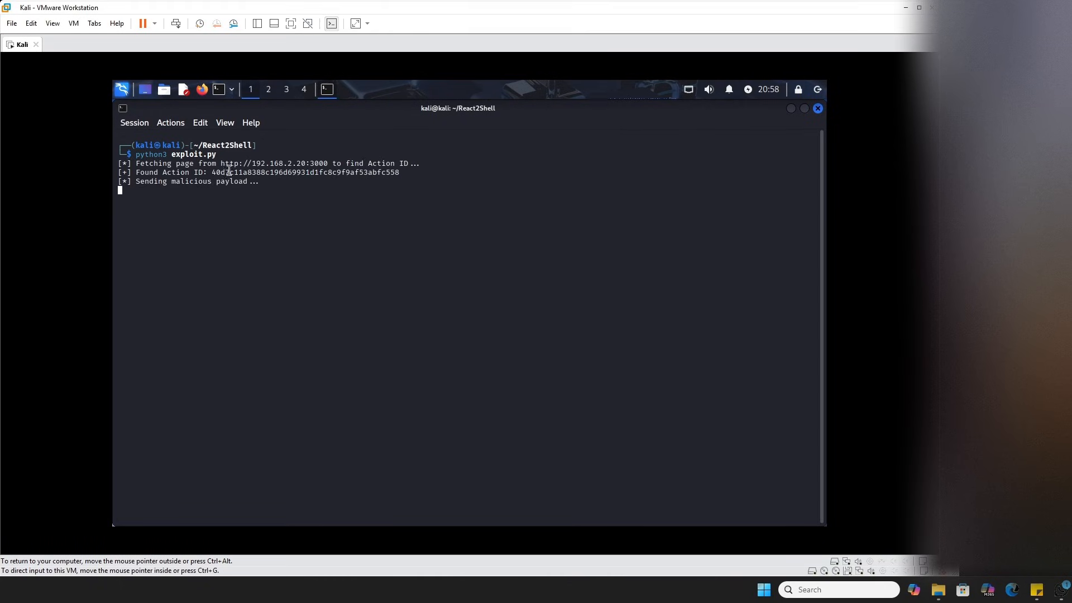
{"action": "mouse_move", "coordinate": [200, 186]}
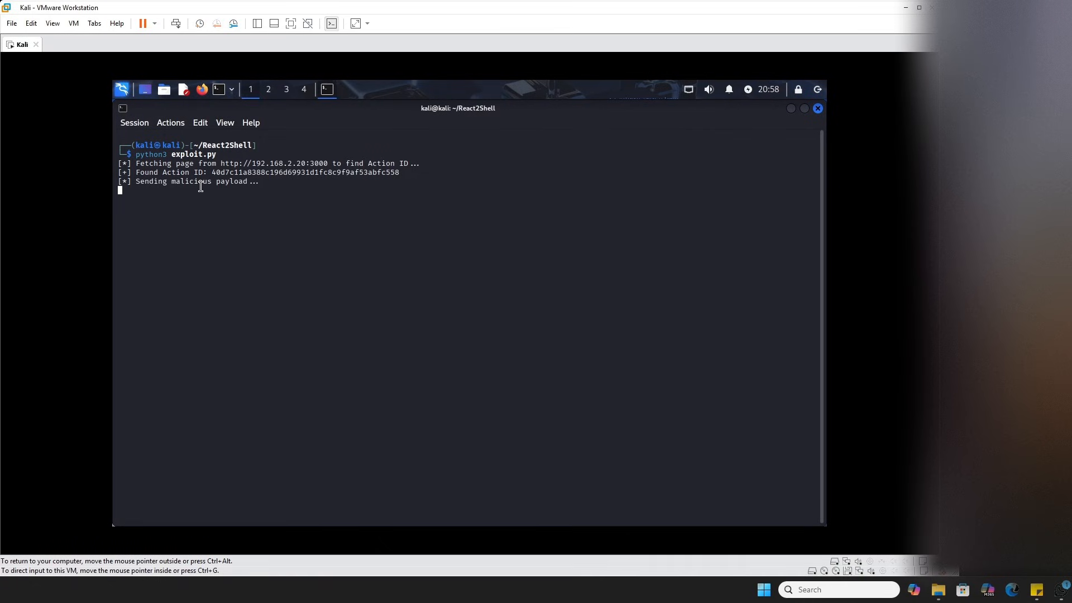
{"action": "mouse_move", "coordinate": [820, 167]}
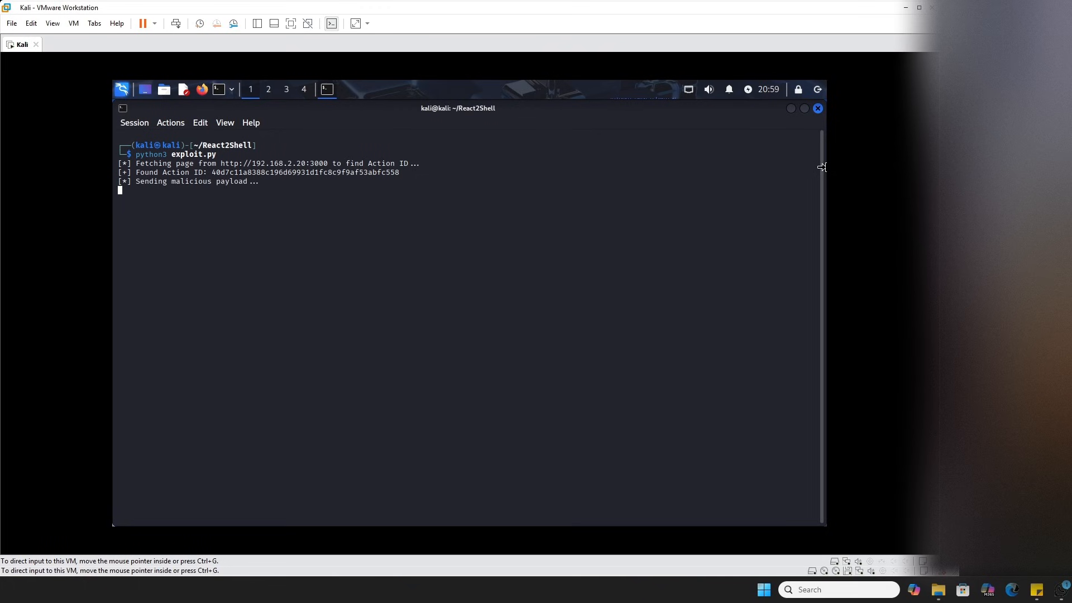
Switch to the Ubuntu VM and focus a new home-folder terminal.
{"action": "left_click", "coordinate": [154, 43]}
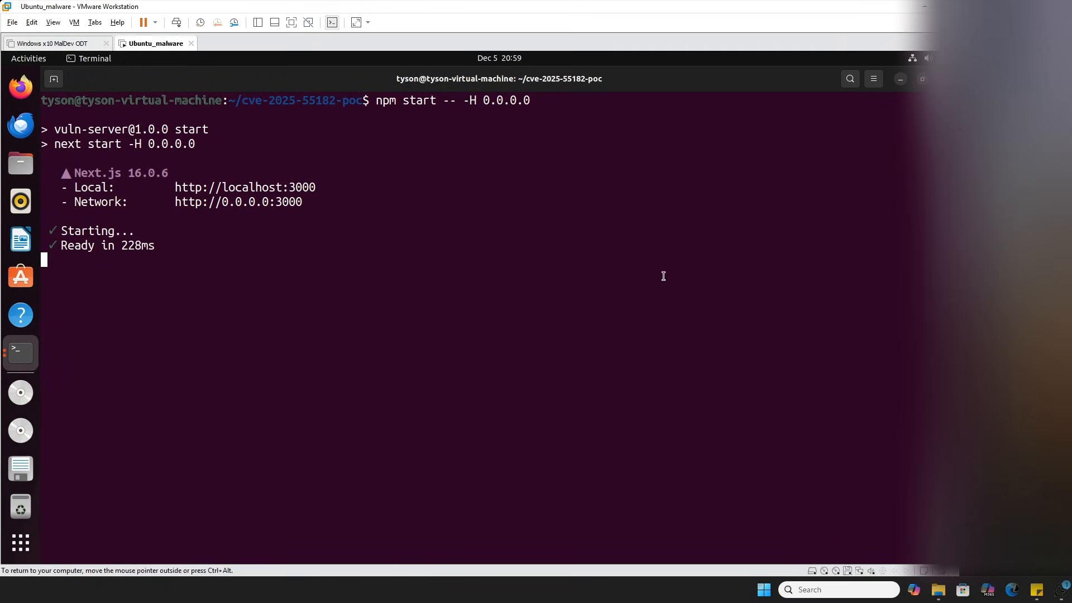
{"action": "mouse_move", "coordinate": [51, 278]}
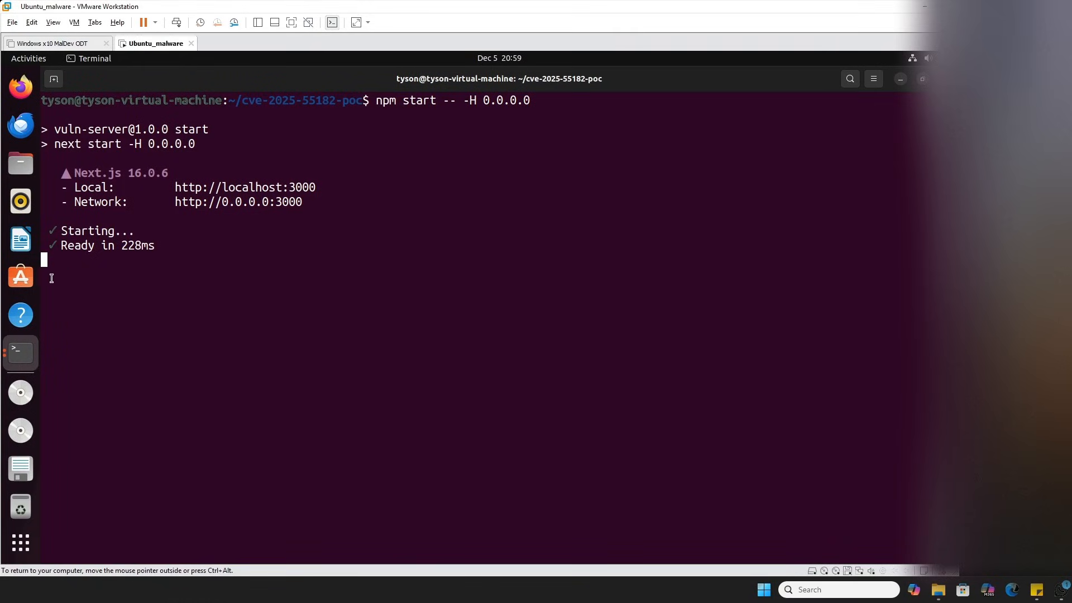
{"action": "mouse_move", "coordinate": [73, 331]}
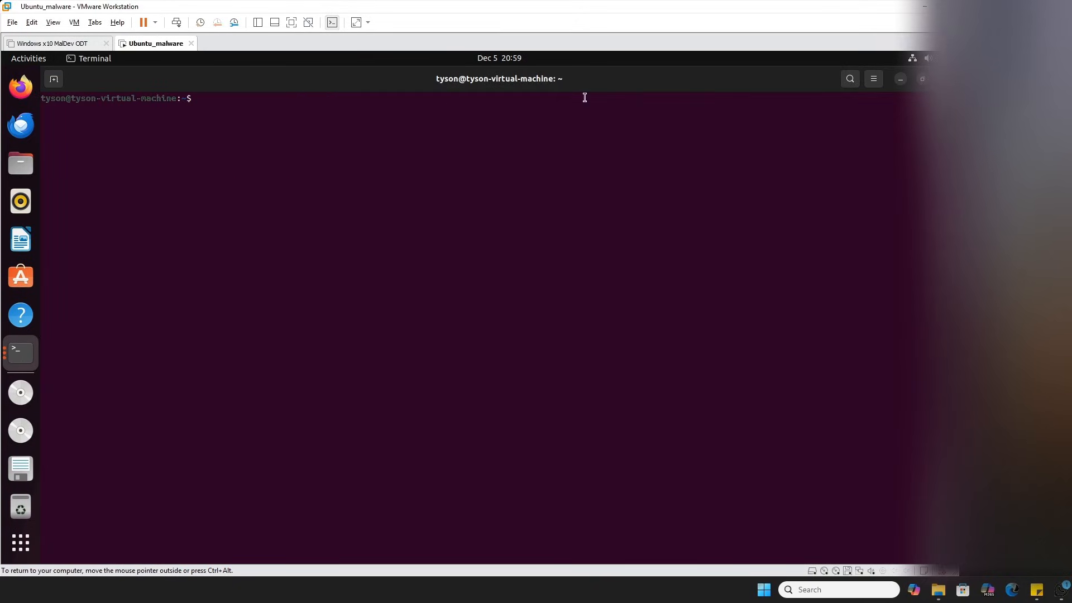
{"action": "left_click", "coordinate": [873, 78]}
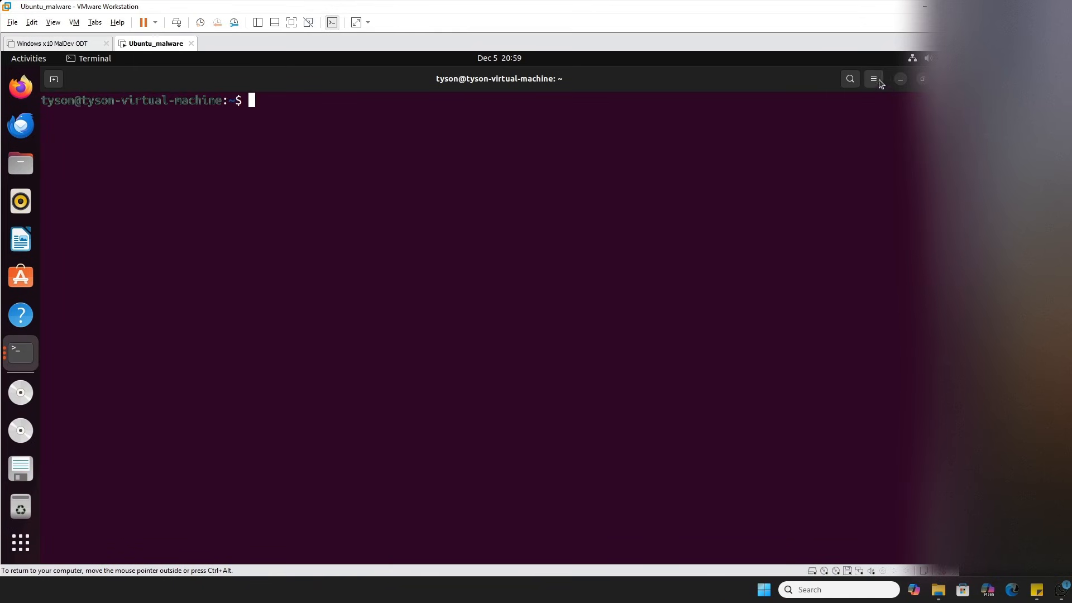
{"action": "mouse_move", "coordinate": [556, 186]}
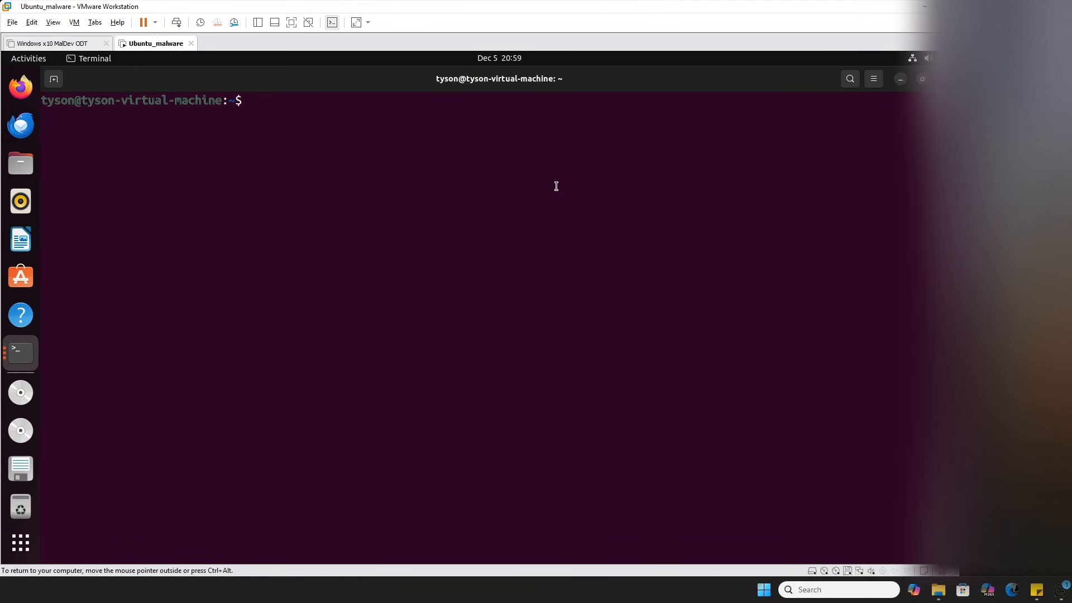
Run ll -l /tmp/pwned_success to confirm the file was created.
{"action": "type", "text": "ll"}
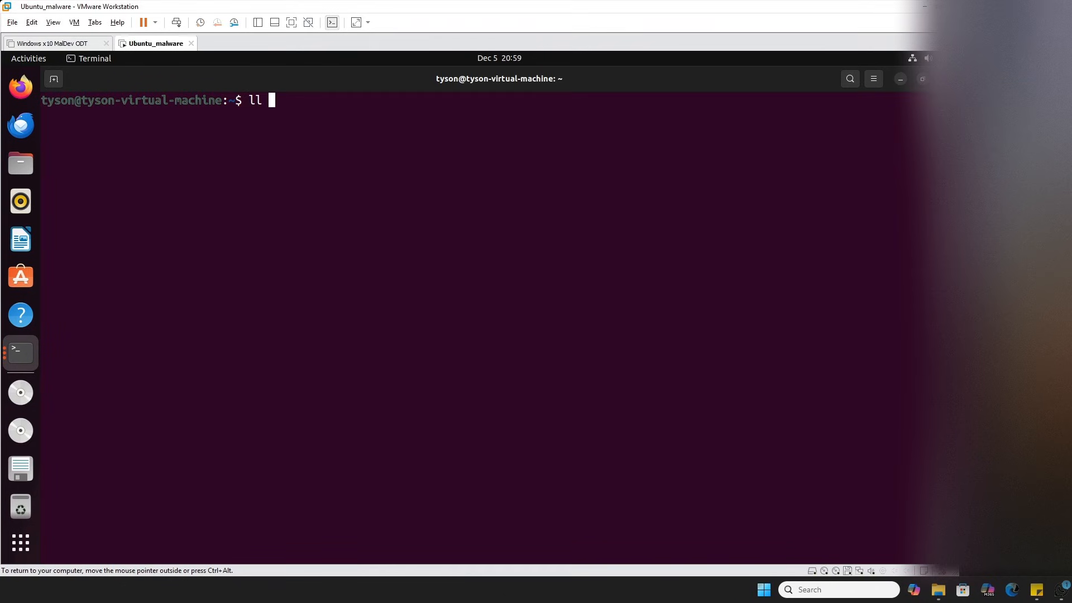
{"action": "type", "text": "-l /t"}
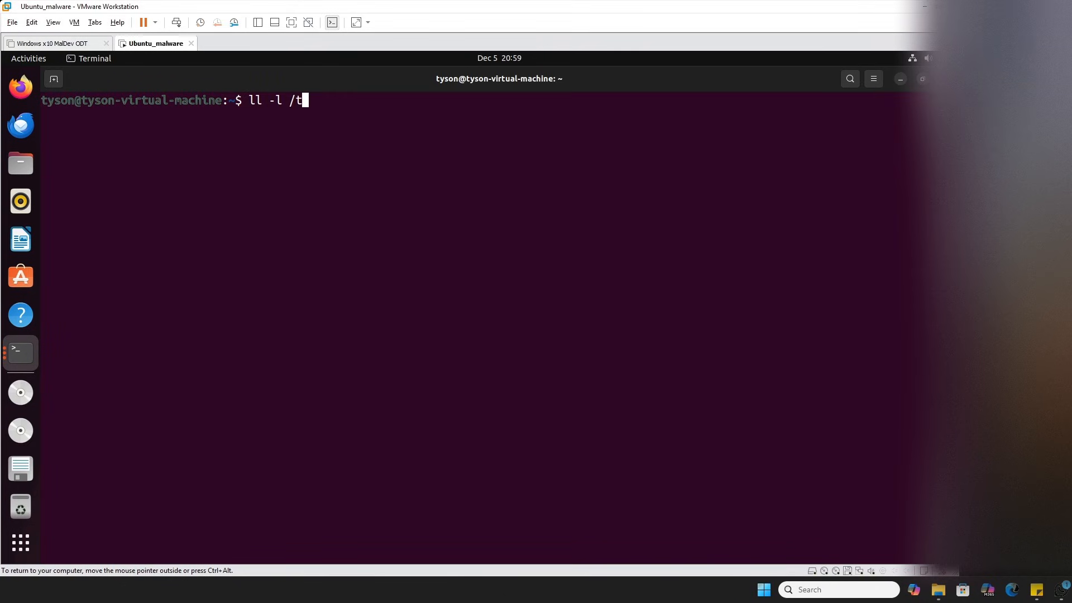
{"action": "type", "text": "mp/"}
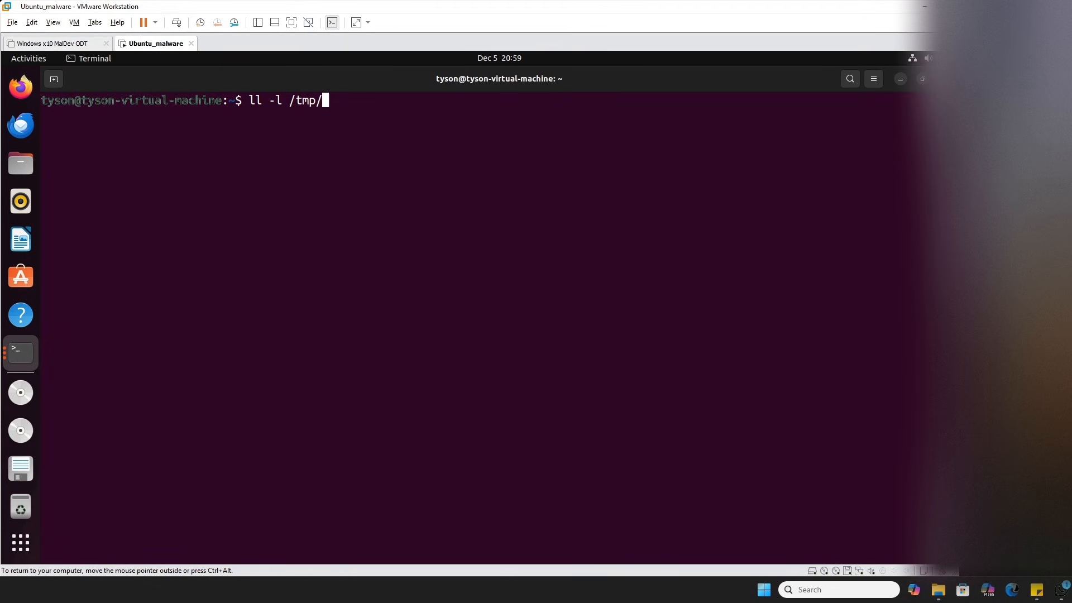
{"action": "type", "text": "pwned_success"}
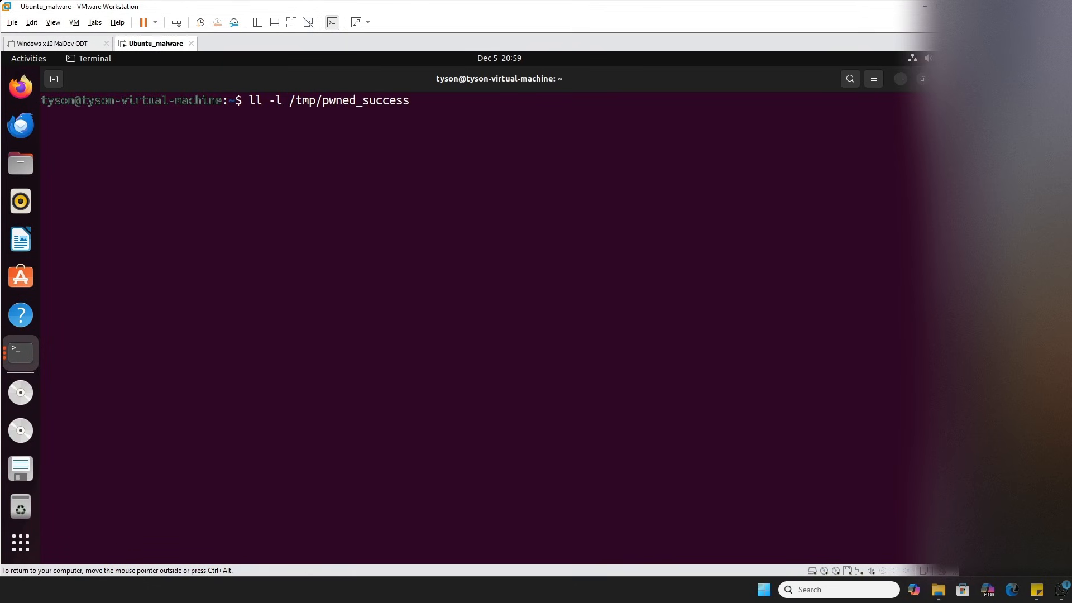
{"action": "key", "text": "Return"}
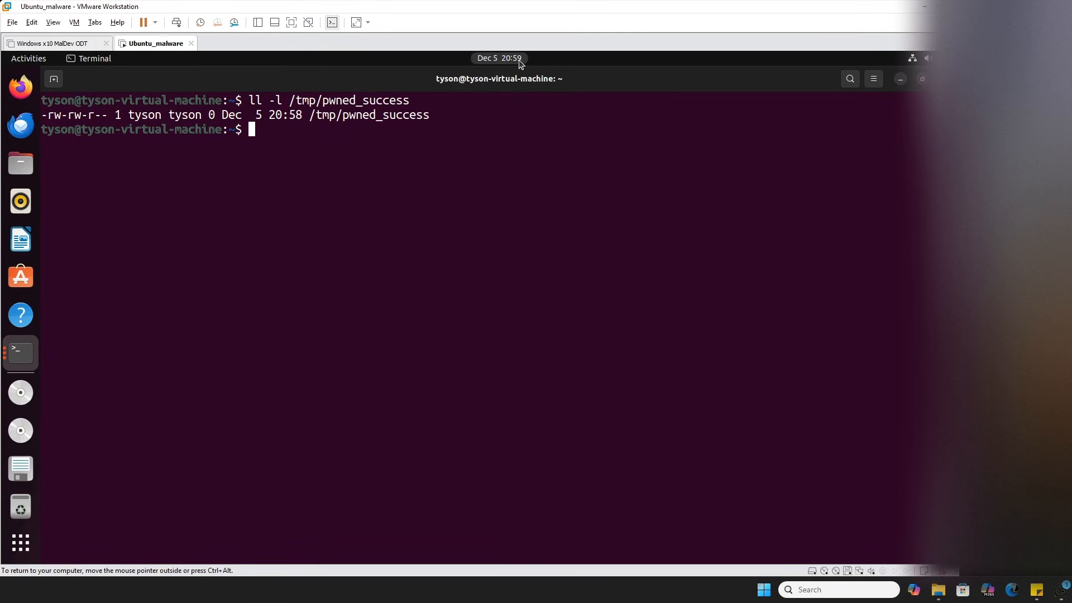
{"action": "mouse_move", "coordinate": [316, 137]}
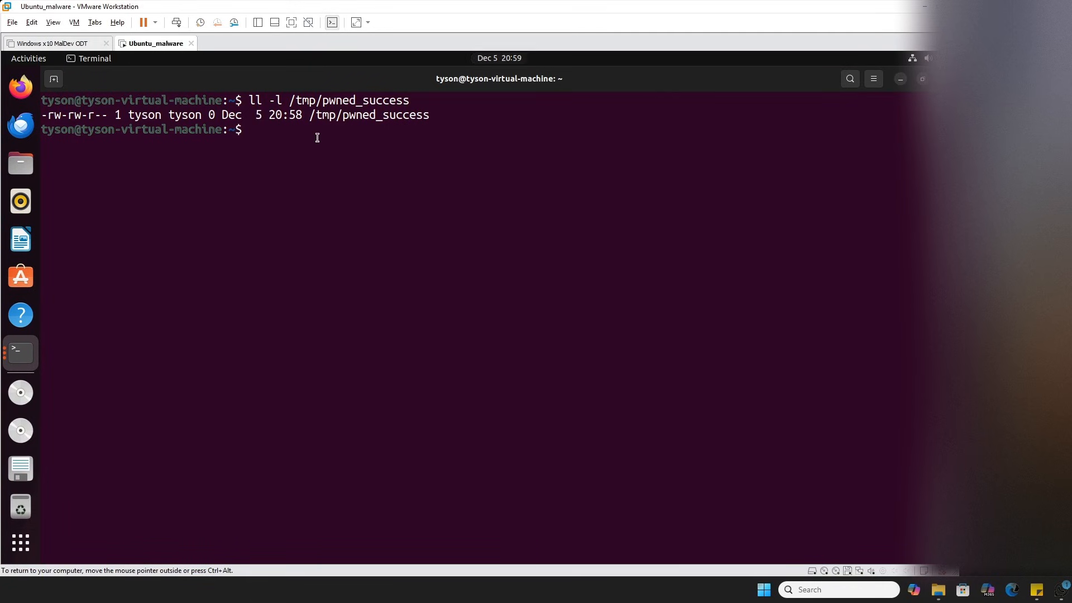
{"action": "mouse_move", "coordinate": [509, 67]}
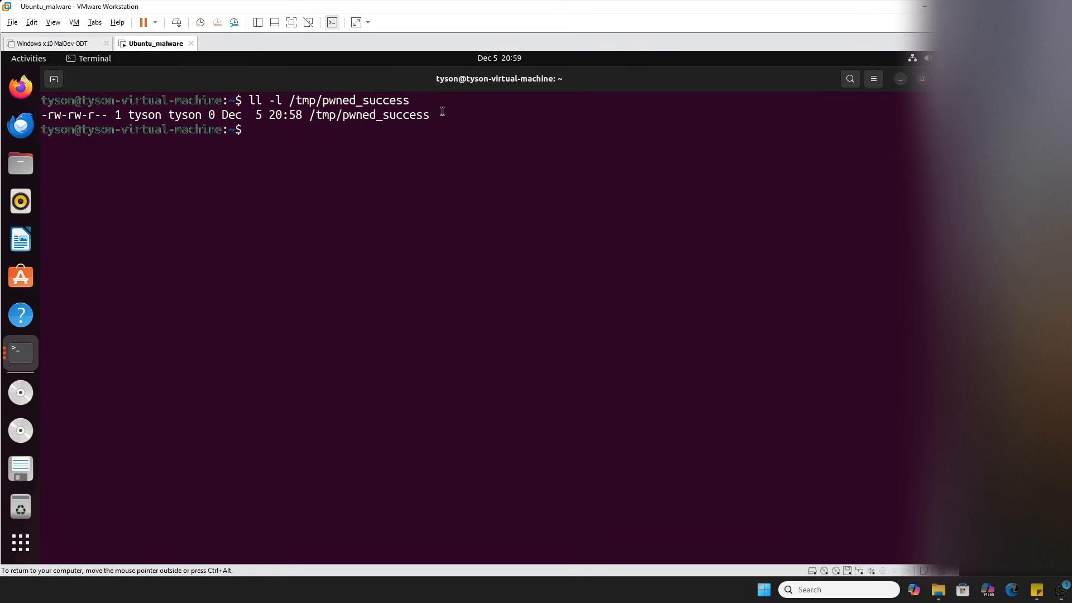
{"action": "mouse_move", "coordinate": [439, 106]}
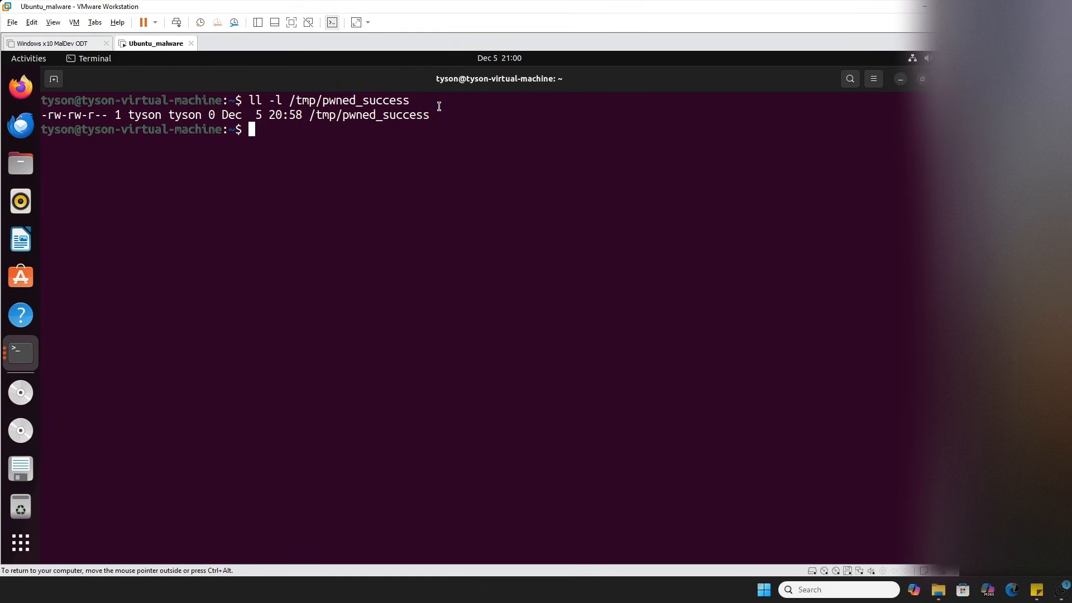
{"action": "mouse_move", "coordinate": [556, 94]}
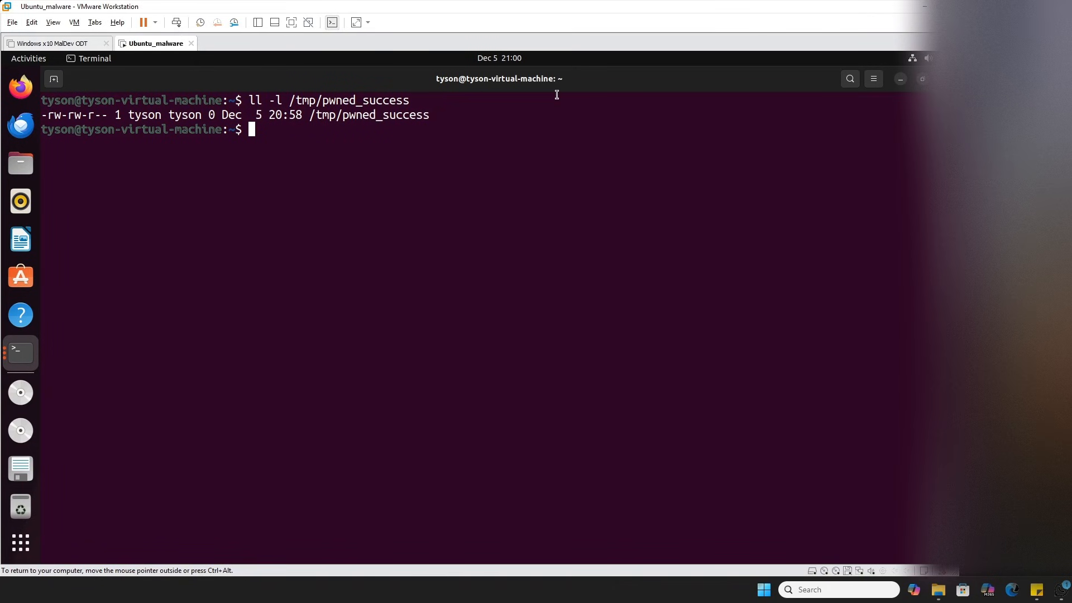